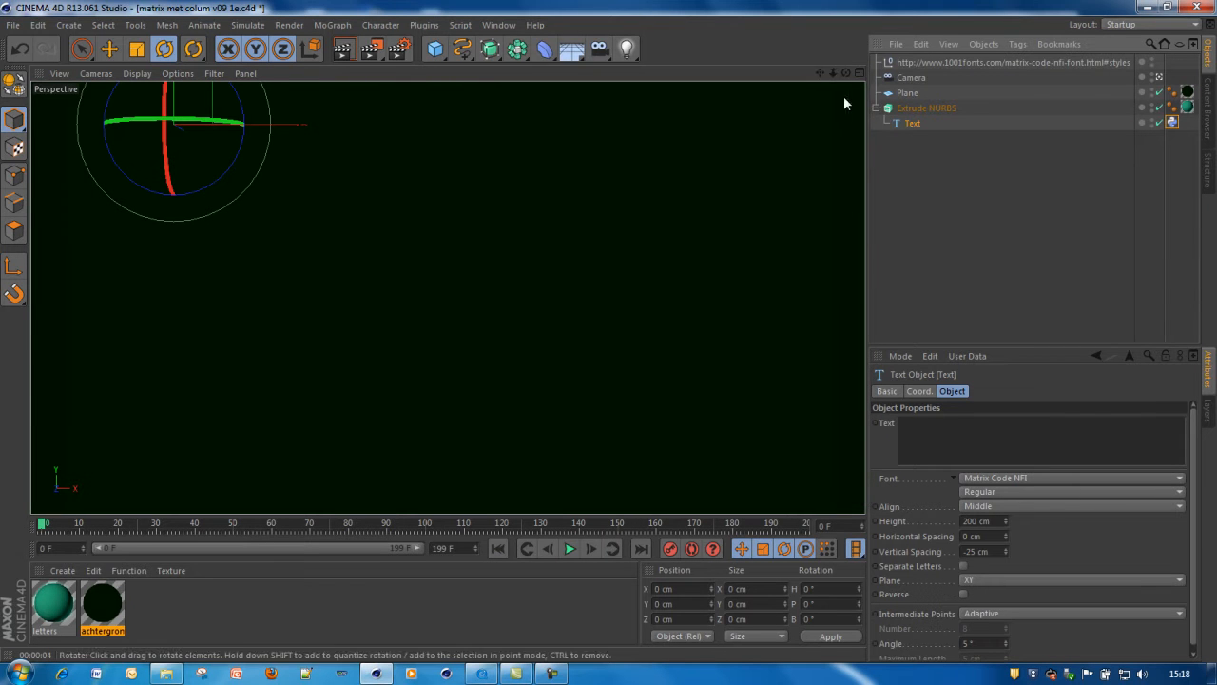
Step: Inspect the font-link null and Text object, then advance four frames to start the character column
left_click(985, 61)
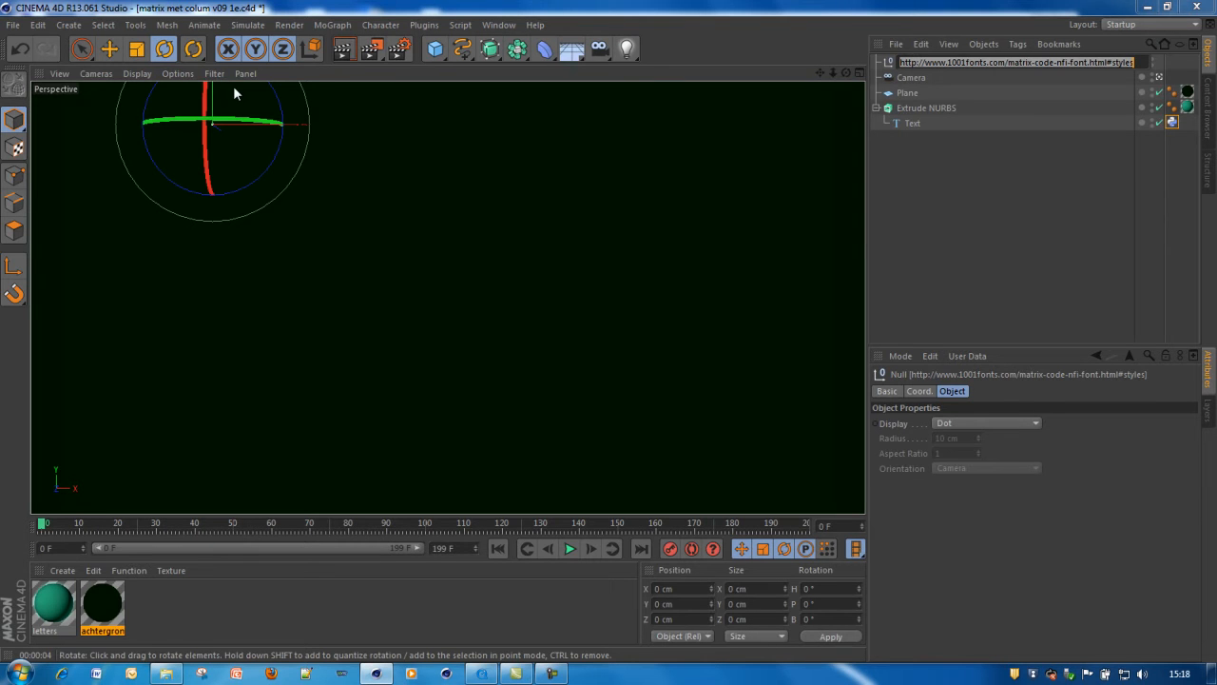
mouse_move(243, 502)
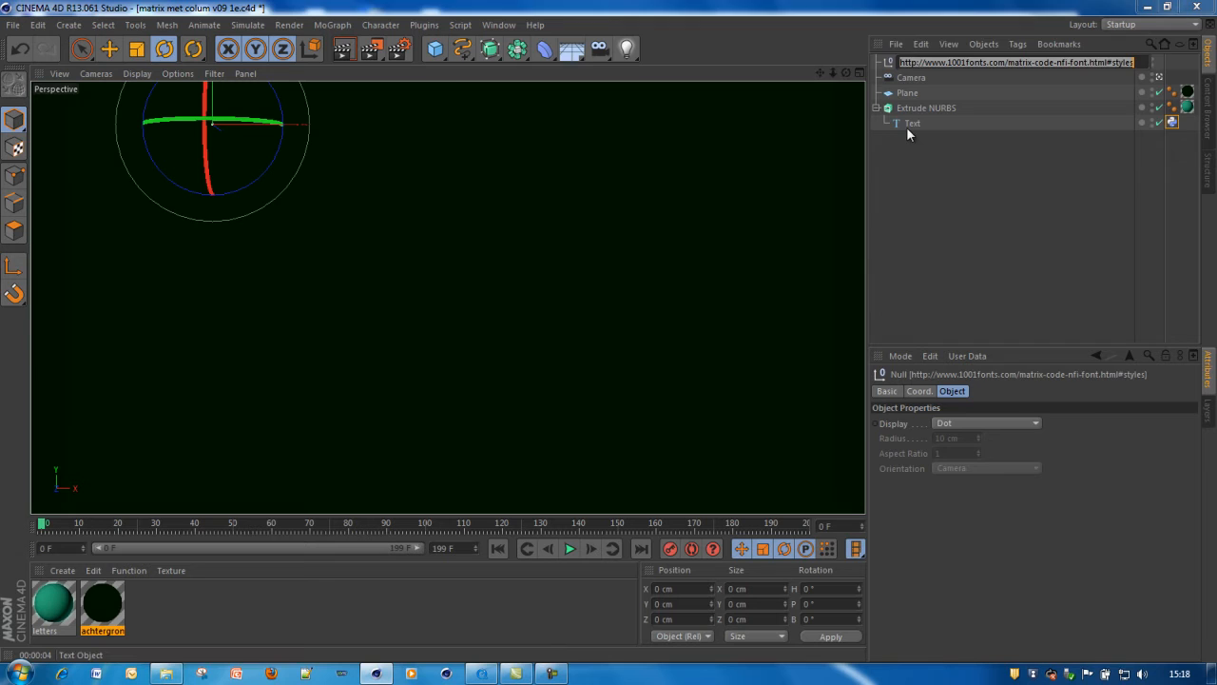
left_click(911, 124)
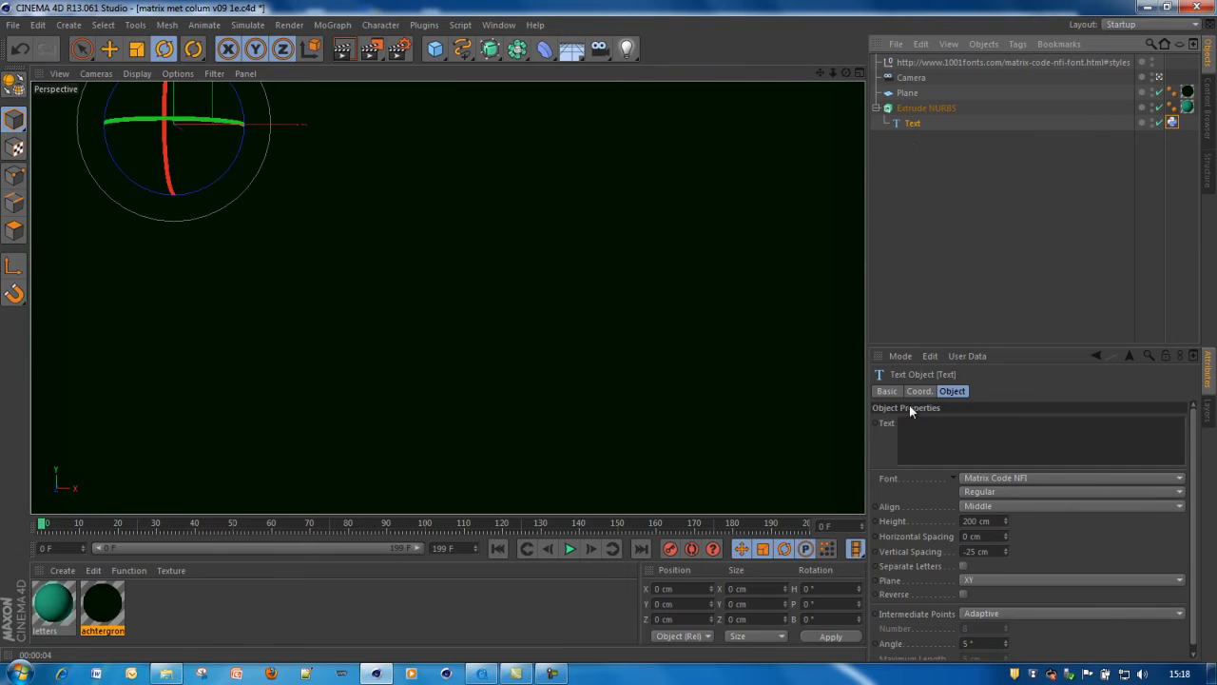
mouse_move(909, 194)
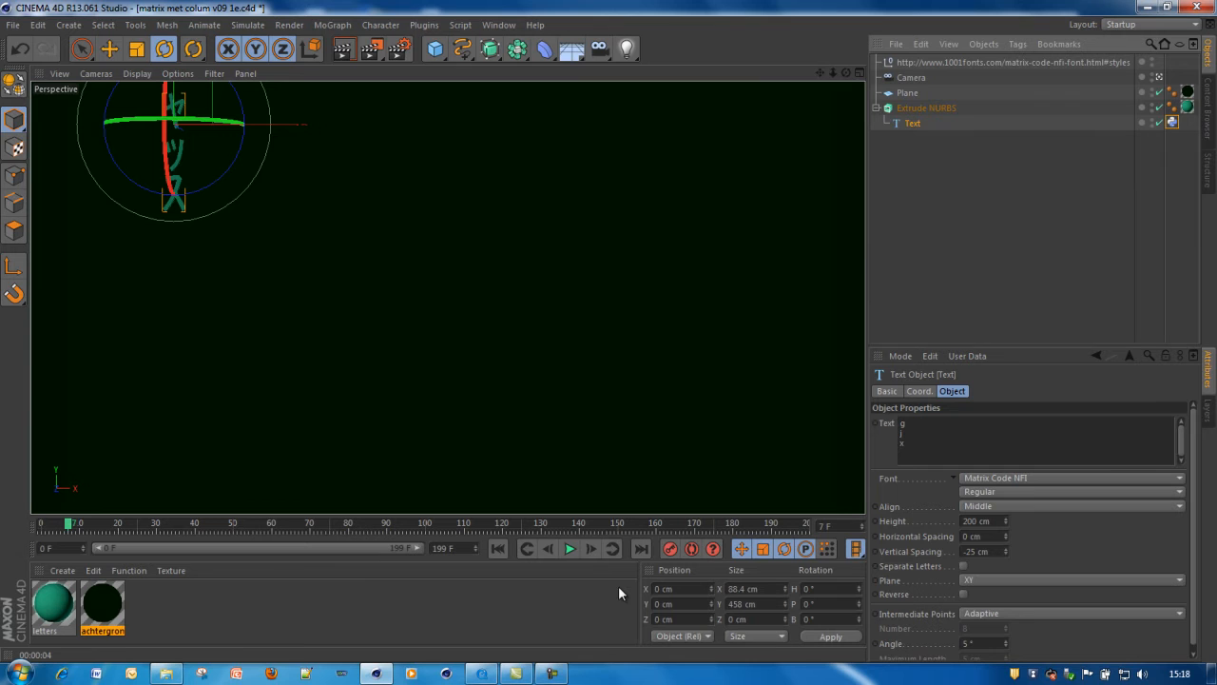
left_click(590, 548)
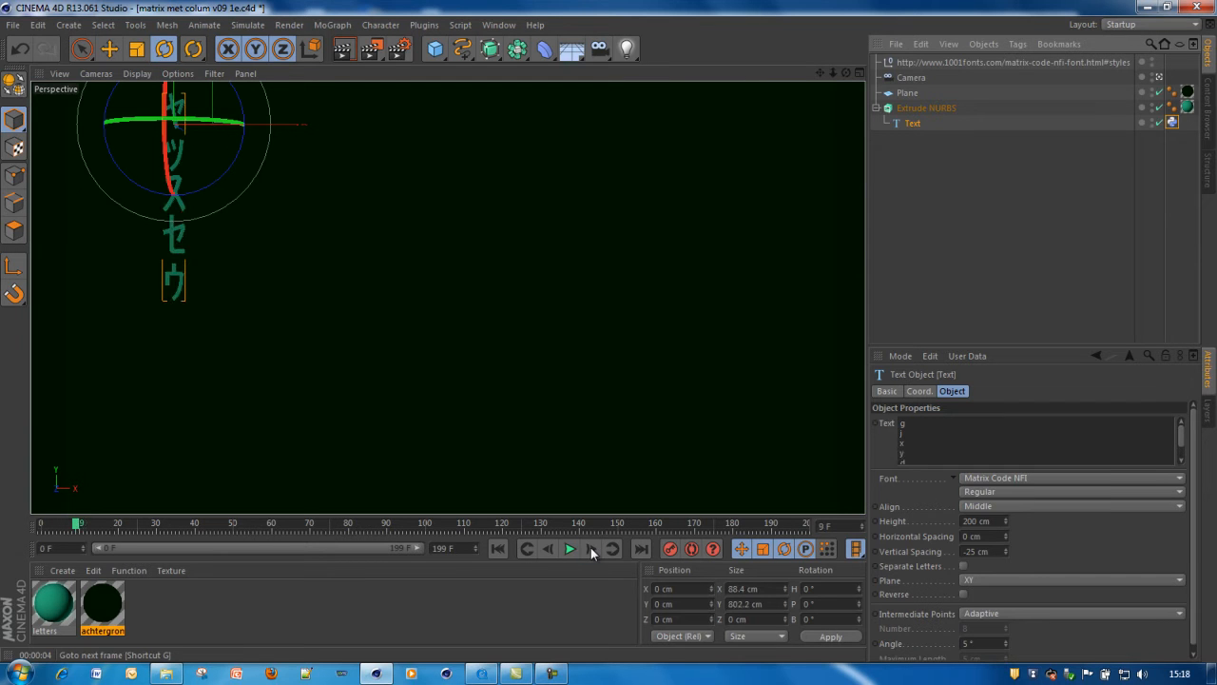
left_click(589, 548)
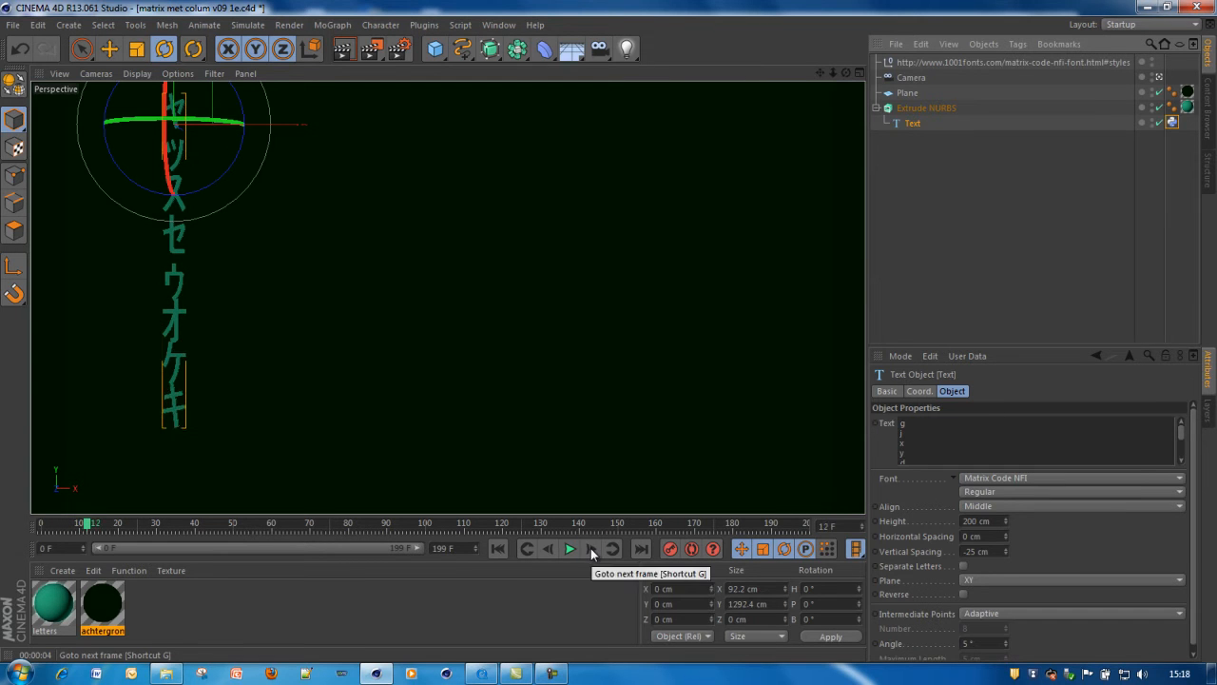
left_click(571, 548)
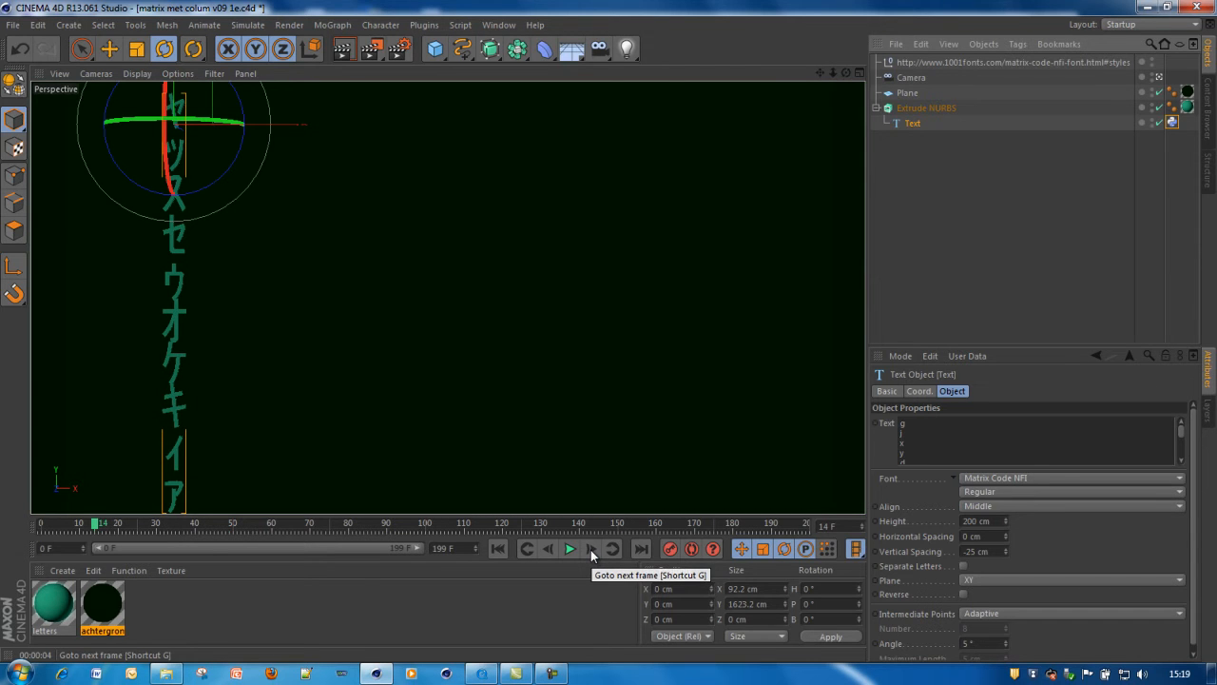
left_click(593, 547)
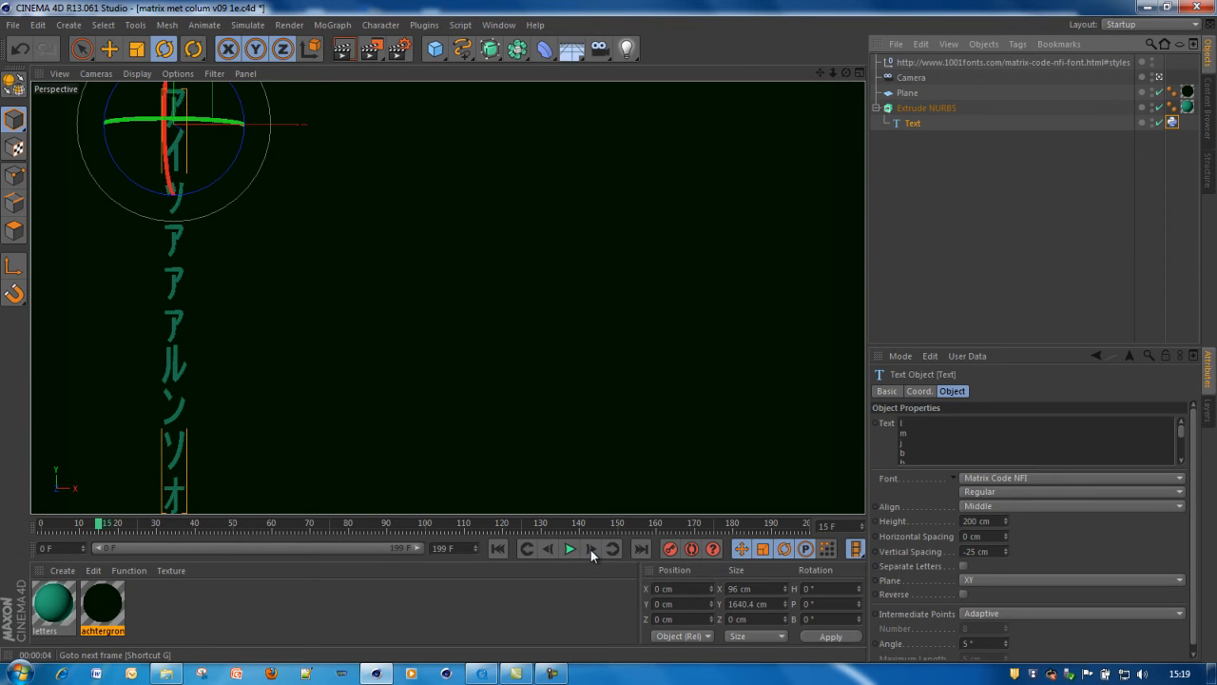
Step: Rewind to the first frame and step forward again, watching the Matrix characters change per frame
left_click(593, 548)
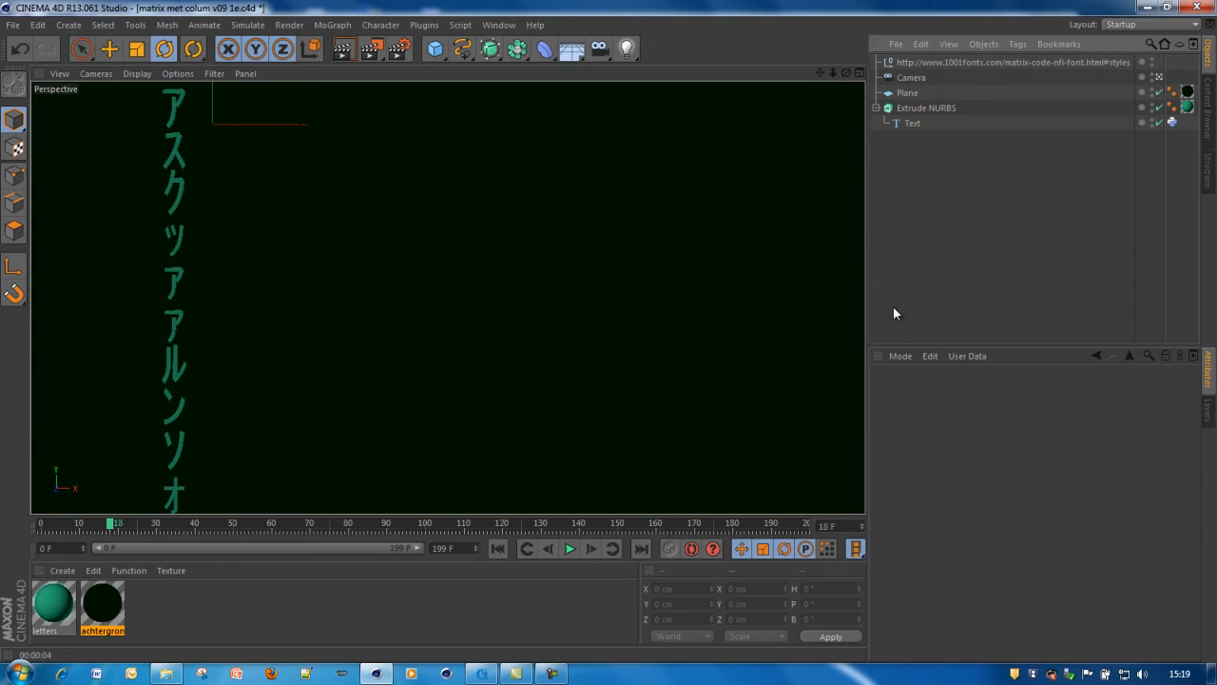
left_click(590, 548)
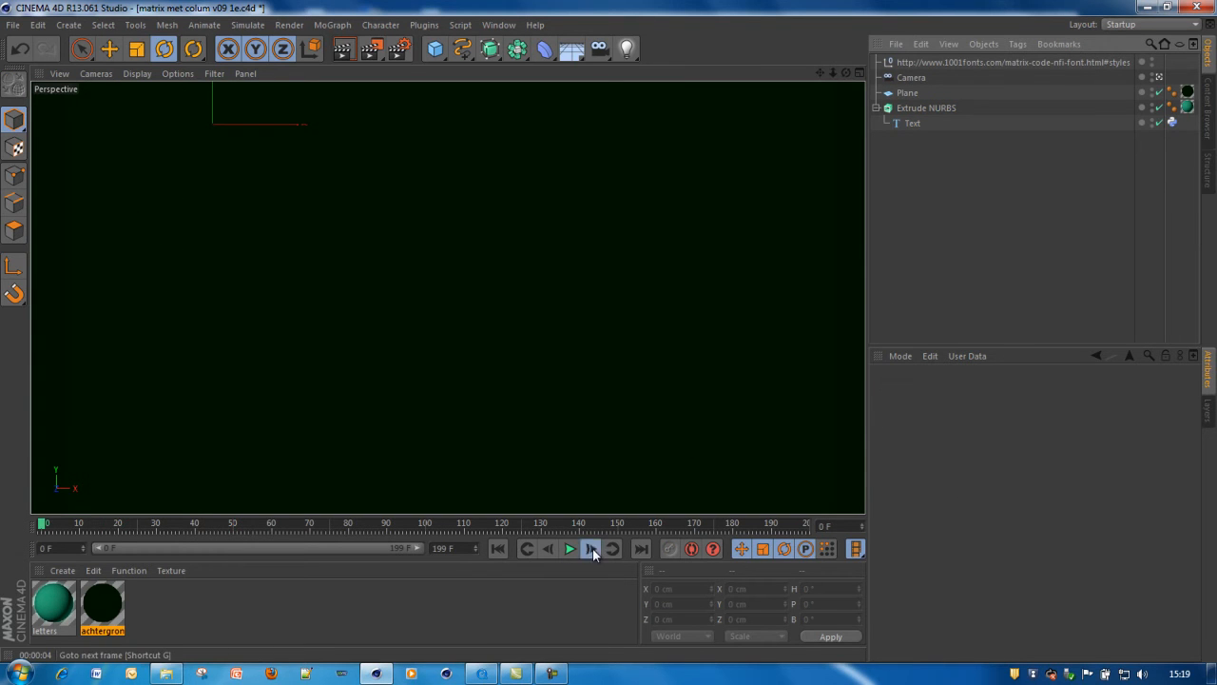
left_click(571, 547)
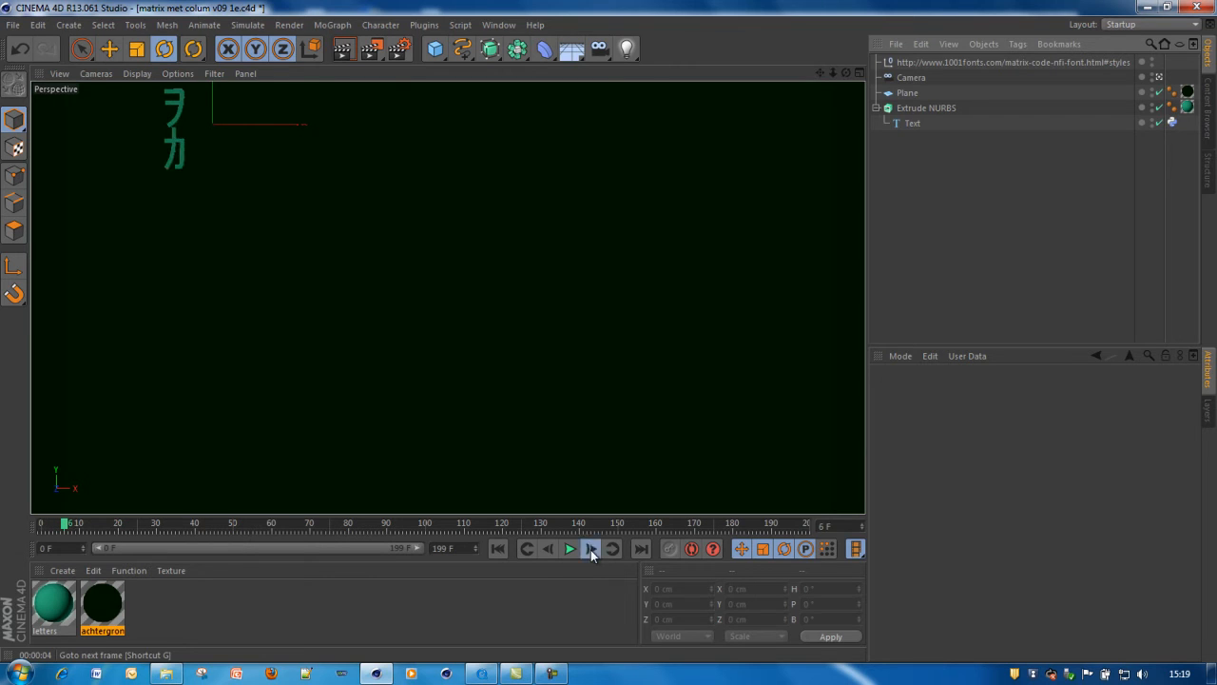
left_click(590, 547)
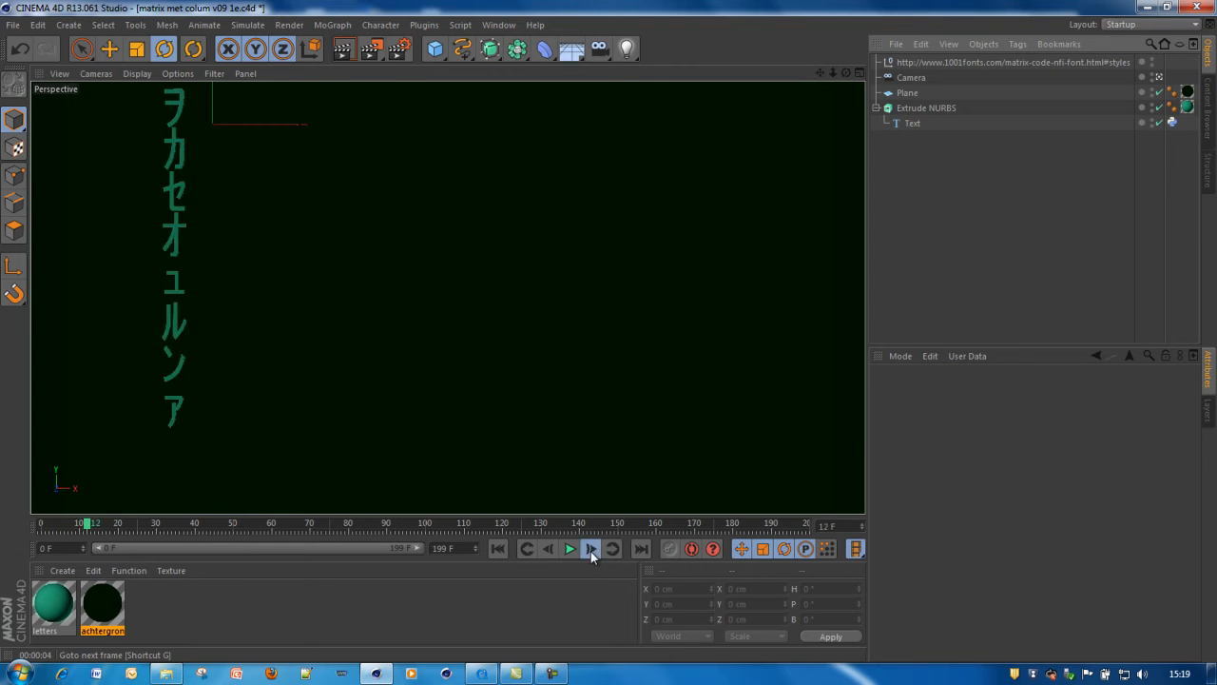
left_click(591, 548)
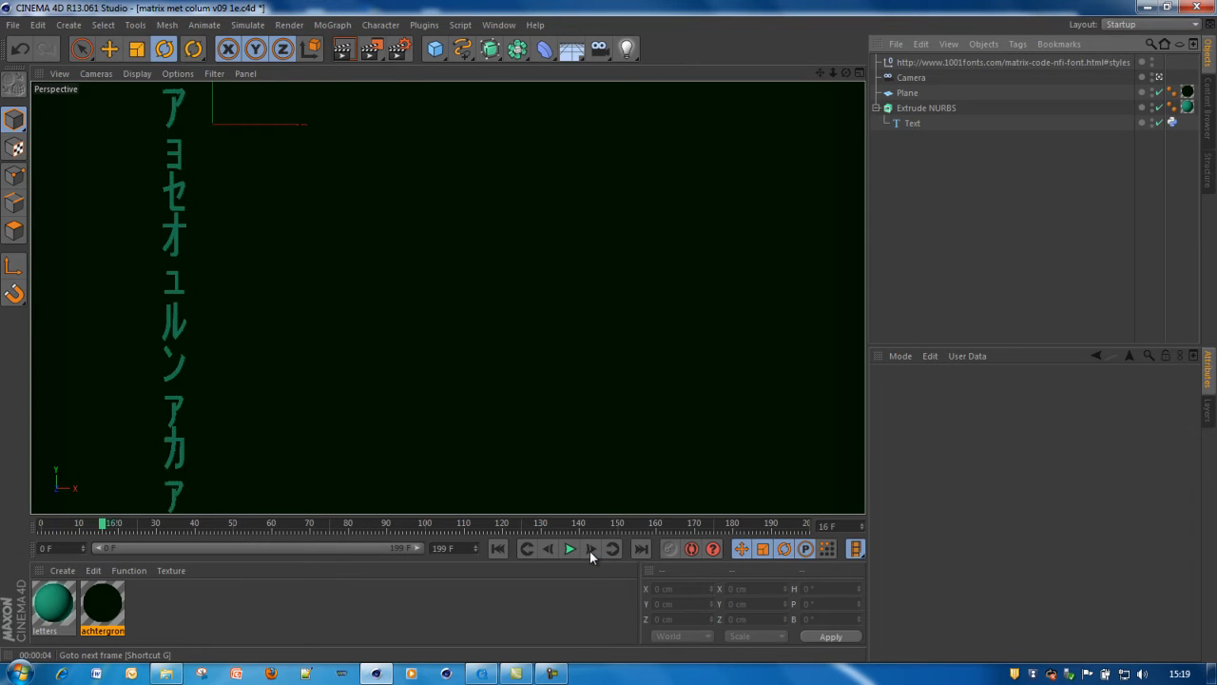
left_click(590, 548)
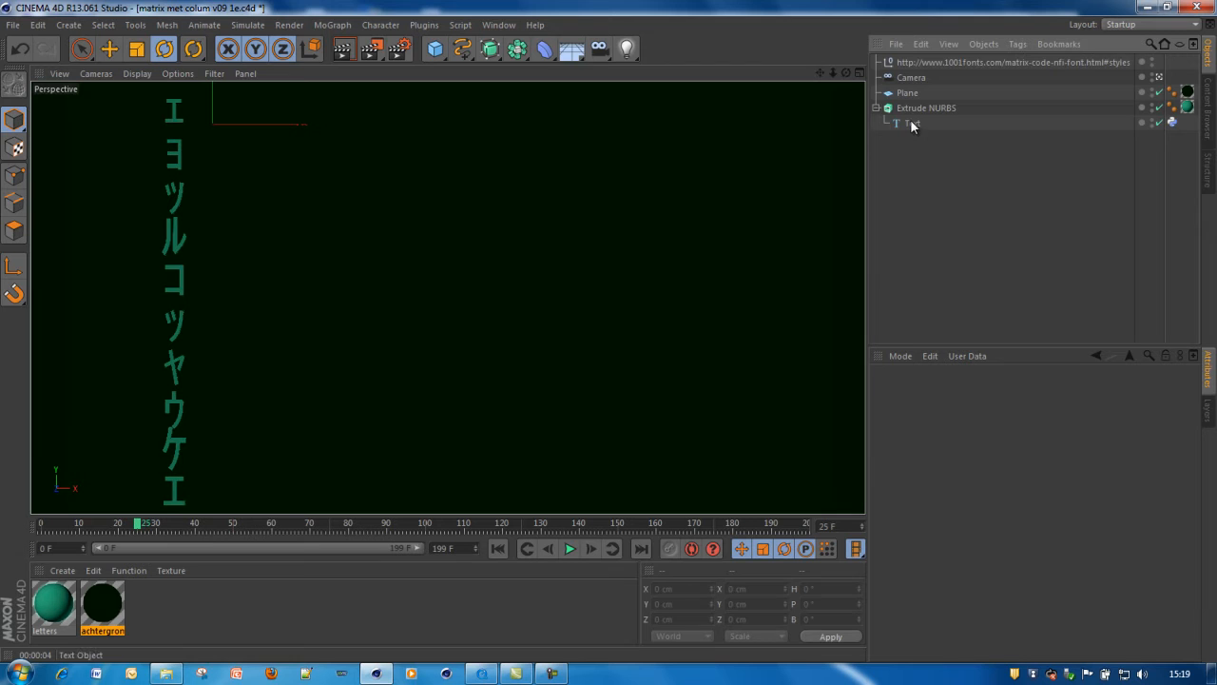
left_click(902, 124)
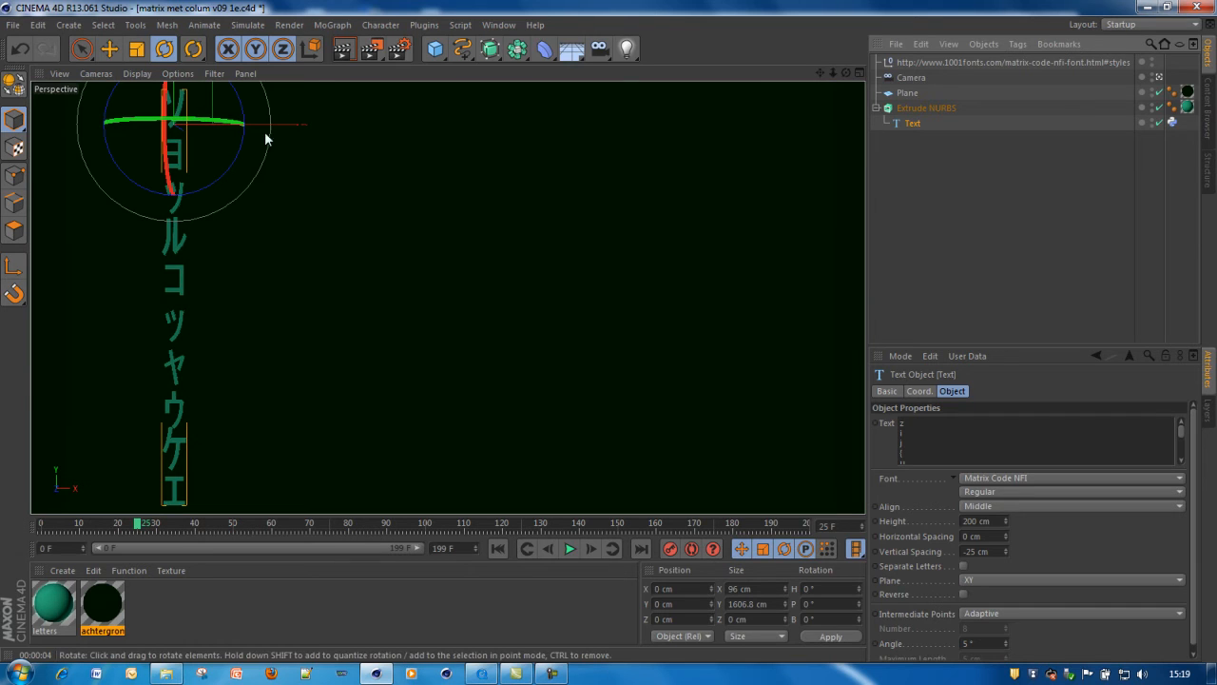
mouse_move(821, 169)
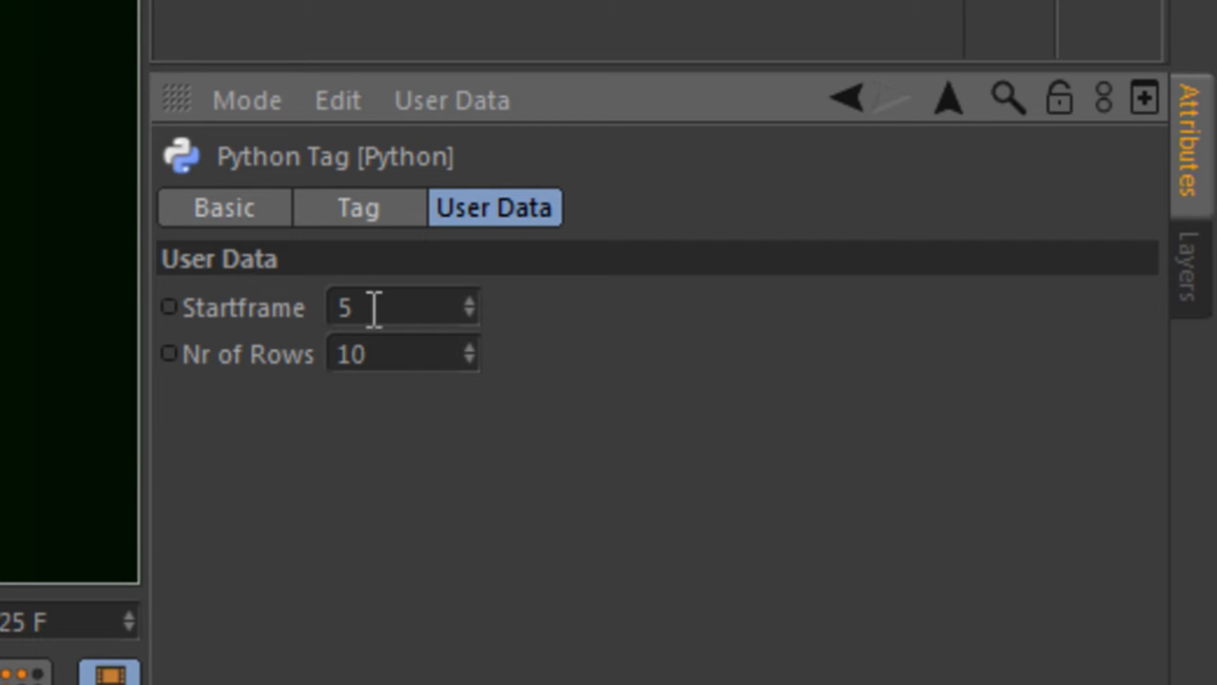
mouse_move(404, 409)
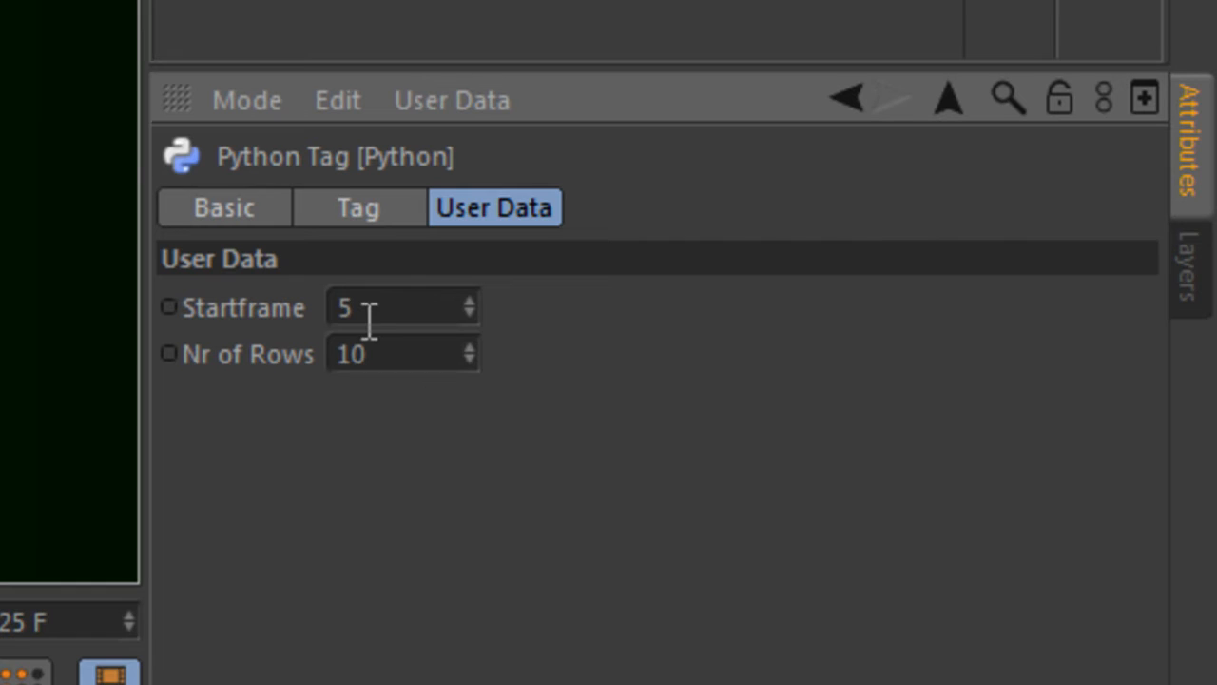
mouse_move(365, 308)
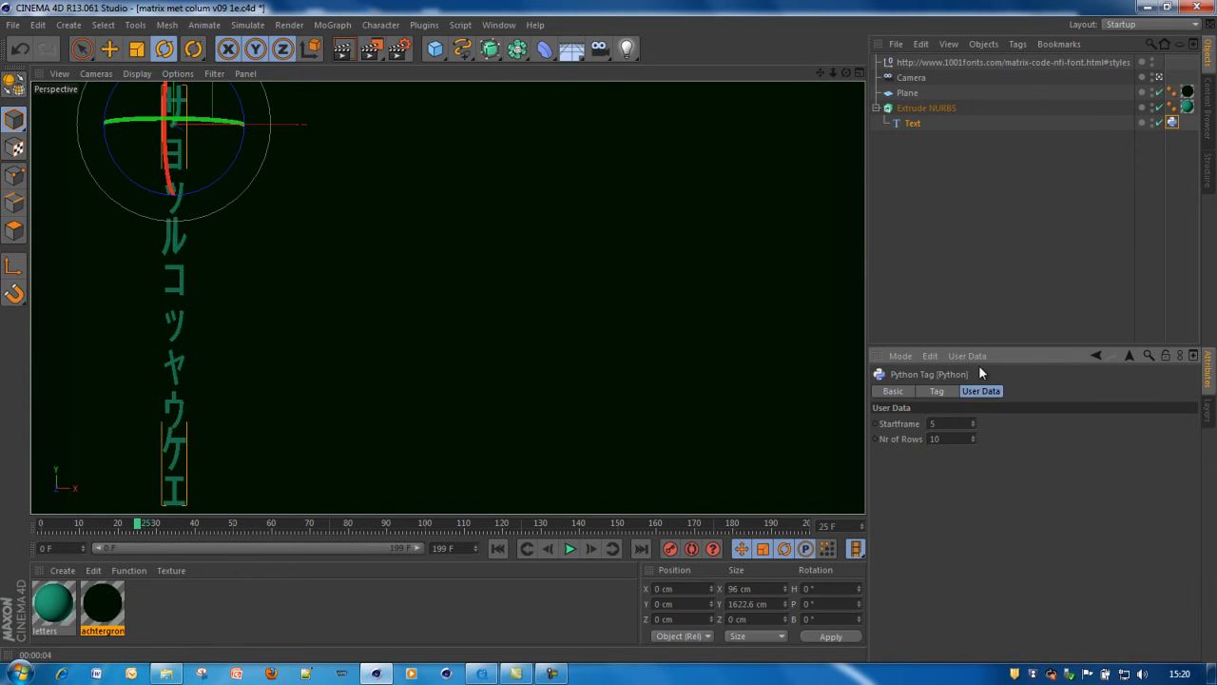
Step: Show the Python tag's Tag settings and launch its script in the Python editor
left_click(936, 392)
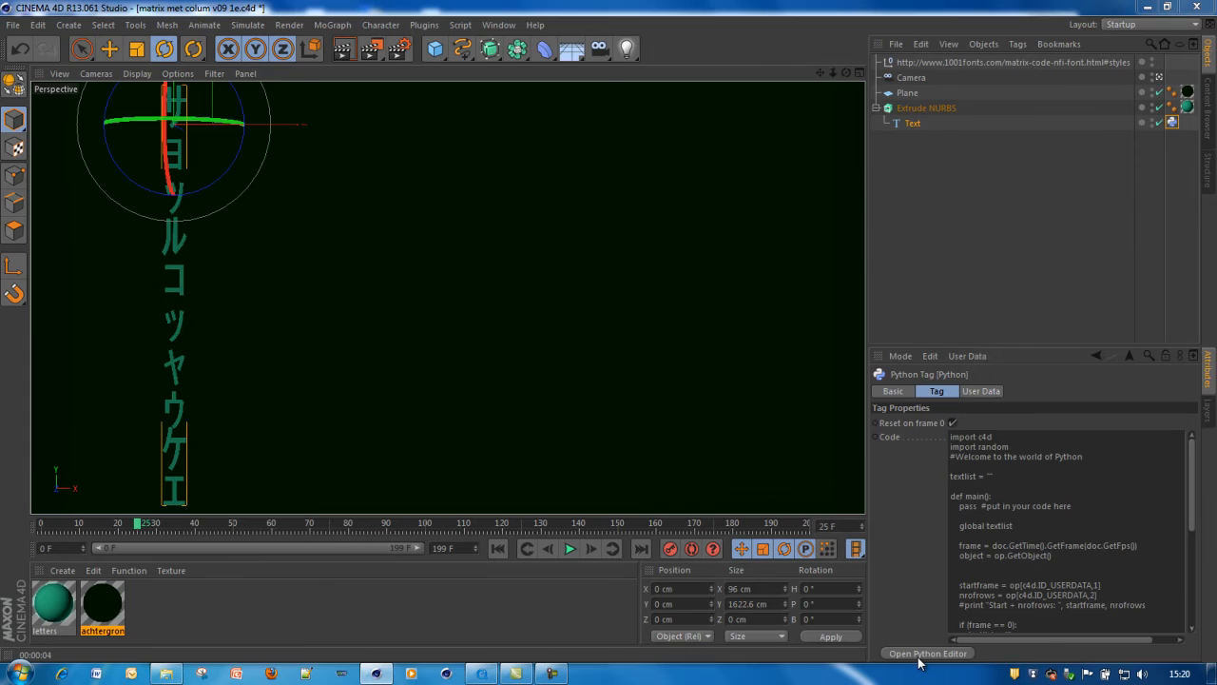
left_click(928, 654)
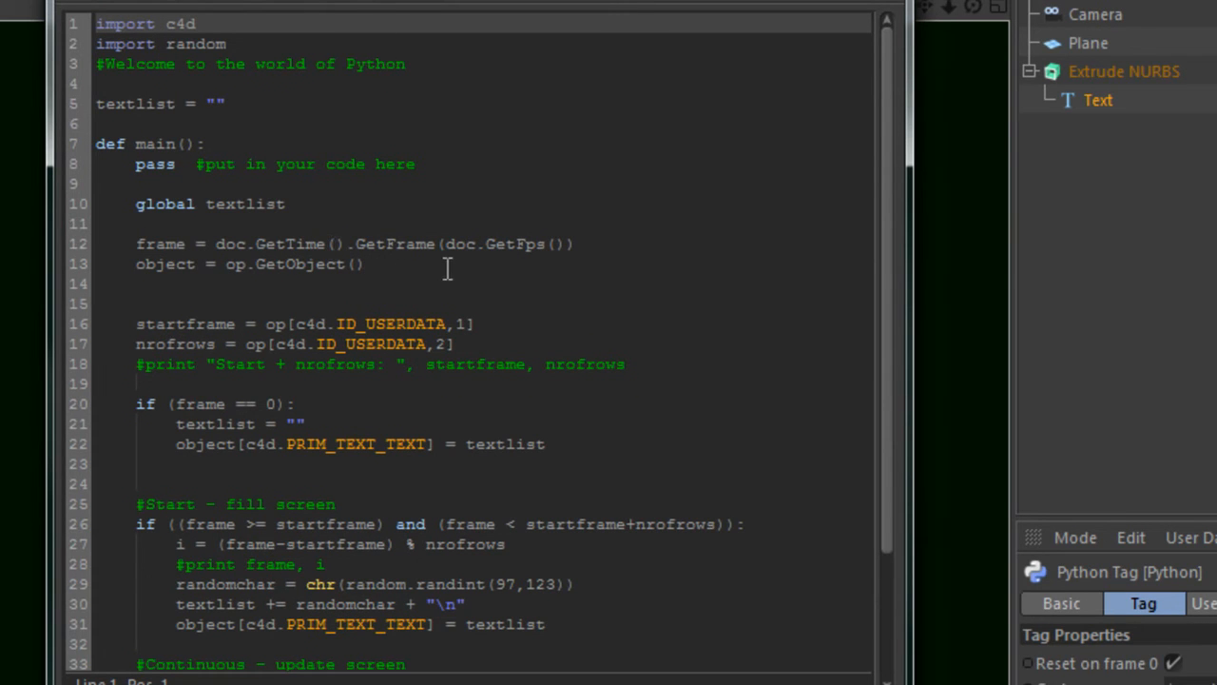
mouse_move(194, 289)
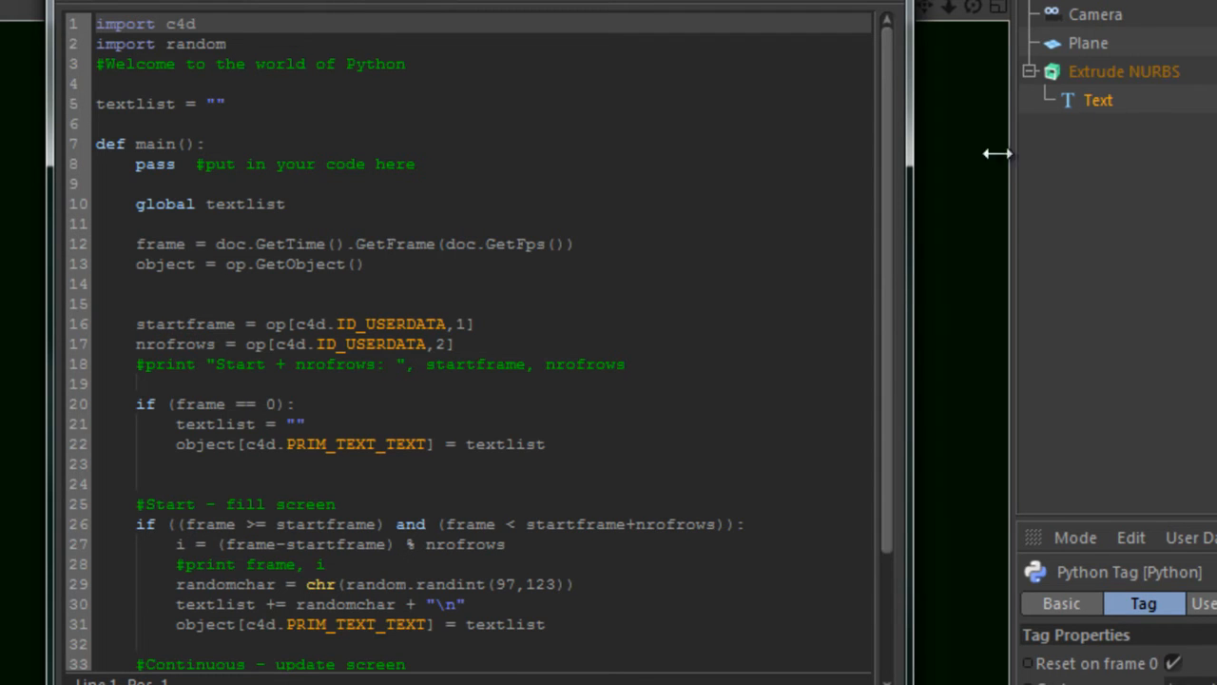
mouse_move(983, 137)
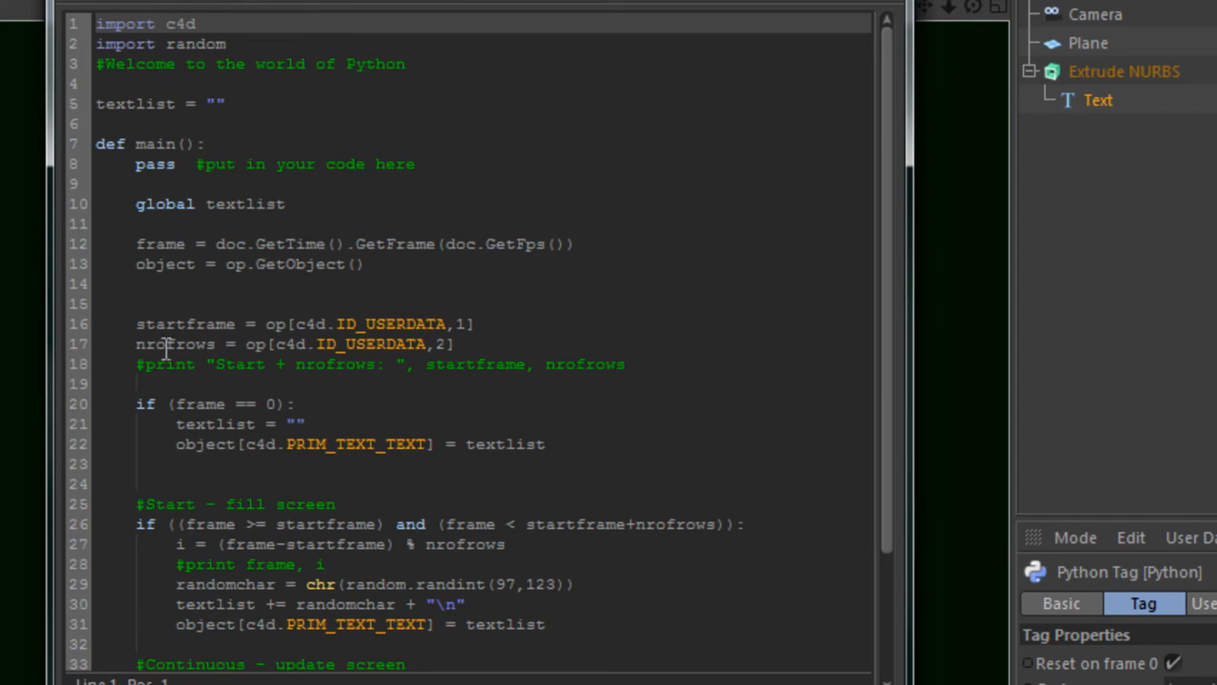
mouse_move(321, 392)
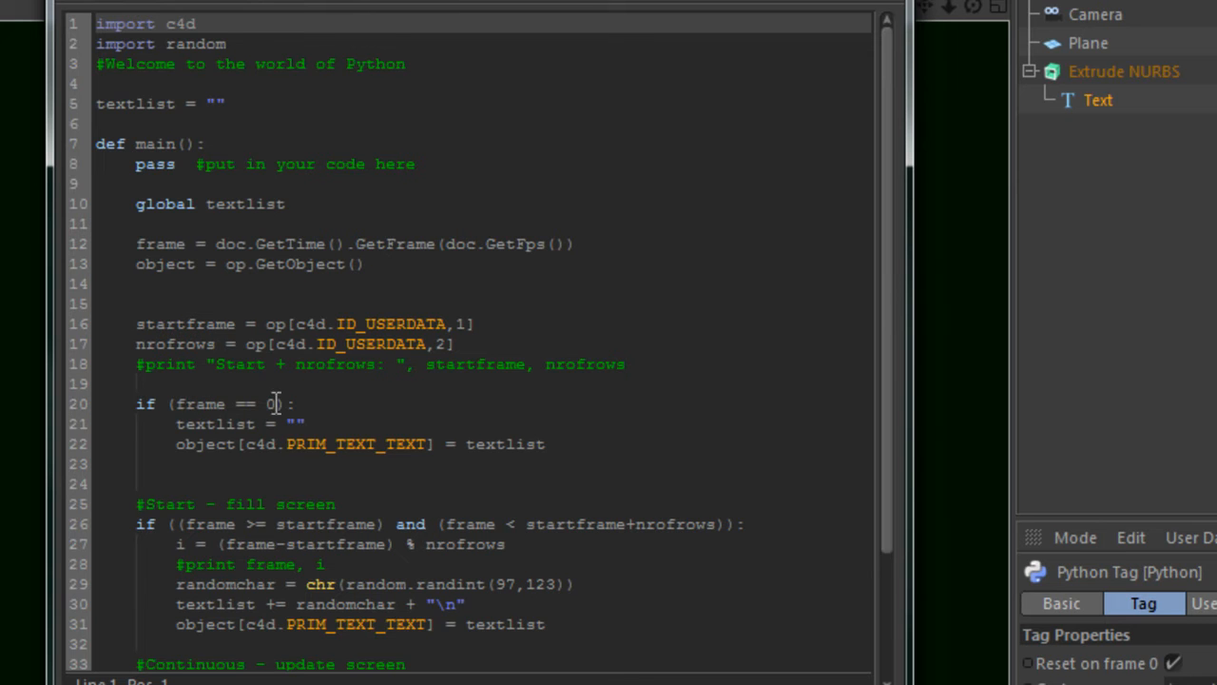
mouse_move(466, 466)
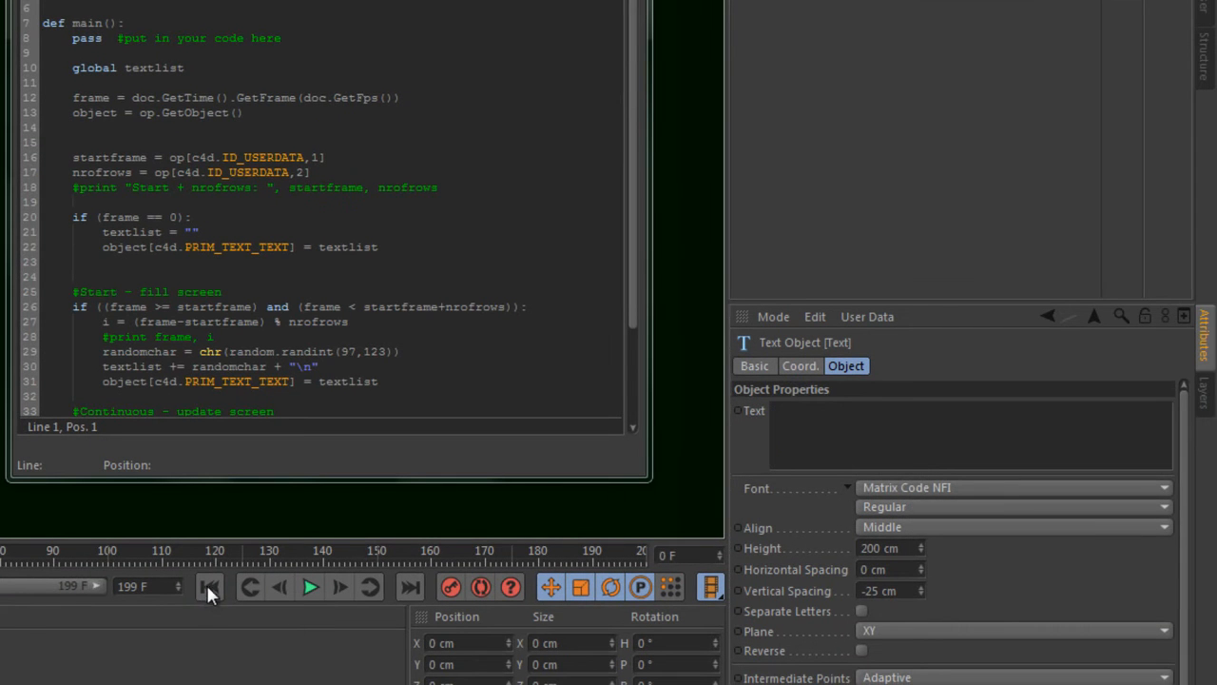
mouse_move(856, 445)
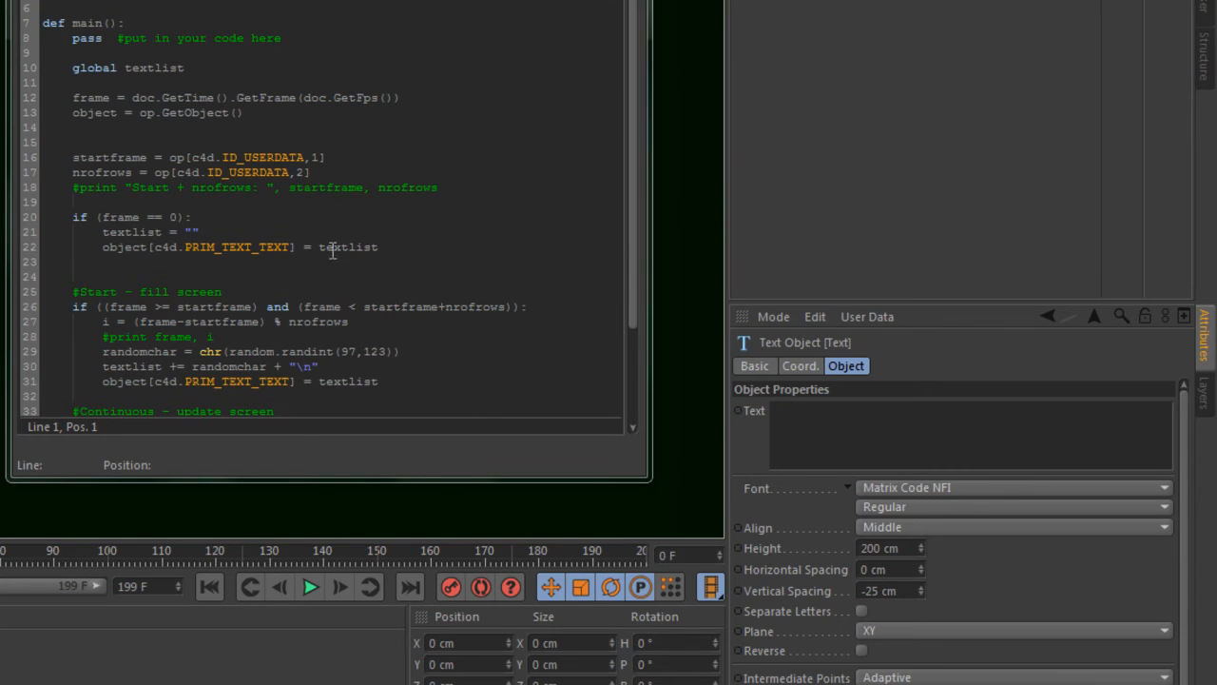
scroll("down", 3)
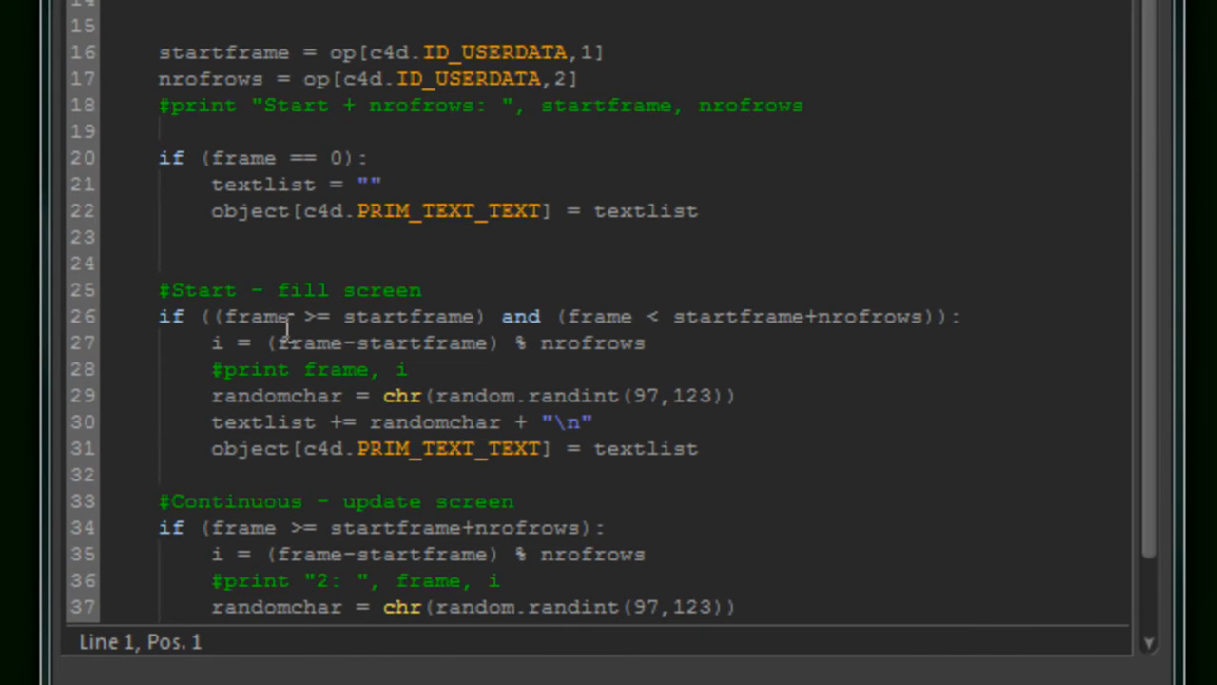
mouse_move(311, 316)
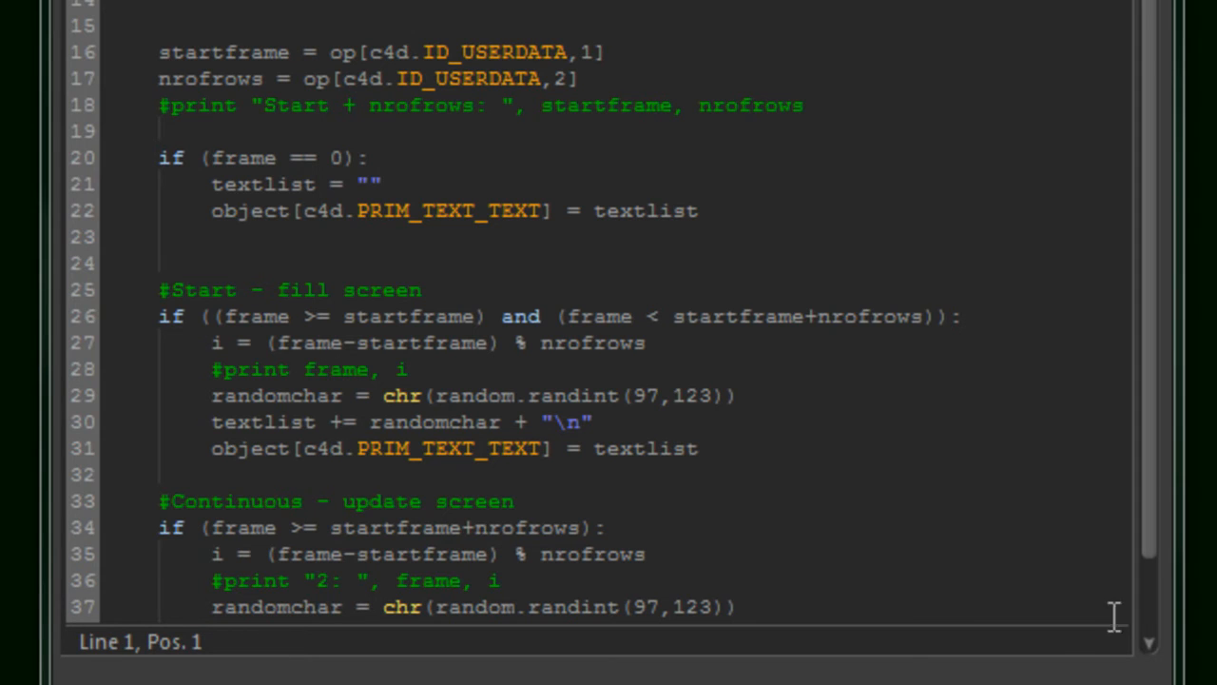
mouse_move(313, 327)
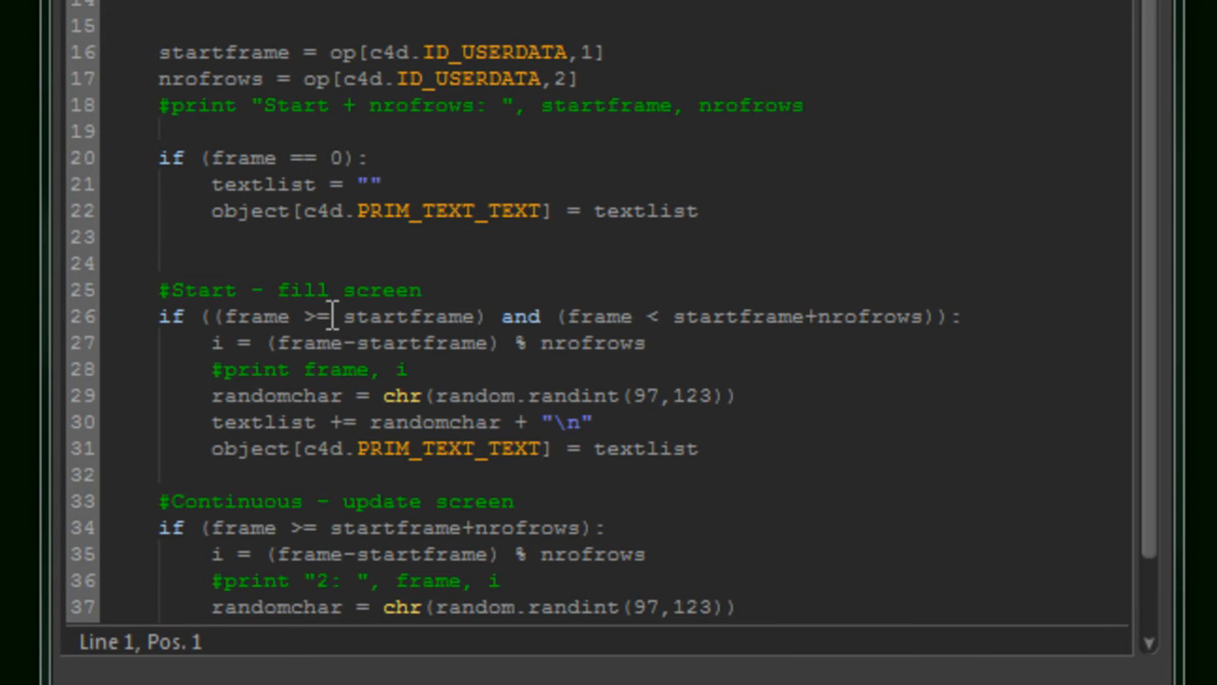
mouse_move(686, 333)
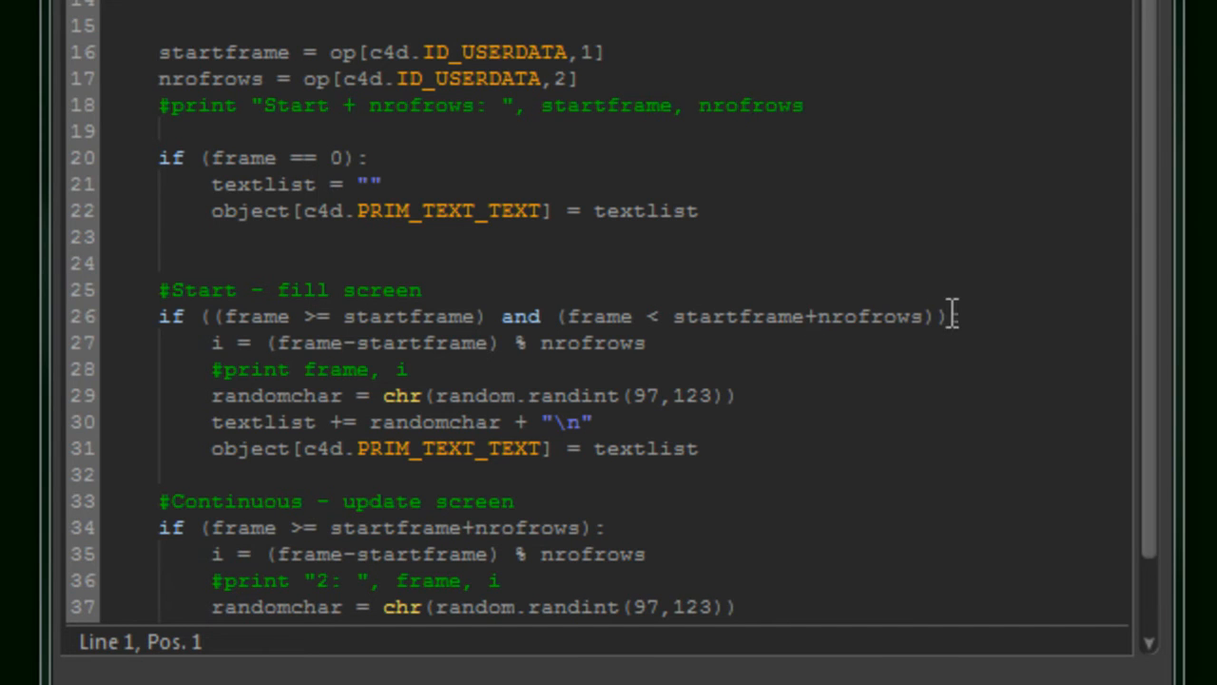
mouse_move(342, 397)
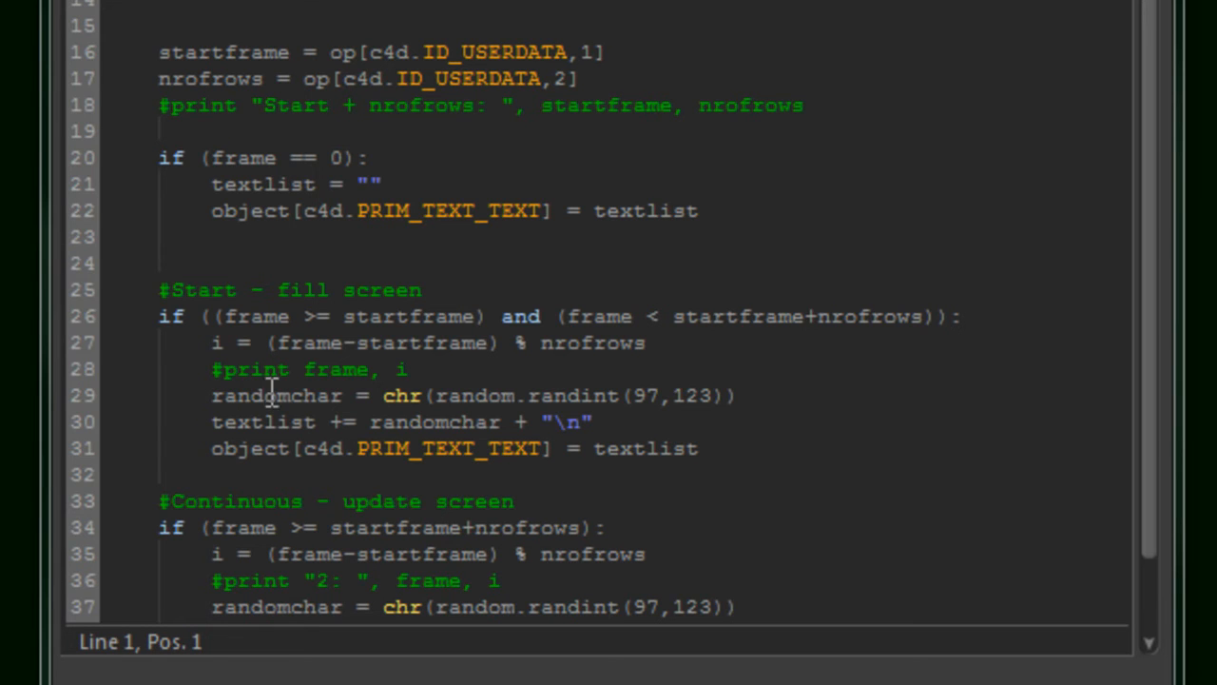
mouse_move(642, 385)
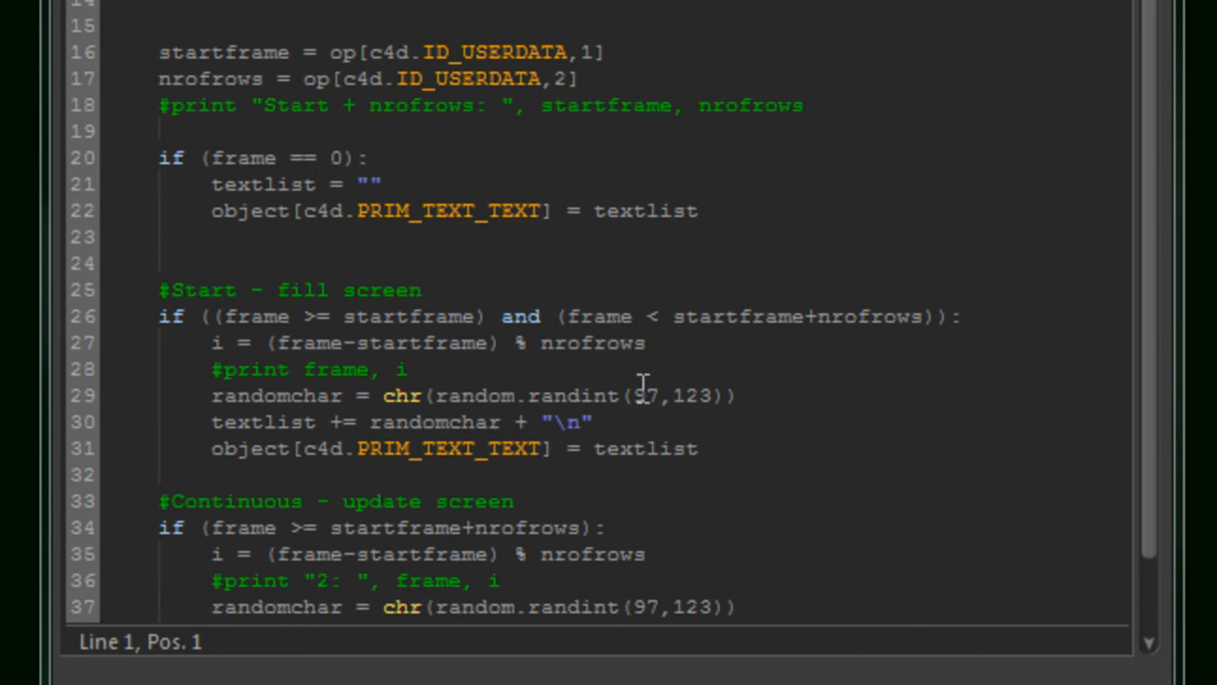
mouse_move(643, 393)
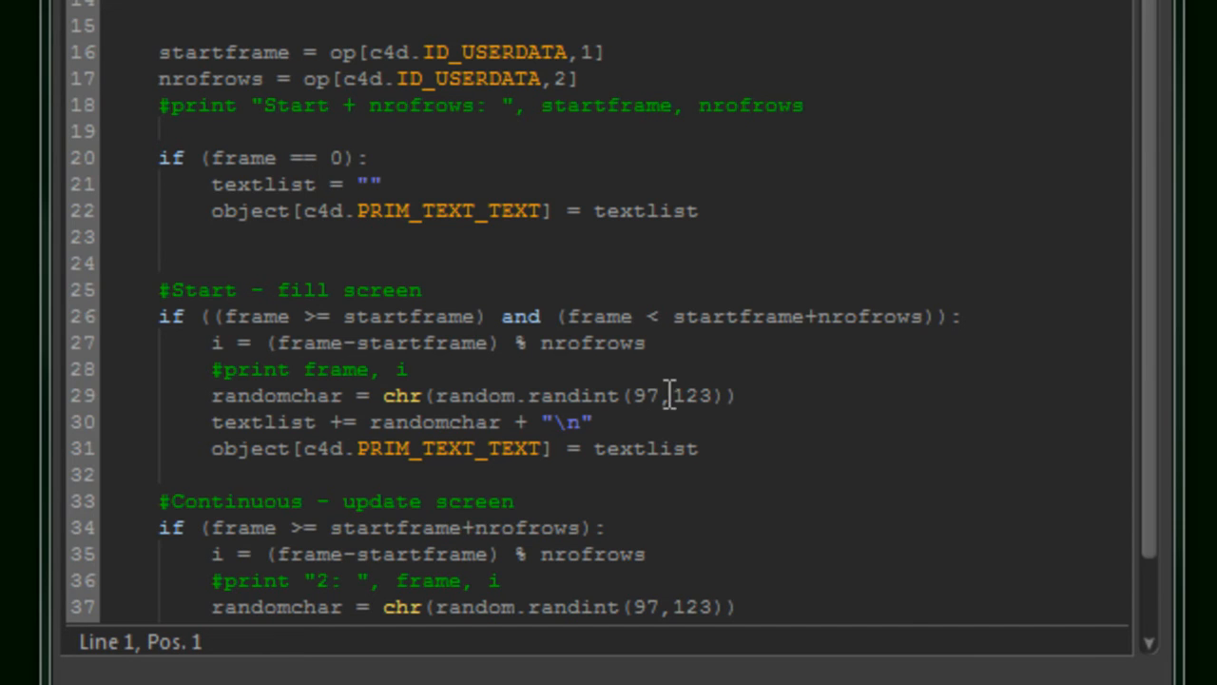
mouse_move(689, 428)
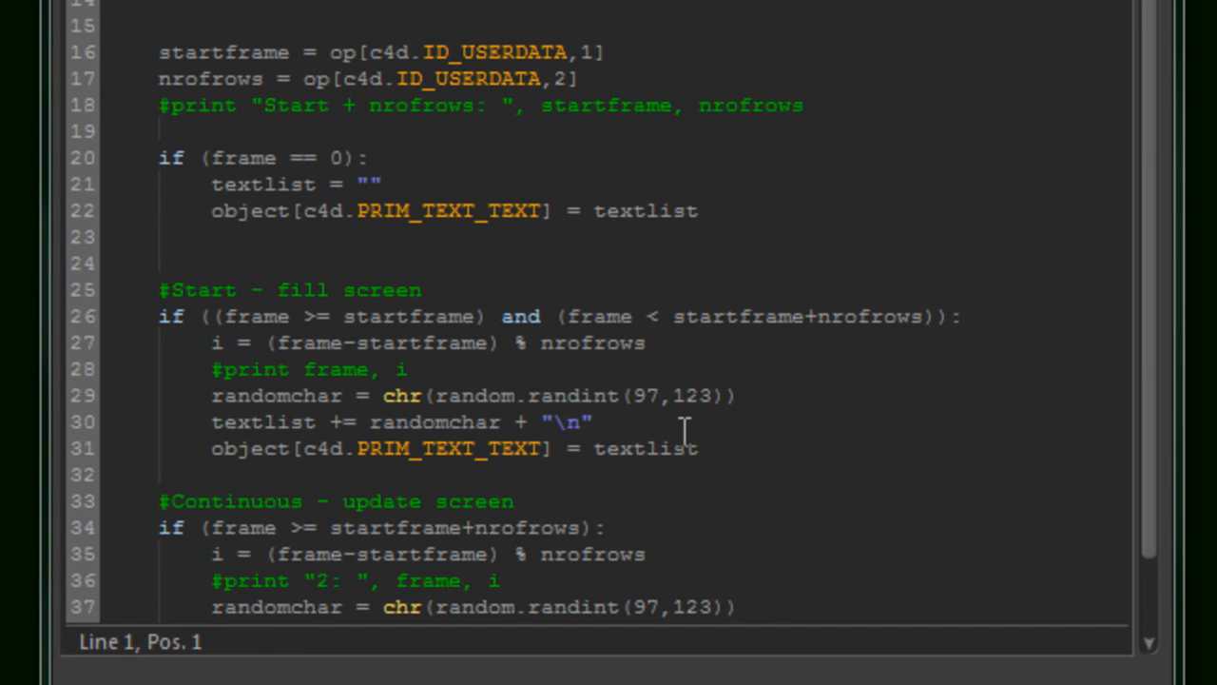
mouse_move(685, 422)
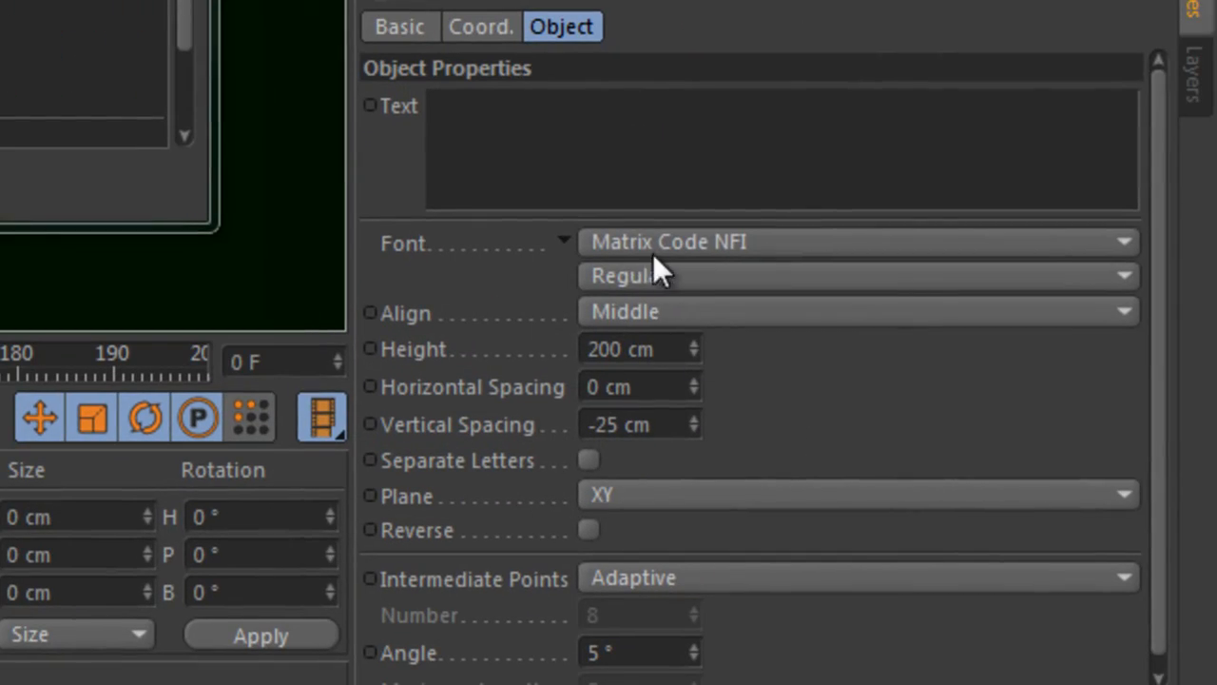
mouse_move(742, 262)
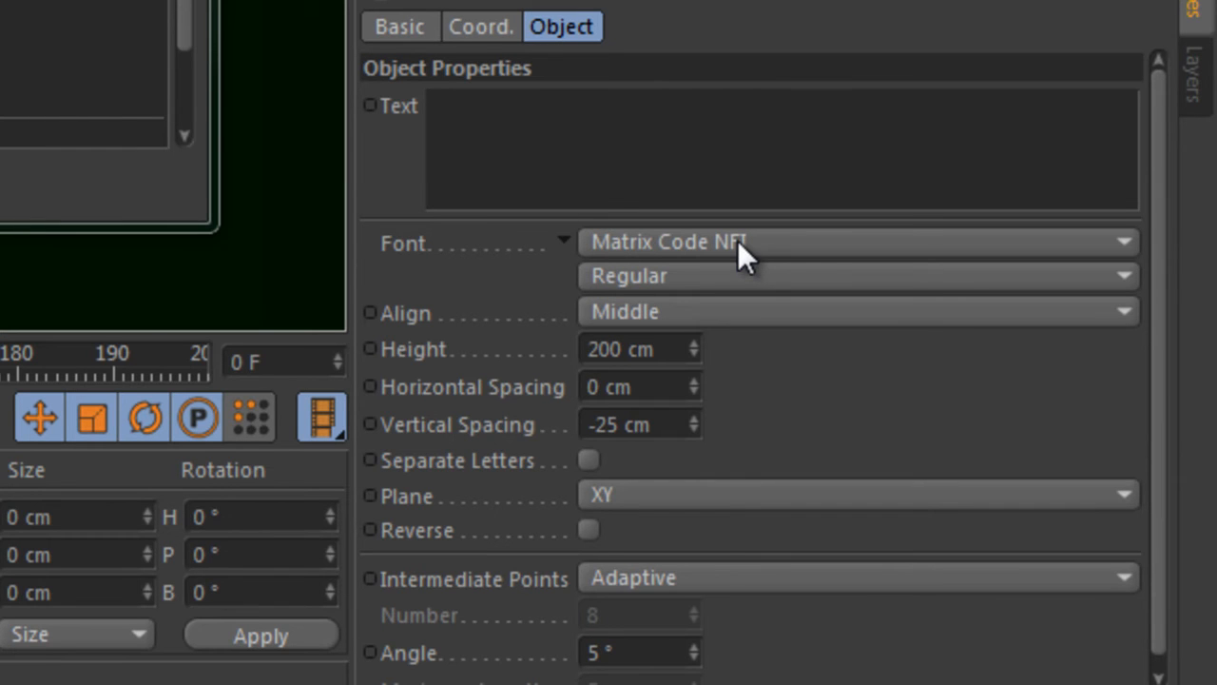
mouse_move(414, 207)
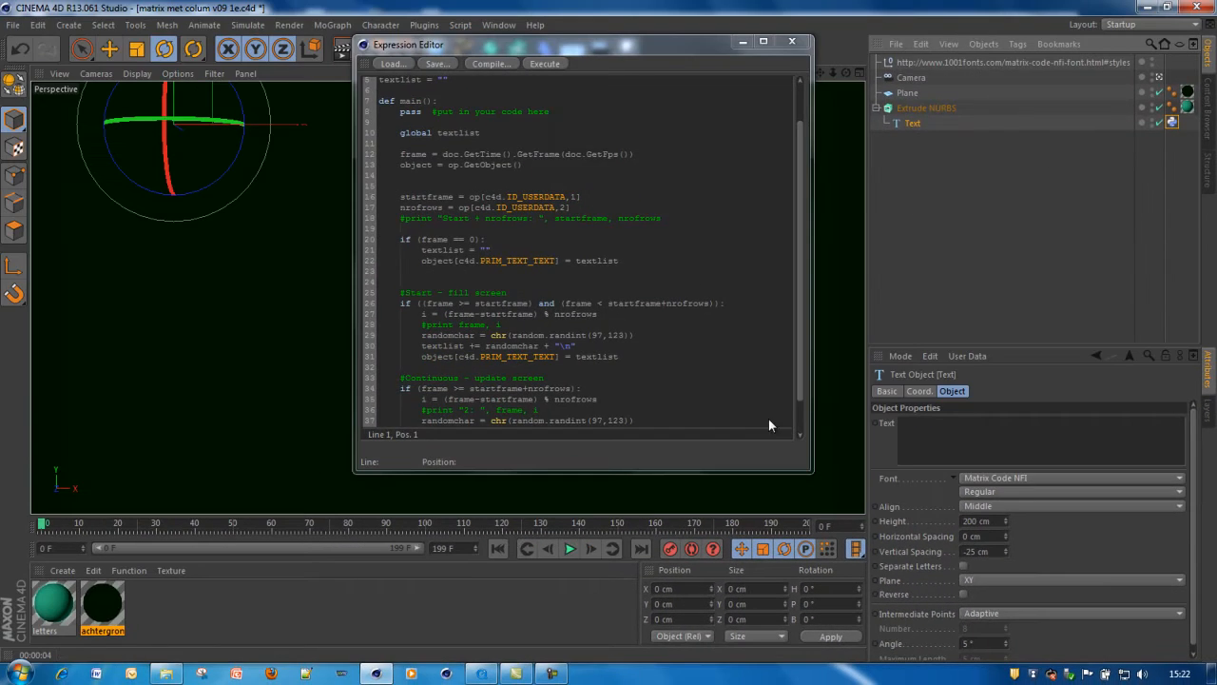
mouse_move(590, 548)
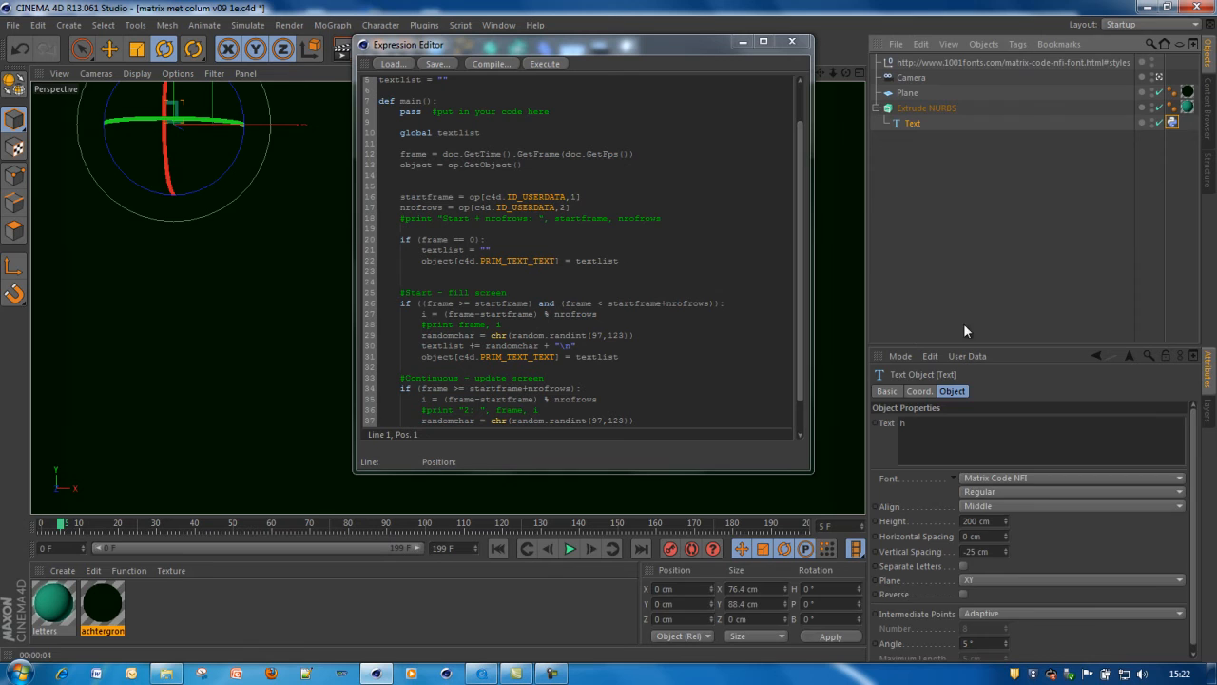
Step: Rewind and advance a few frames so the script starts writing random characters
left_click(496, 547)
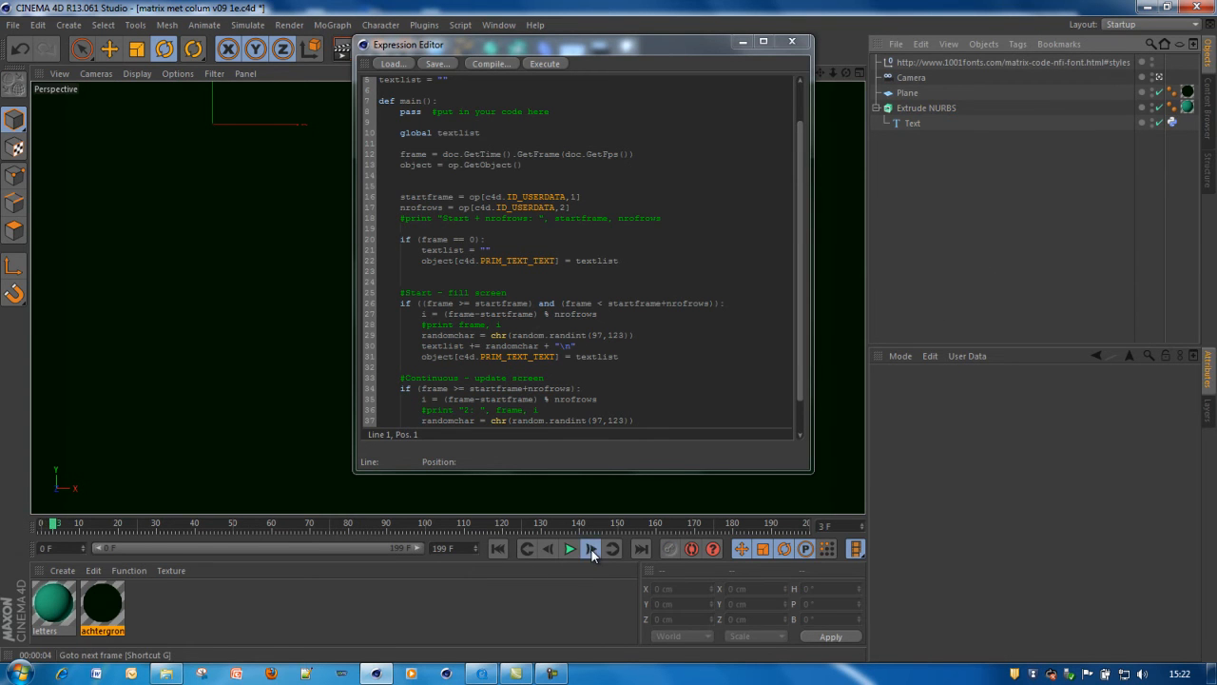
left_click(589, 548)
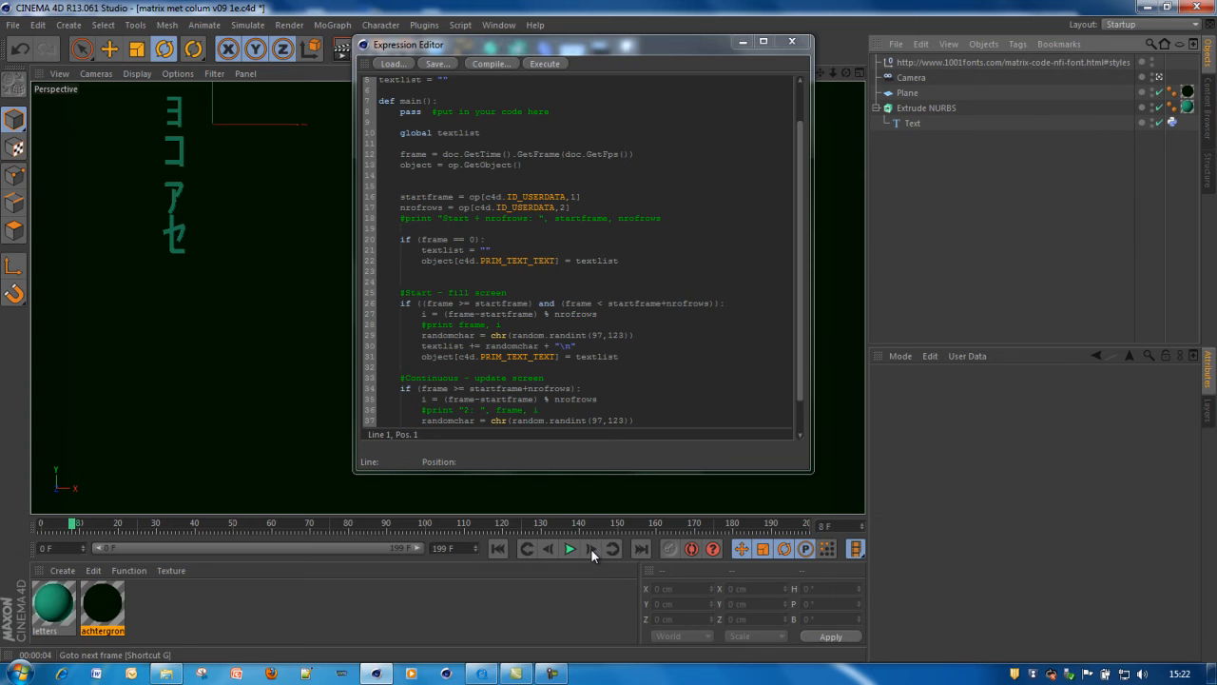
left_click(591, 548)
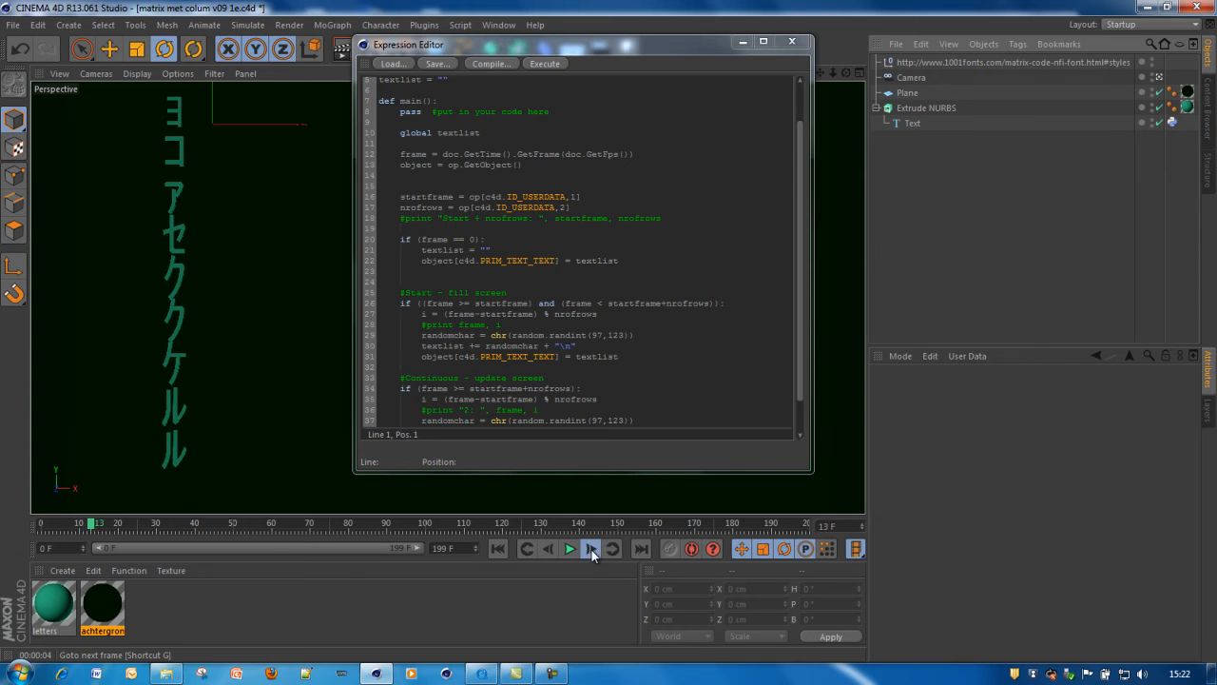
left_click(592, 547)
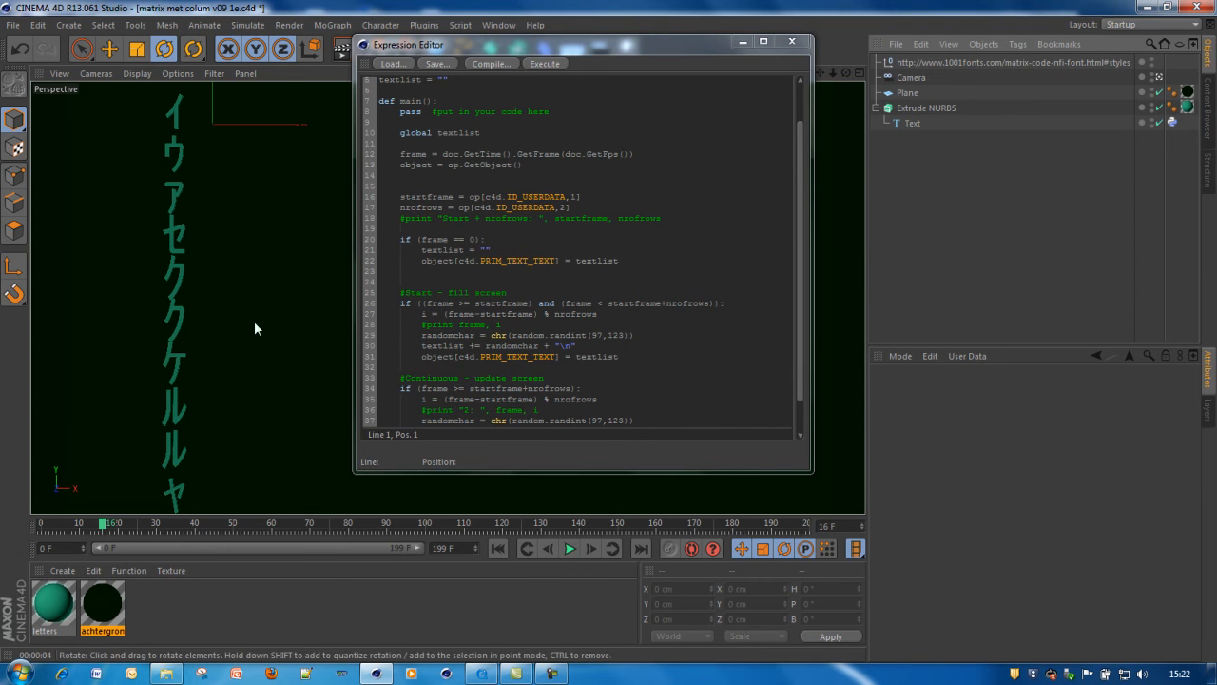
mouse_move(533, 475)
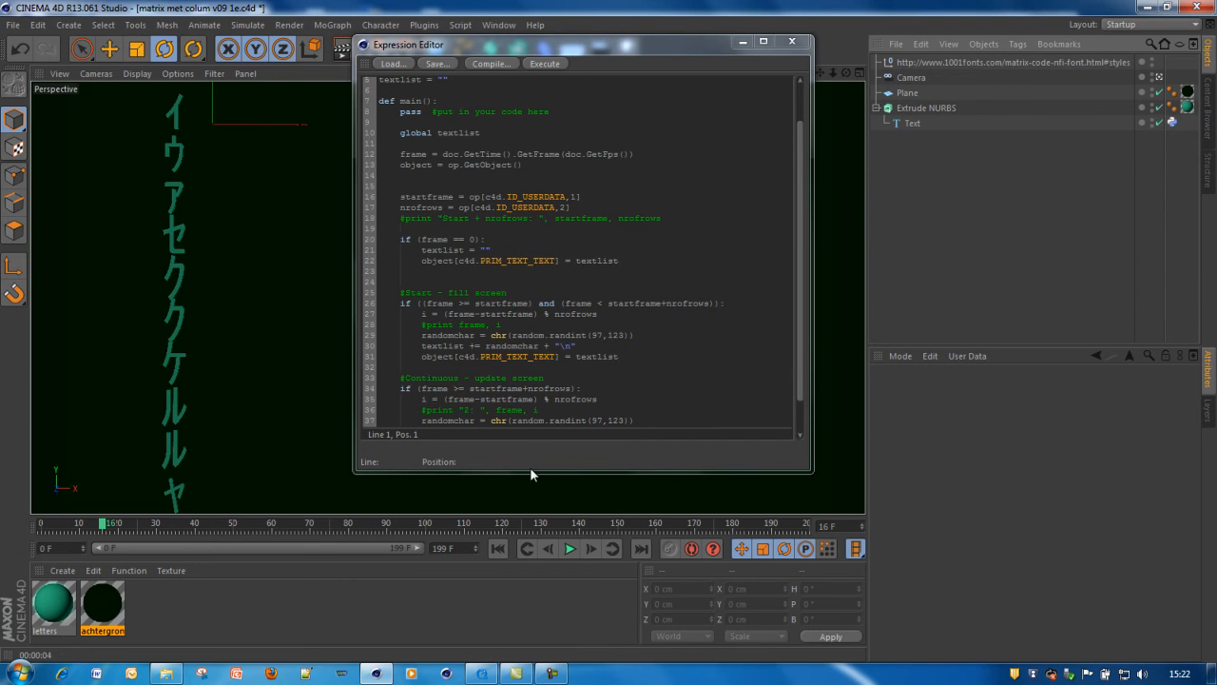
mouse_move(803, 312)
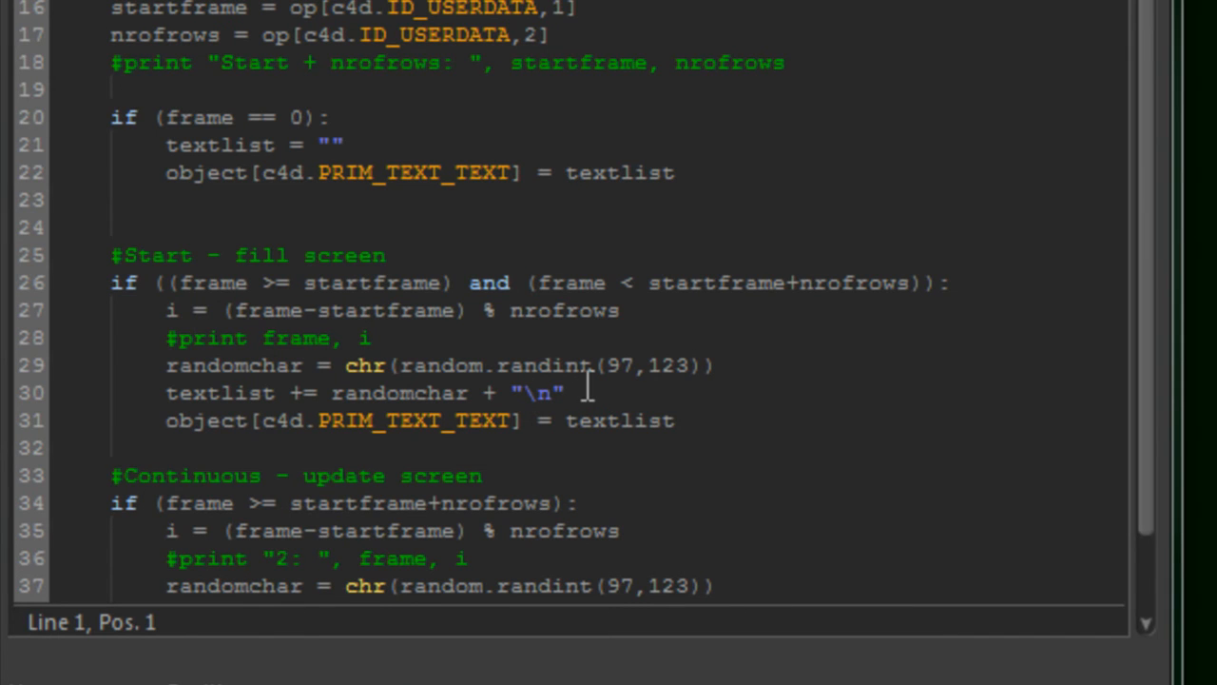
mouse_move(585, 456)
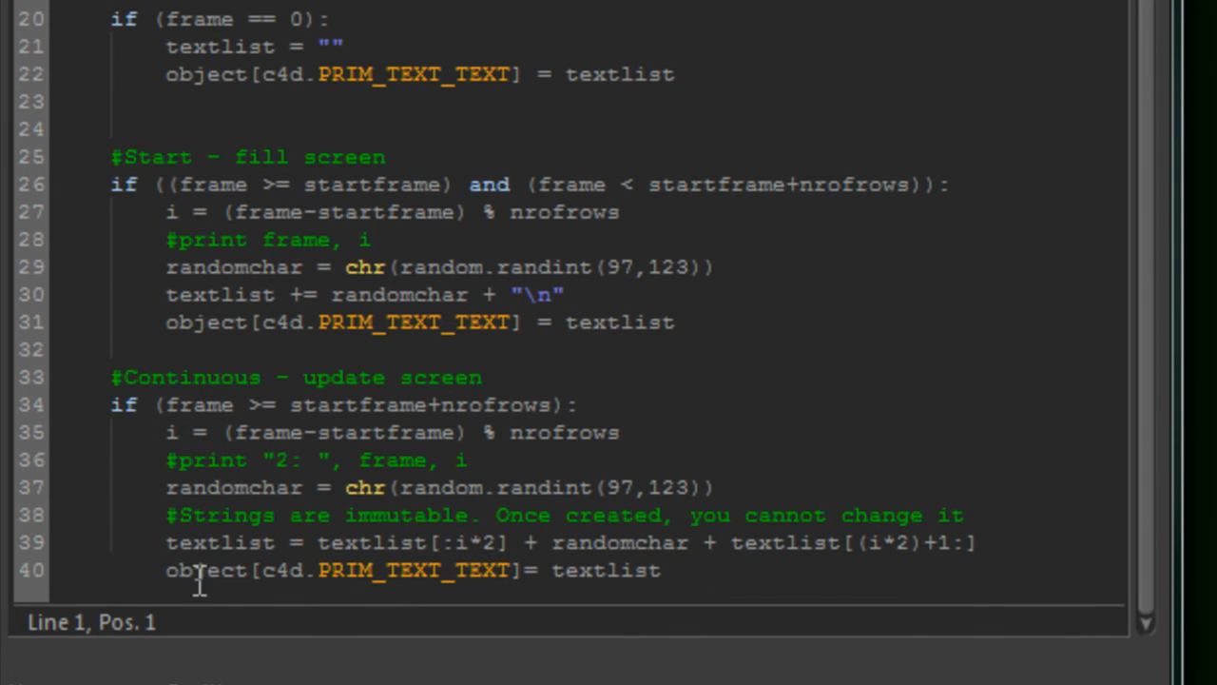
mouse_move(327, 433)
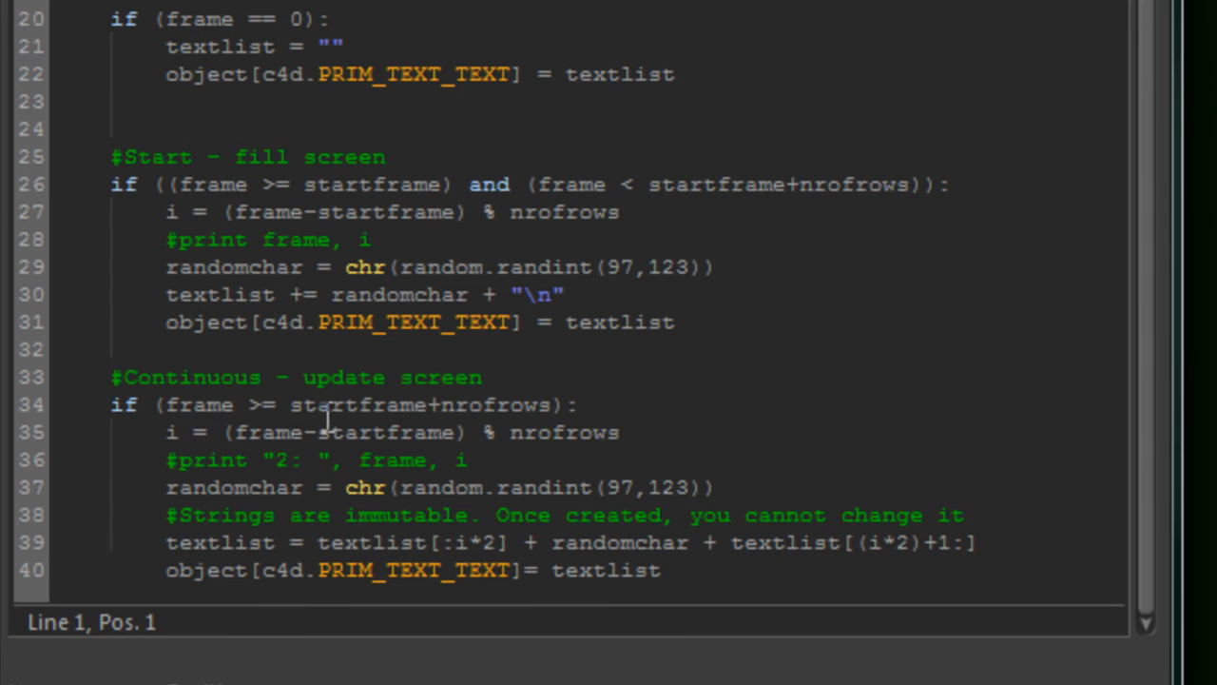
mouse_move(323, 529)
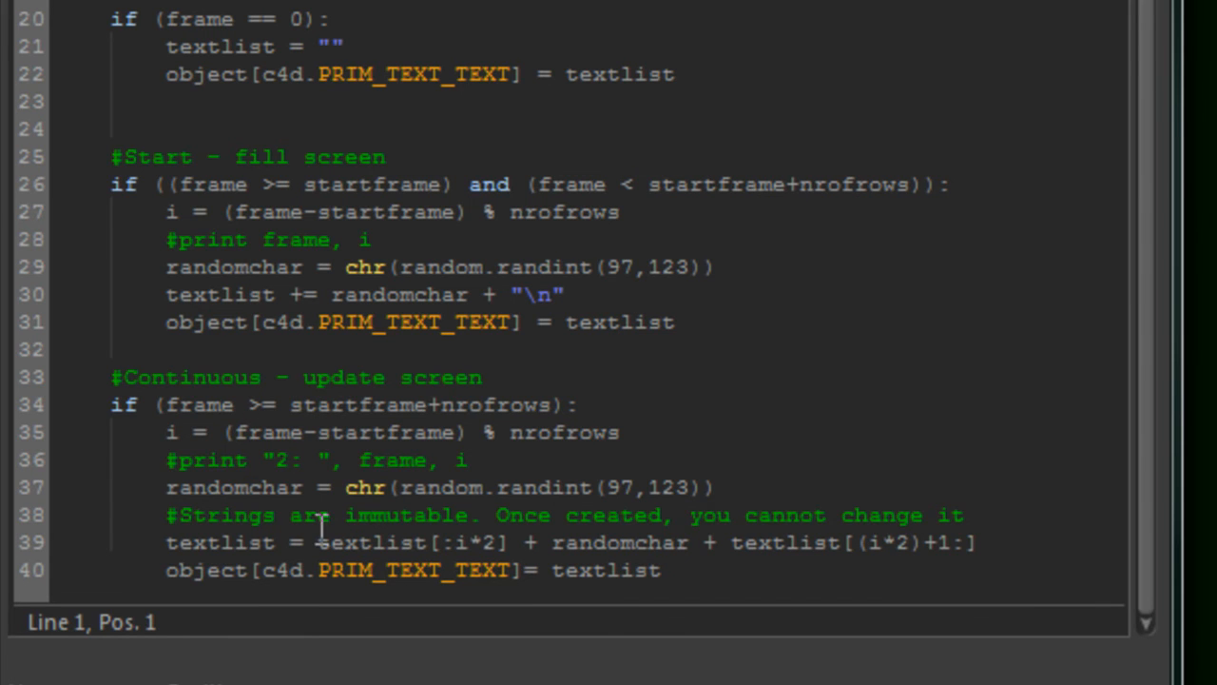
mouse_move(303, 536)
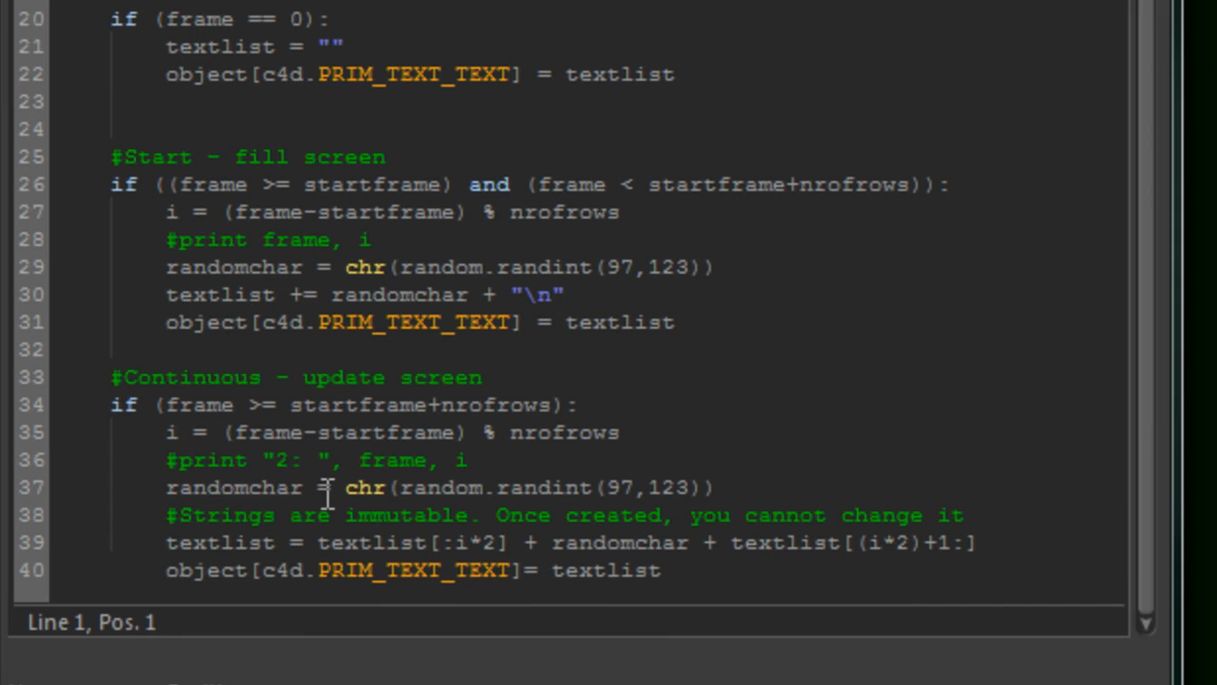
Step: Mark the randomchar line in the continuous-update block and return to the viewport
left_click(209, 487)
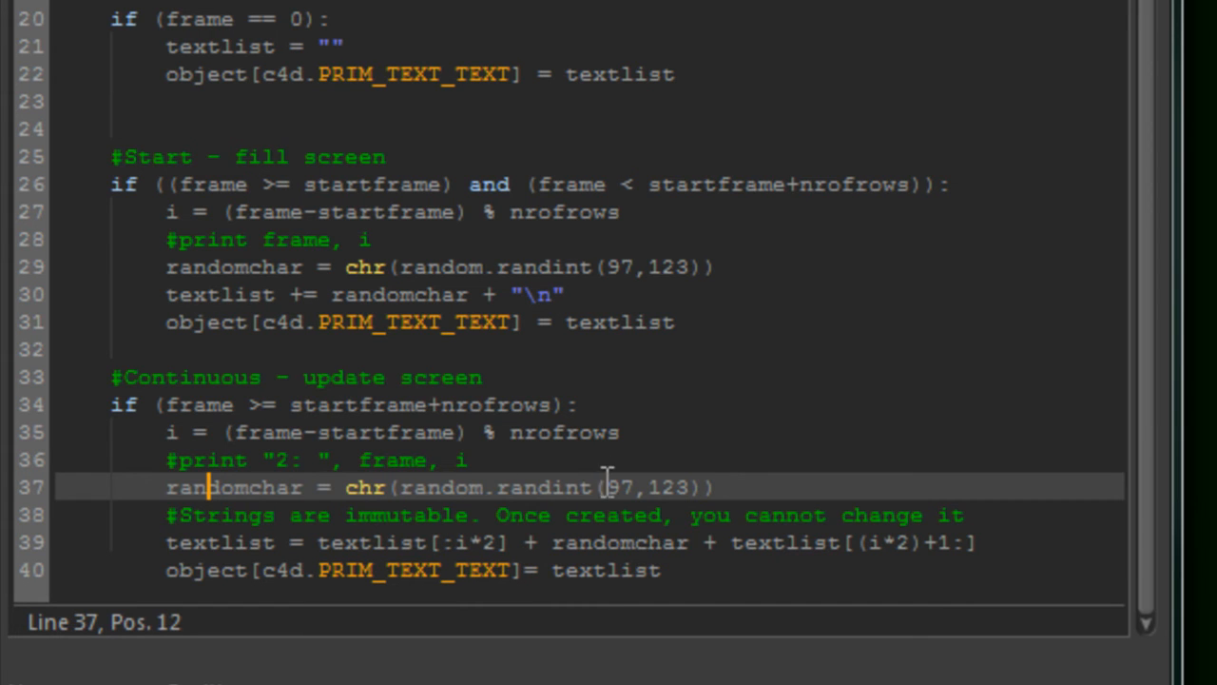
mouse_move(654, 494)
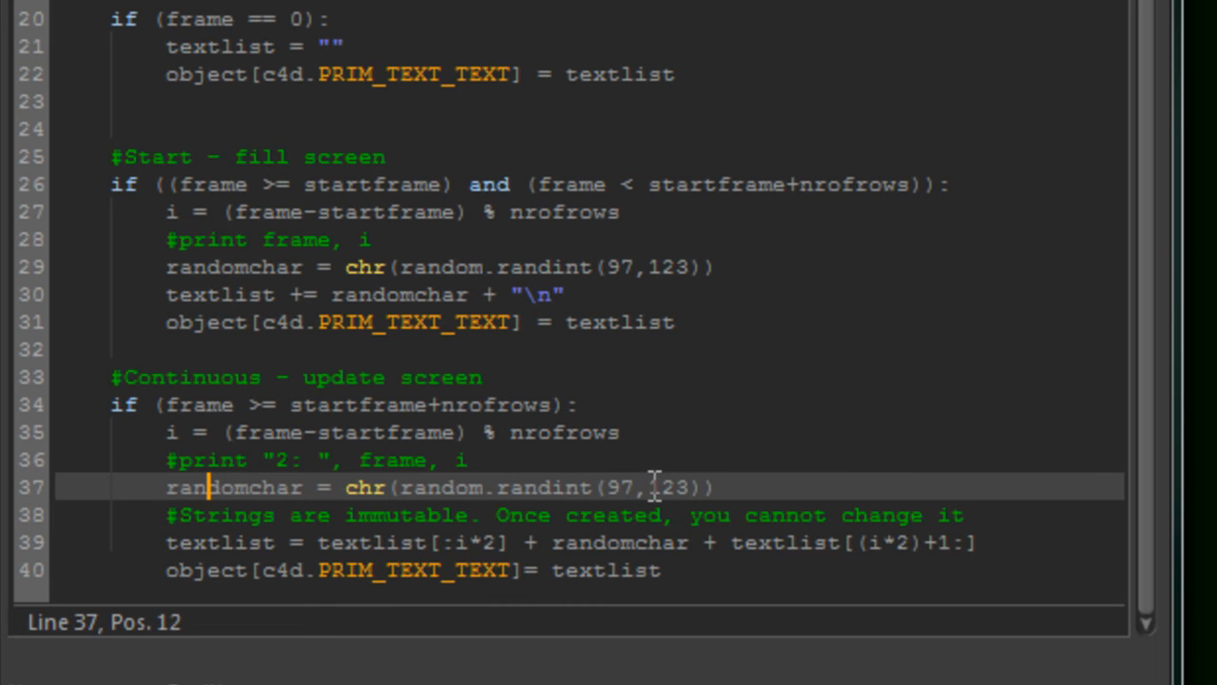
mouse_move(609, 460)
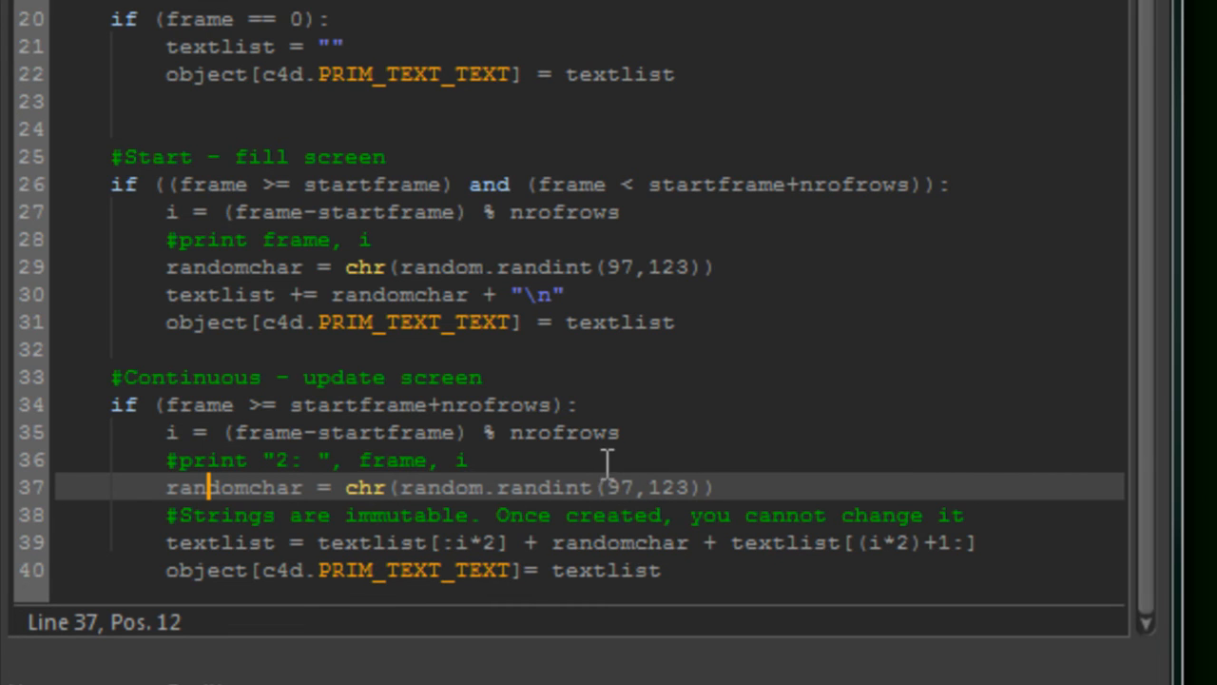
mouse_move(666, 458)
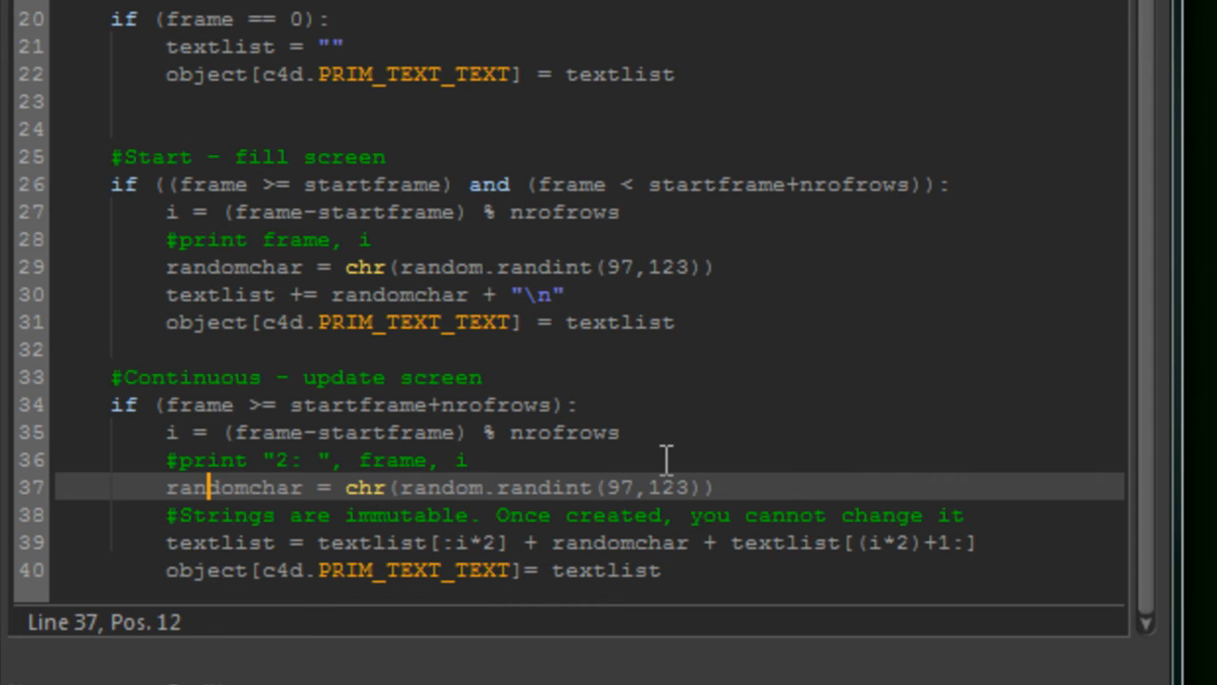
mouse_move(692, 458)
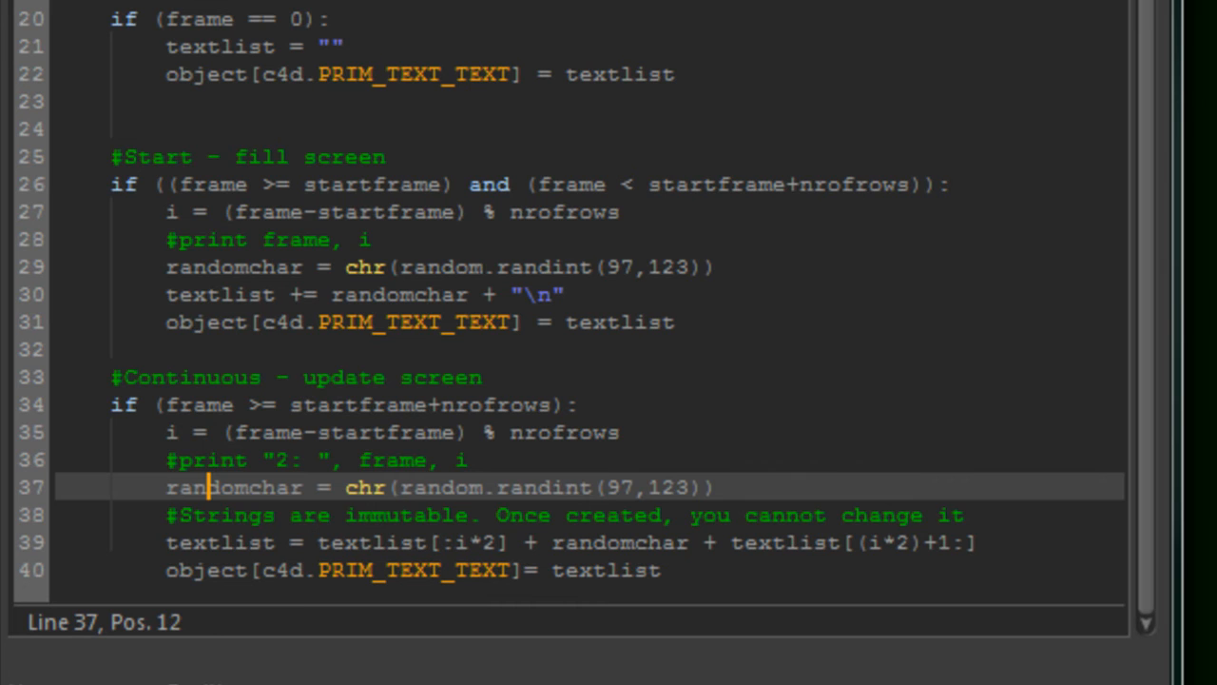
mouse_move(741, 675)
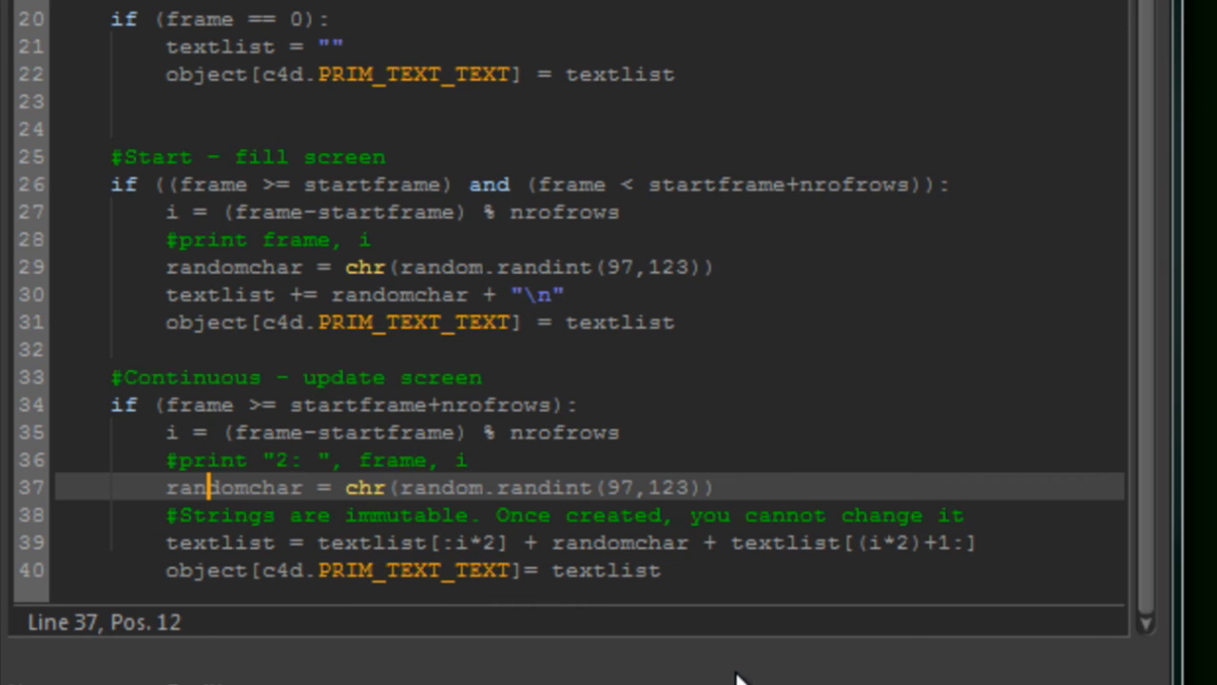
mouse_move(282, 515)
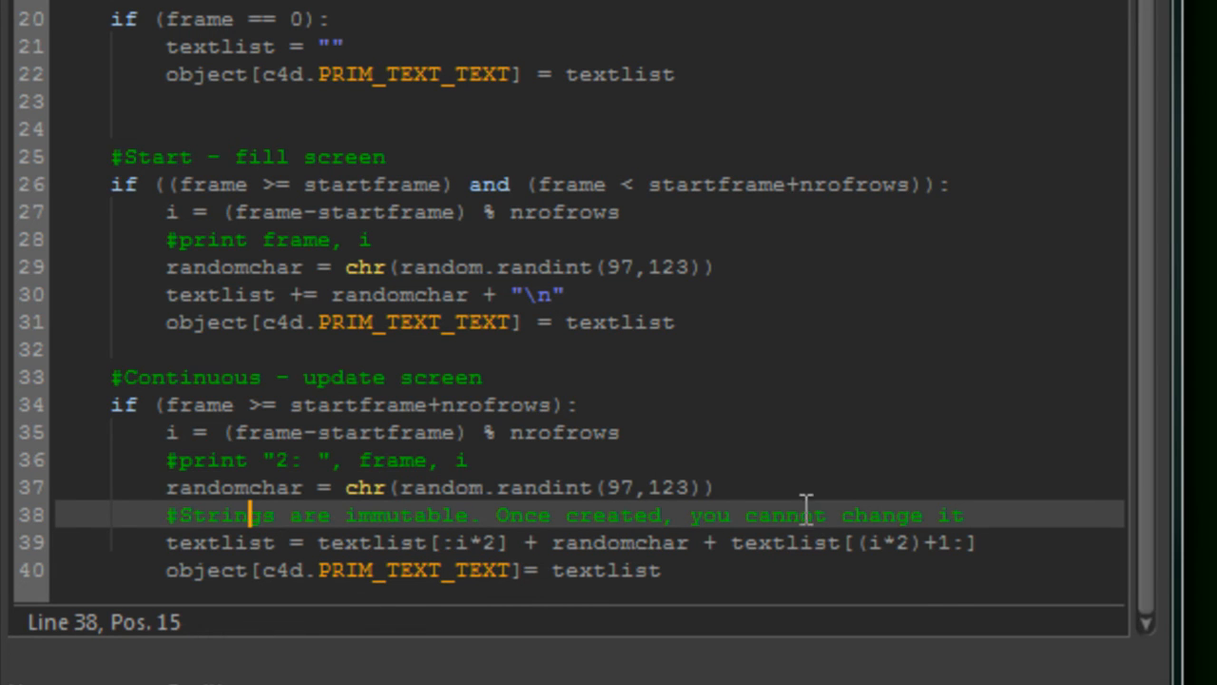
mouse_move(806, 479)
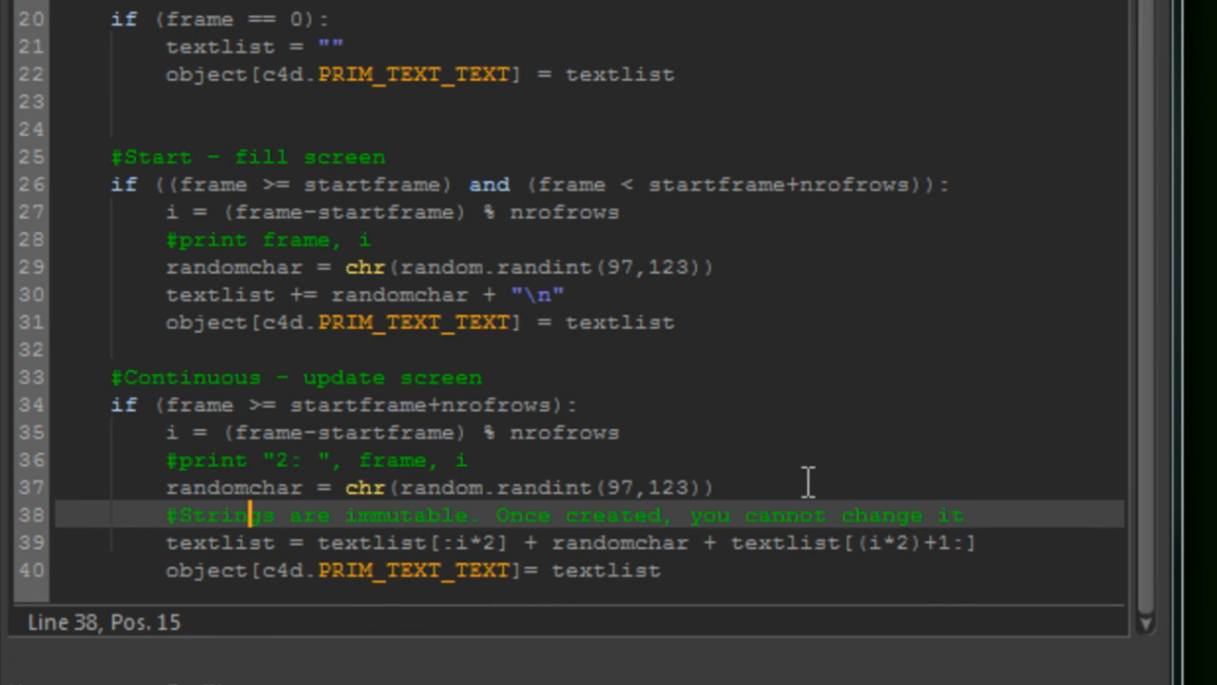
mouse_move(266, 548)
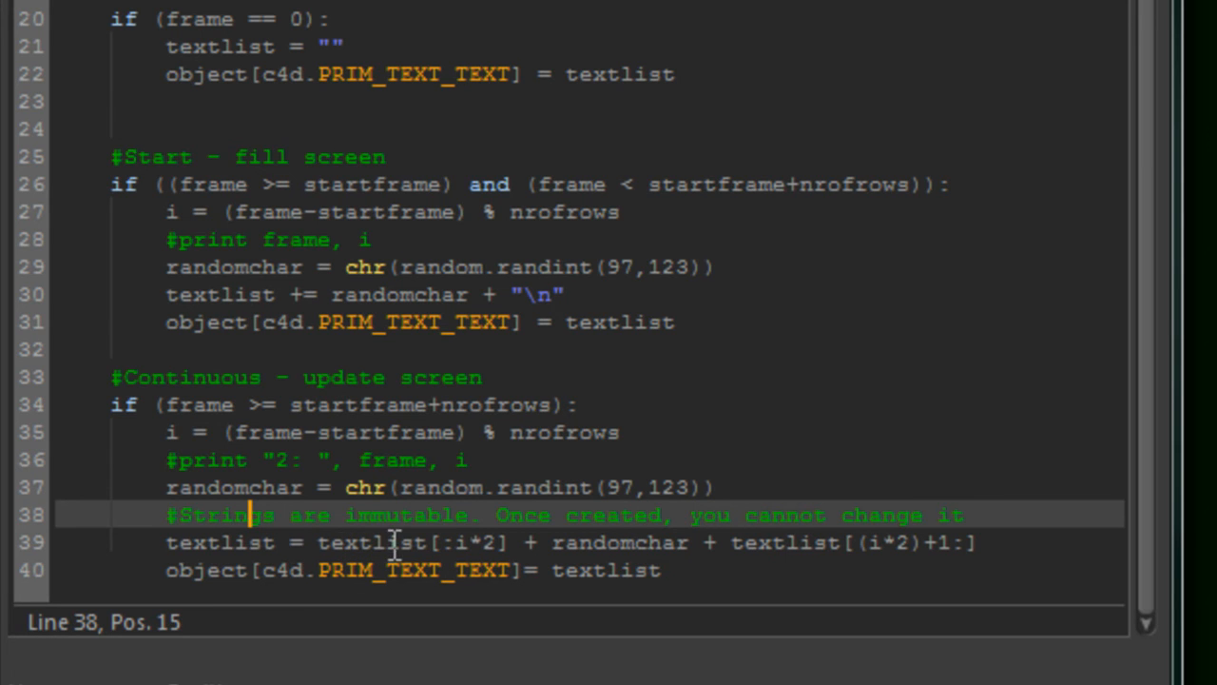
mouse_move(523, 544)
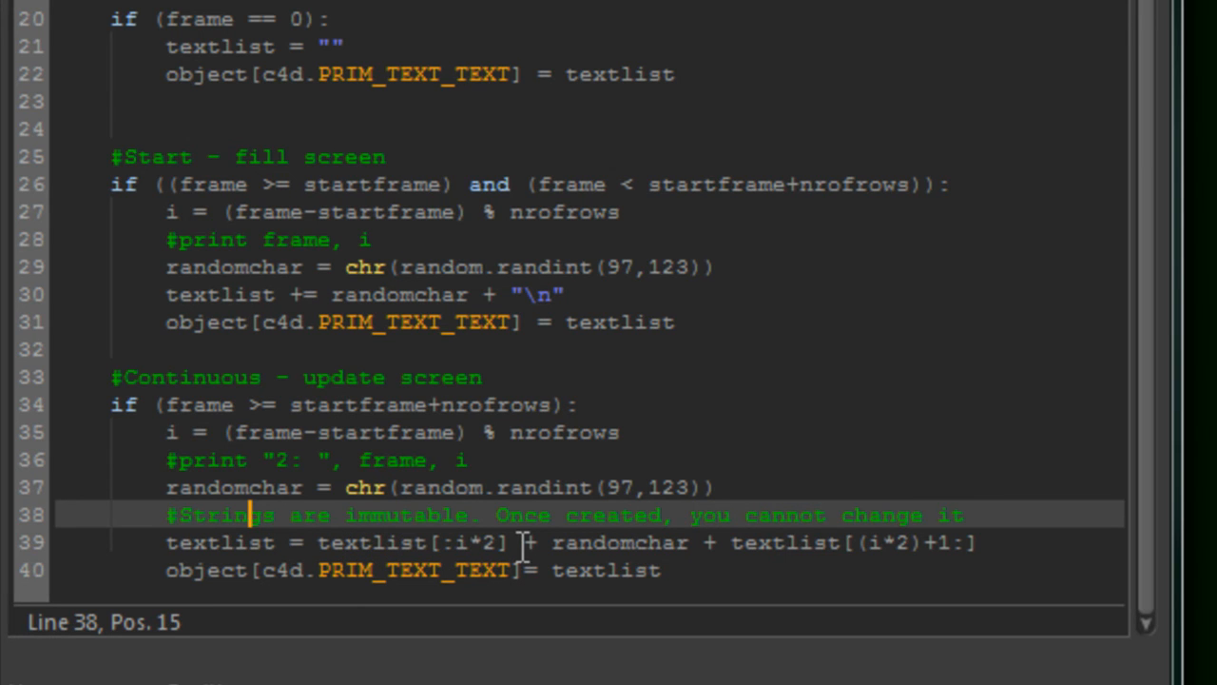
mouse_move(523, 544)
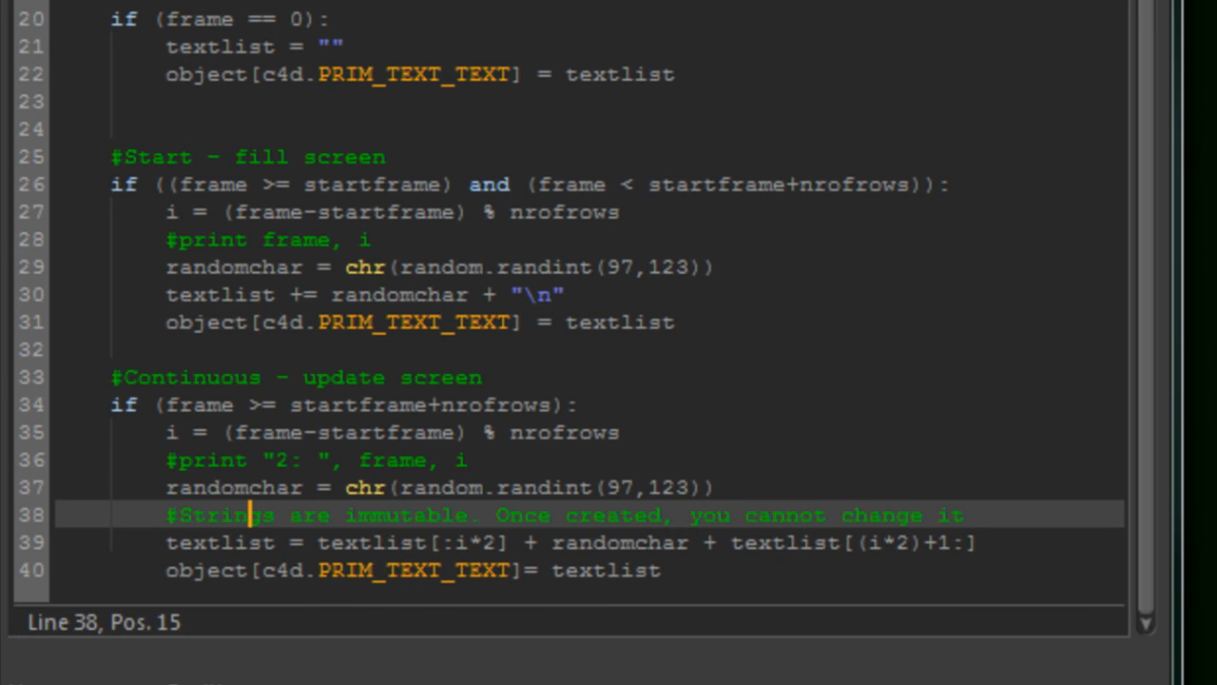
left_click(498, 551)
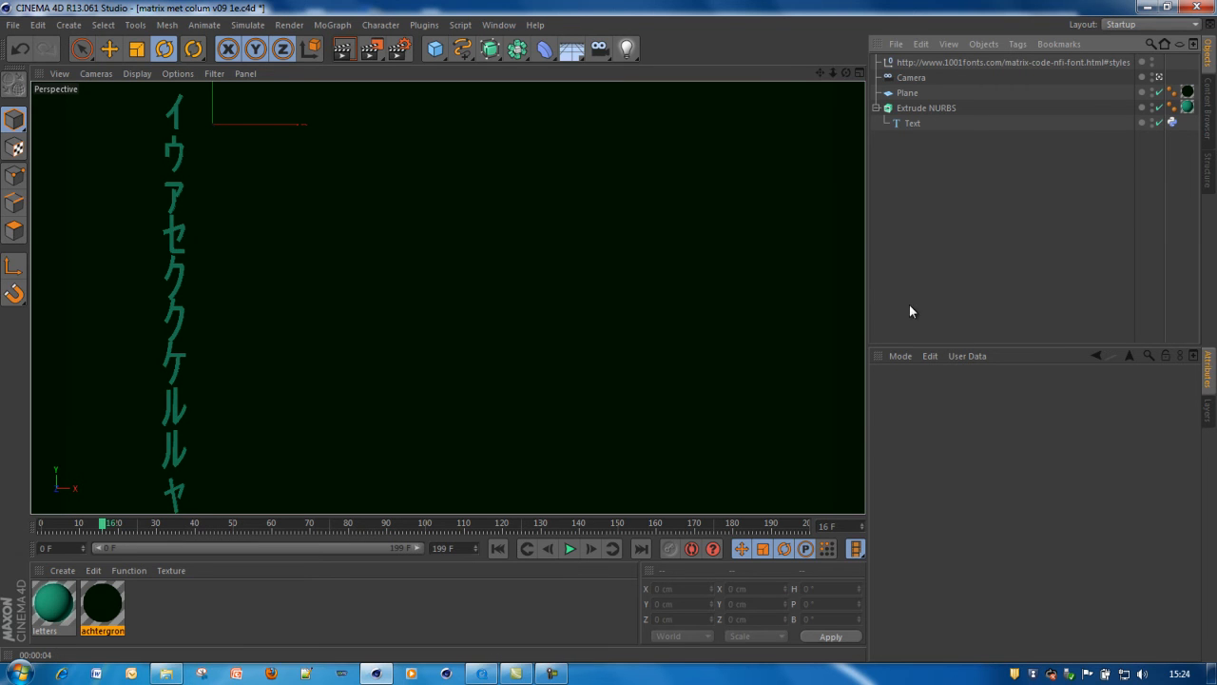
mouse_move(829, 188)
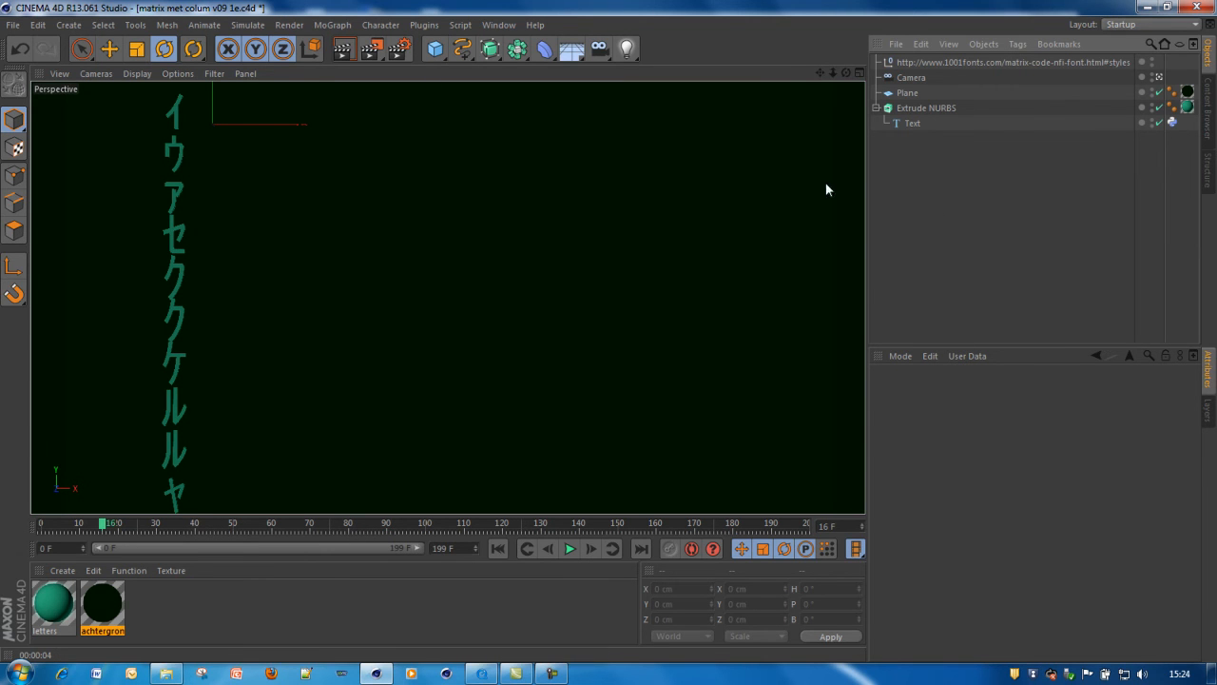
Step: Switch via the Window menu to the ten-column scene and inspect several Extrude NURBS columns
left_click(513, 23)
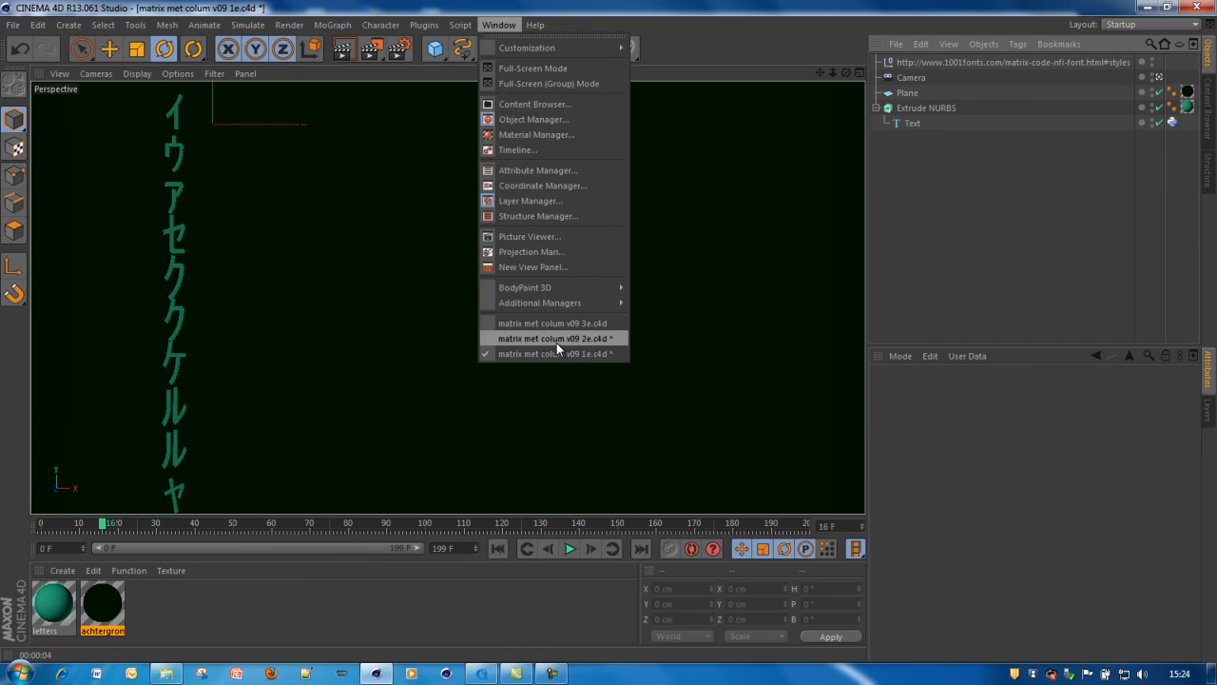
left_click(556, 338)
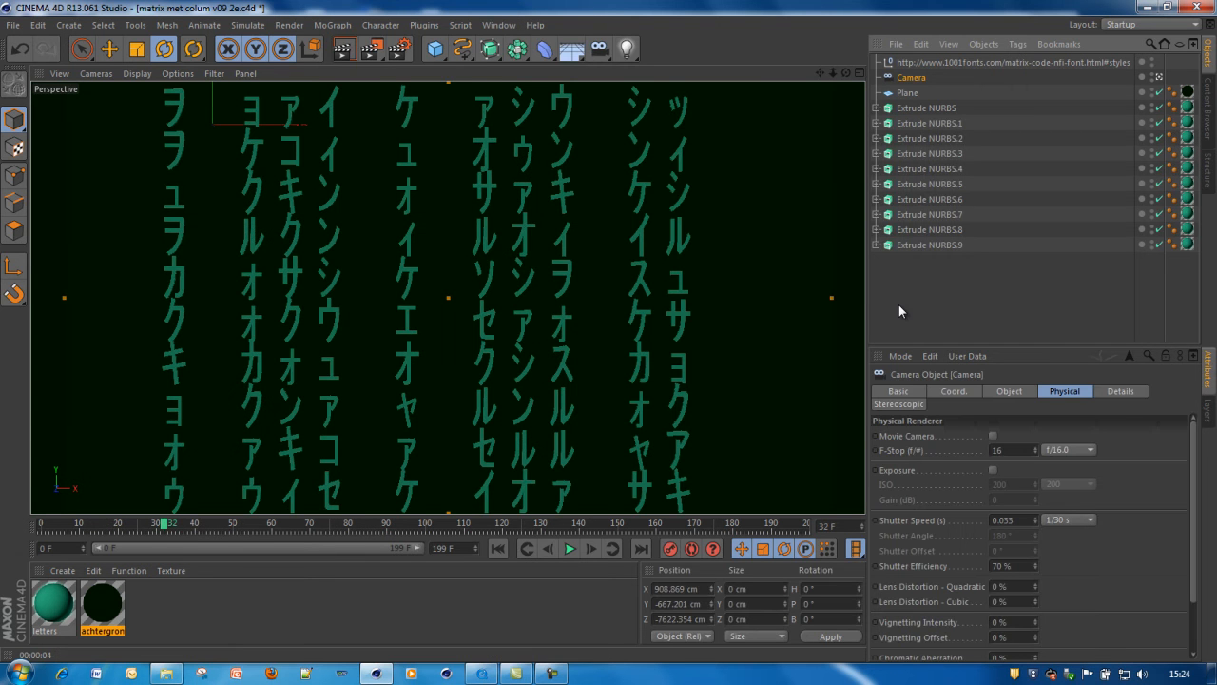
left_click(926, 106)
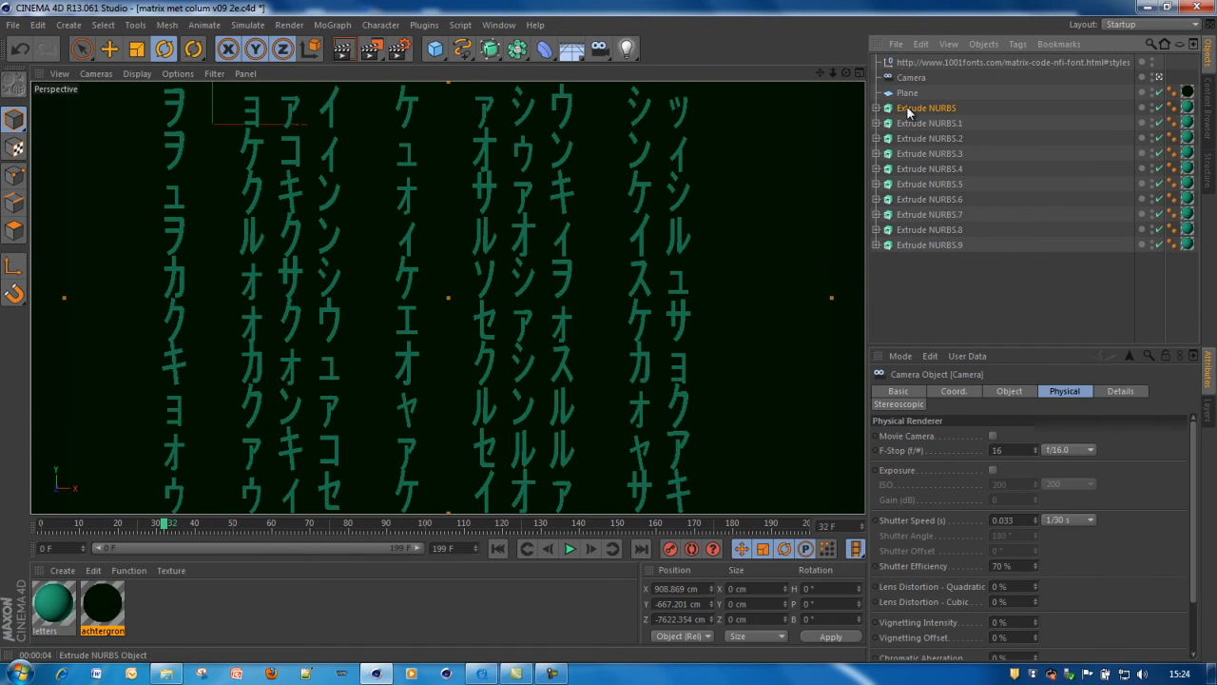
left_click(928, 121)
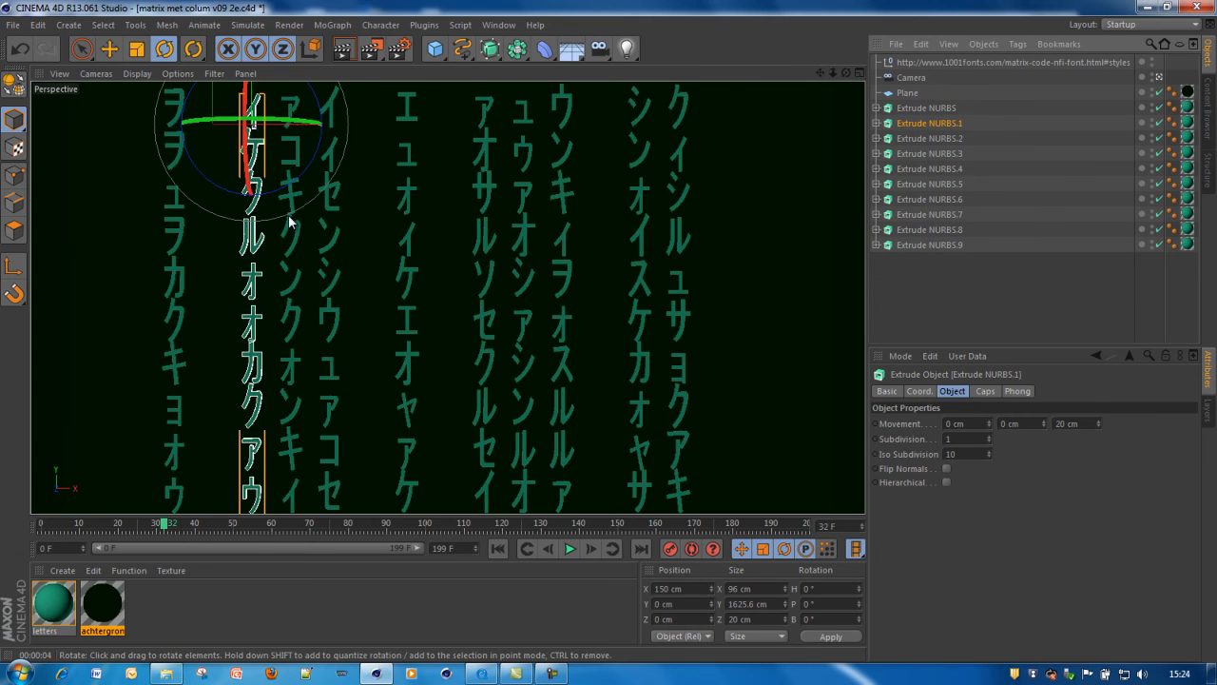
mouse_move(380, 361)
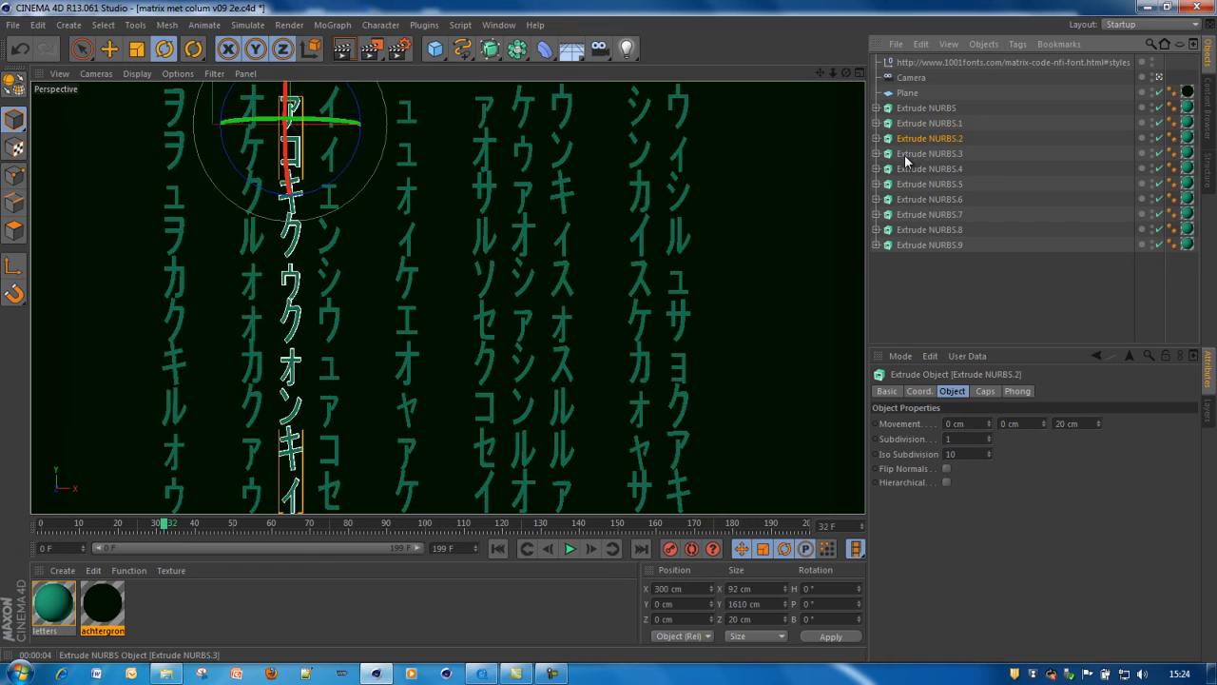
left_click(928, 152)
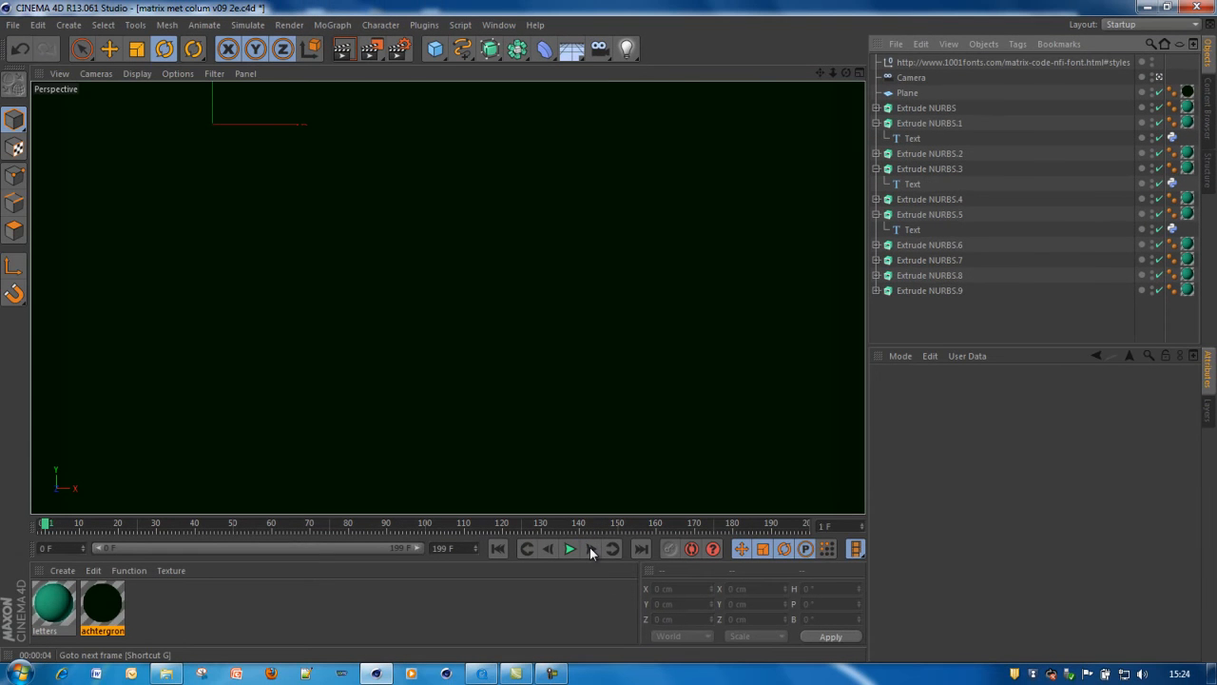
Step: Advance seven frames until all ten columns fill top to bottom with random katakana
left_click(570, 548)
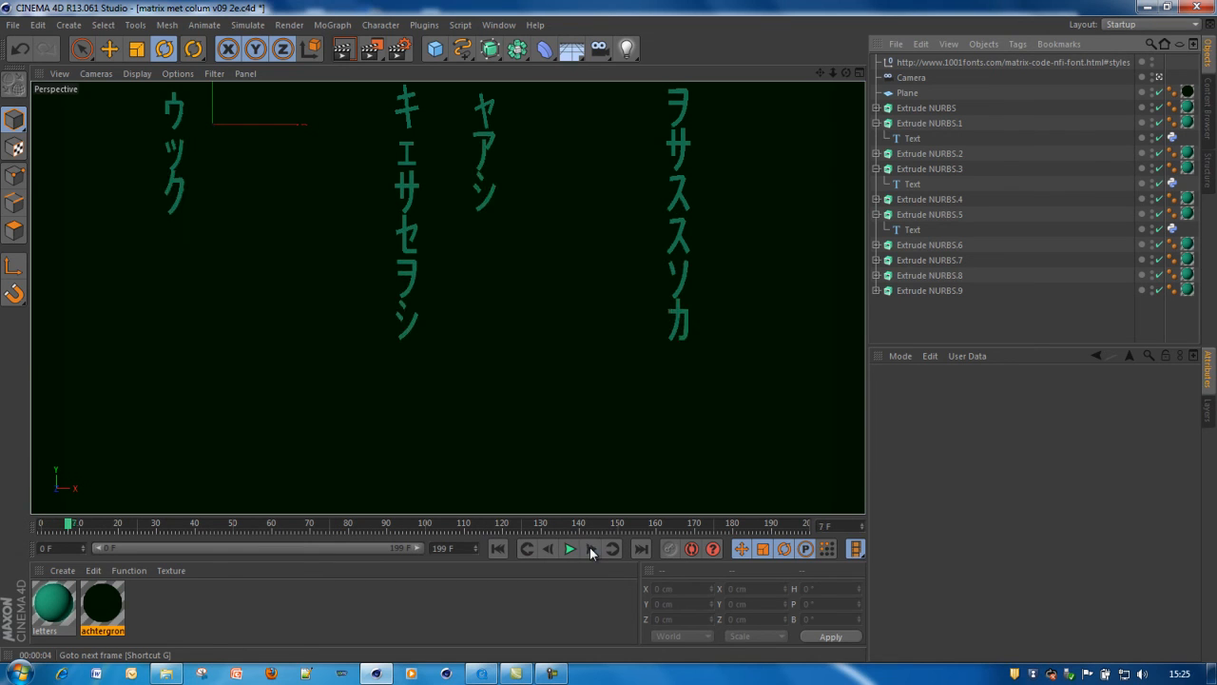
left_click(570, 548)
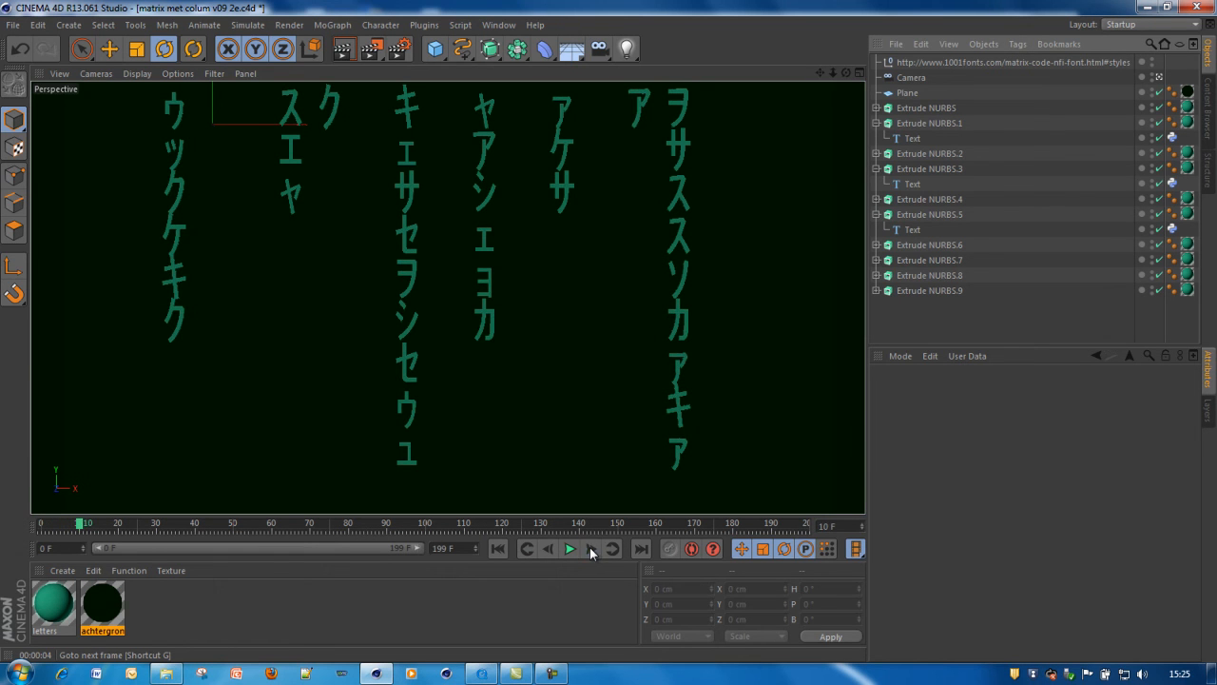
left_click(570, 547)
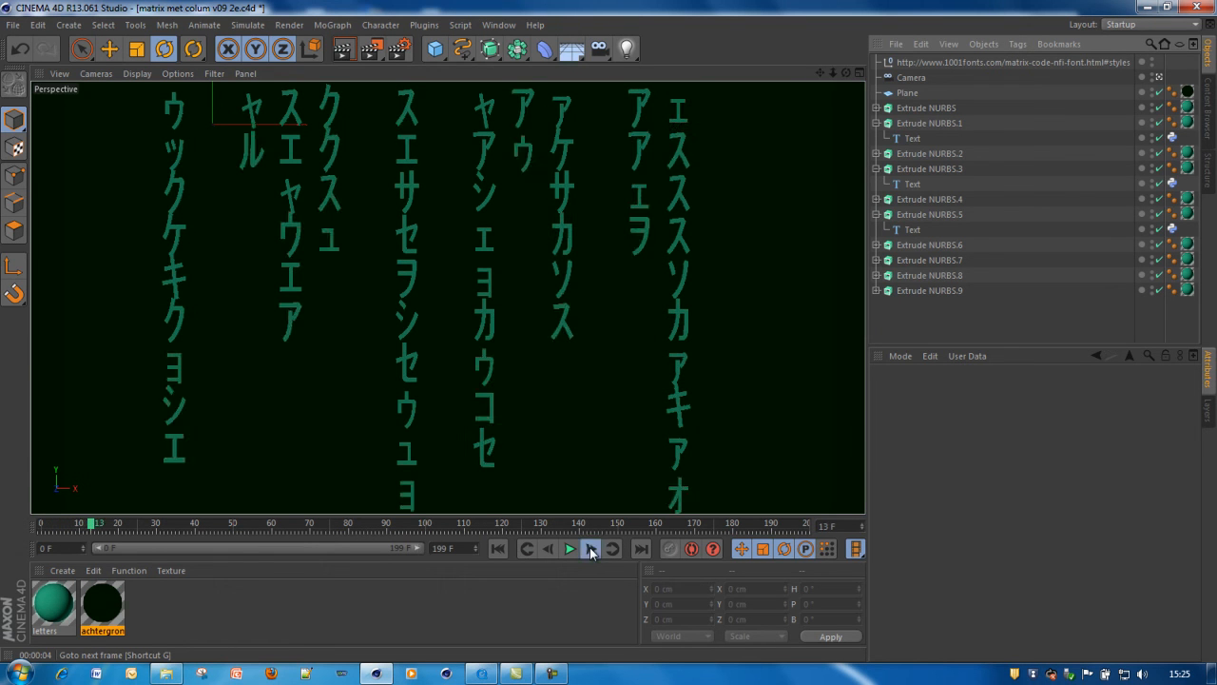
left_click(593, 547)
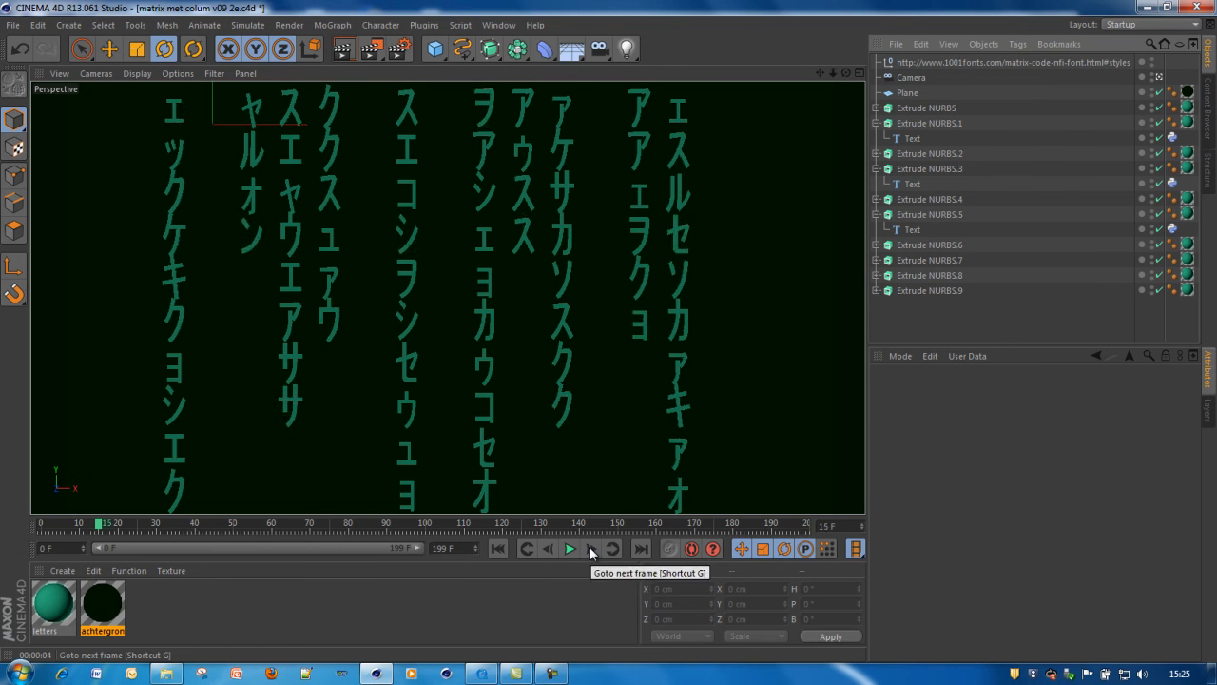
left_click(571, 548)
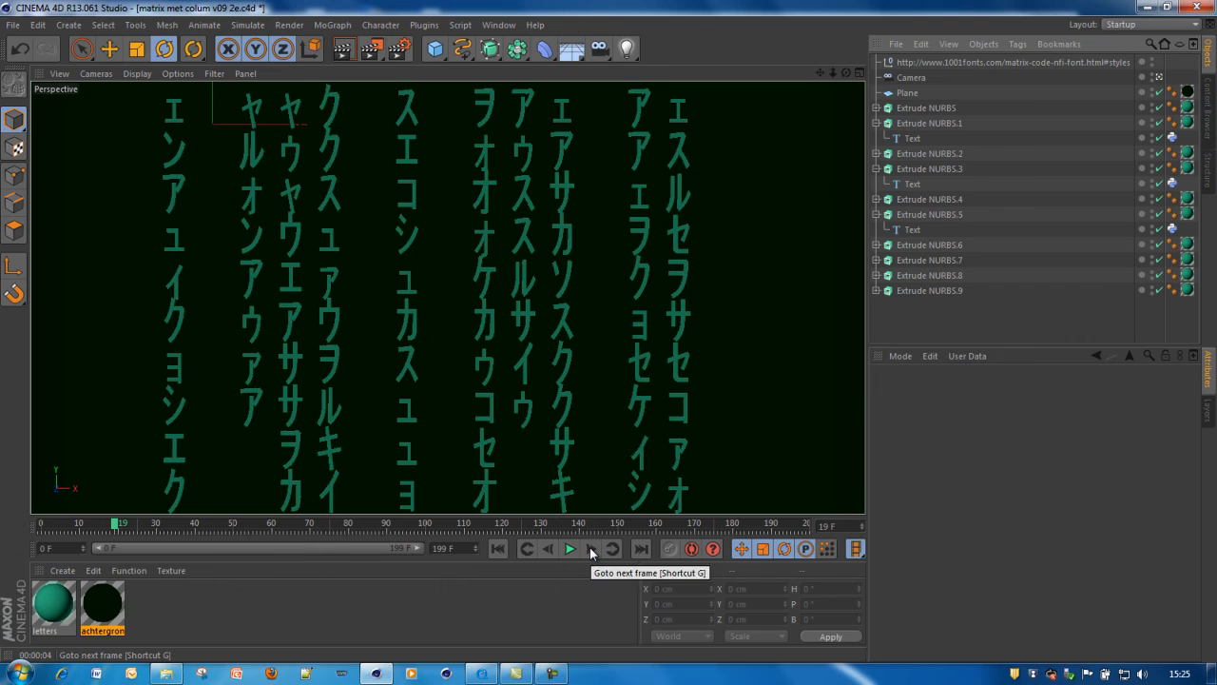
left_click(571, 548)
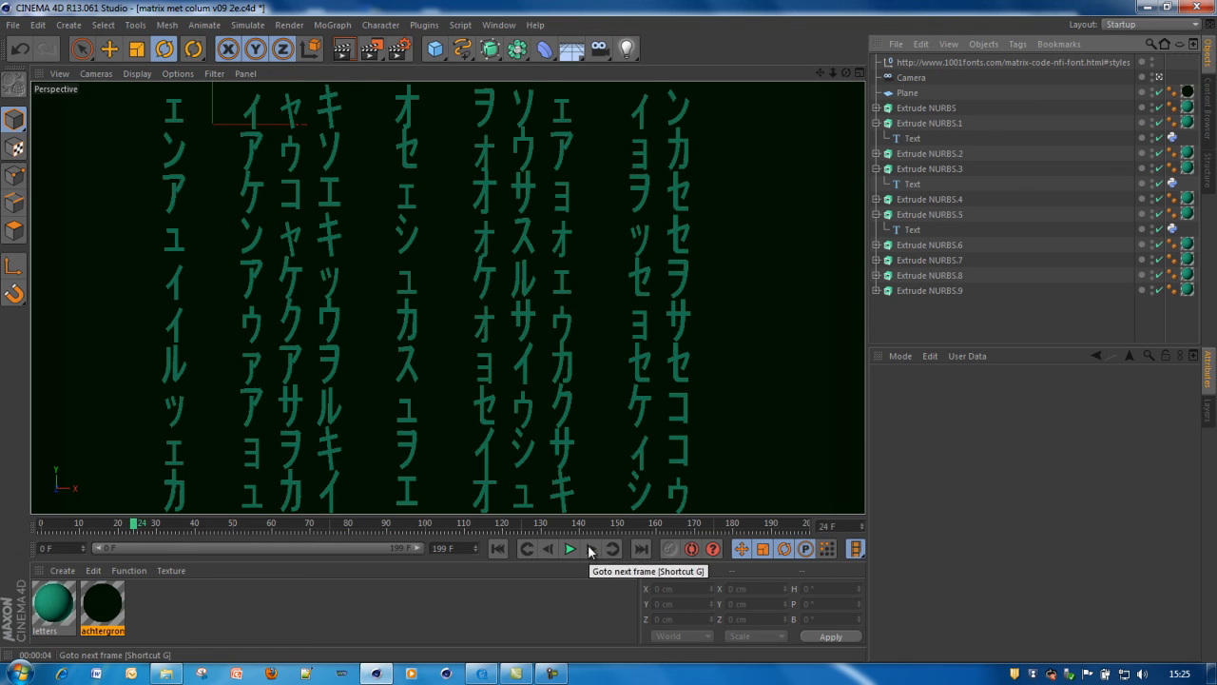
left_click(570, 548)
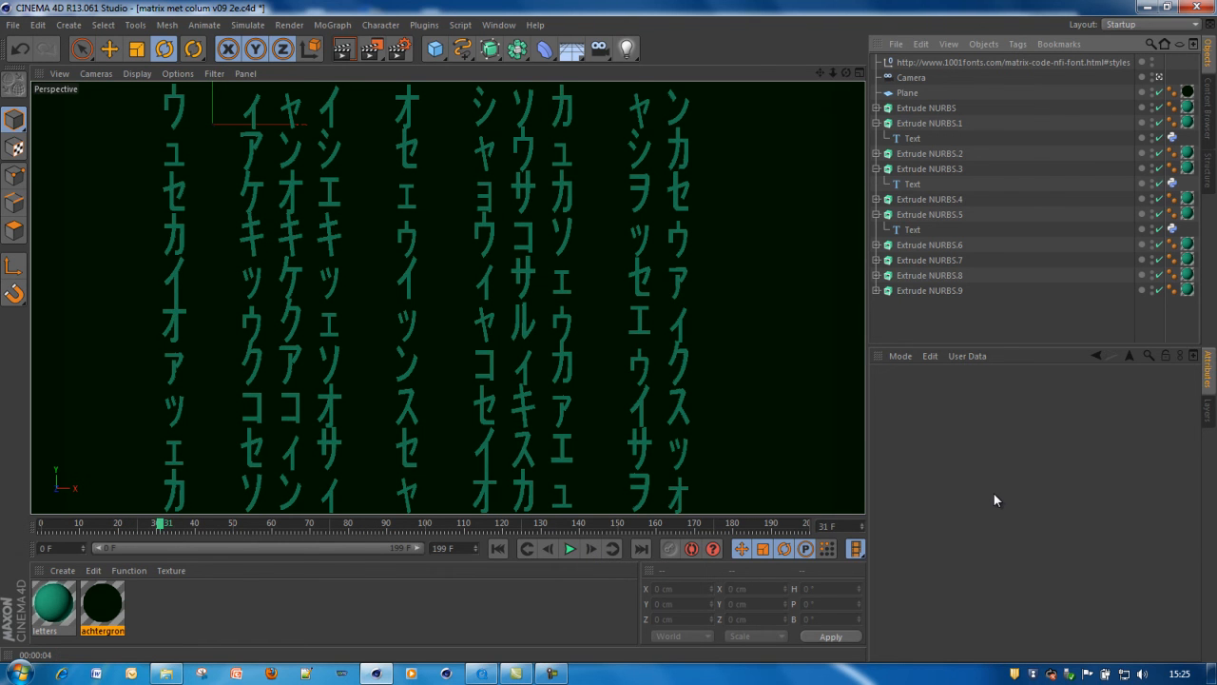
left_click(491, 24)
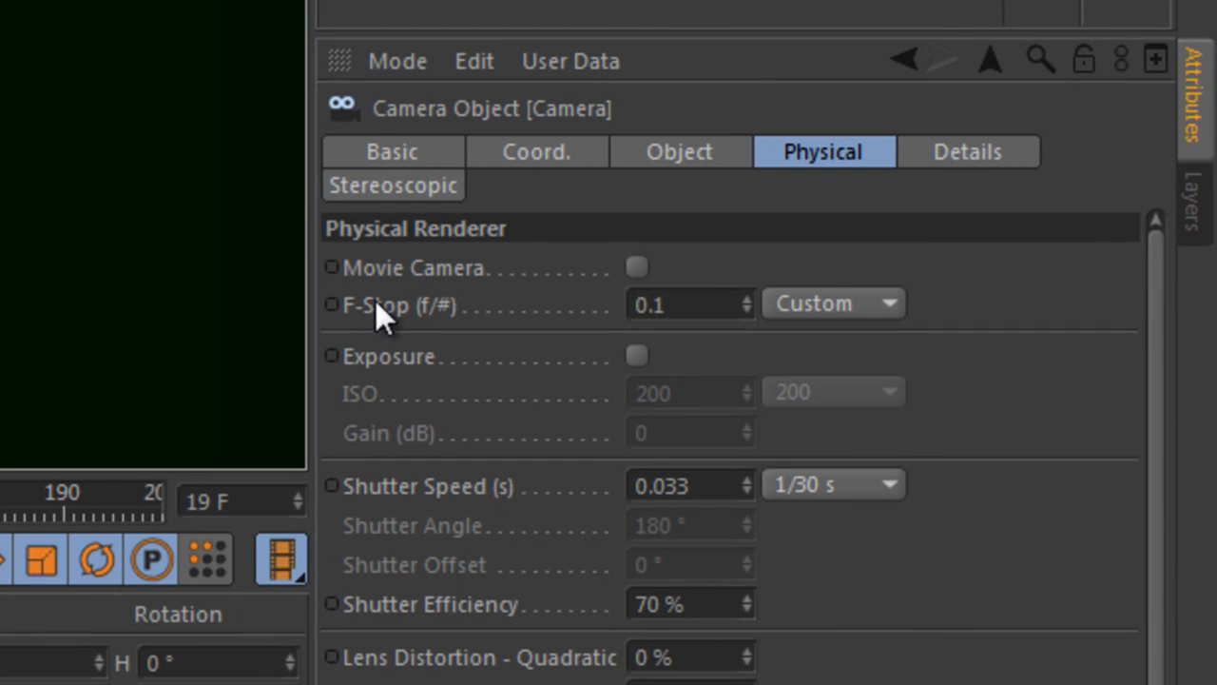
mouse_move(426, 331)
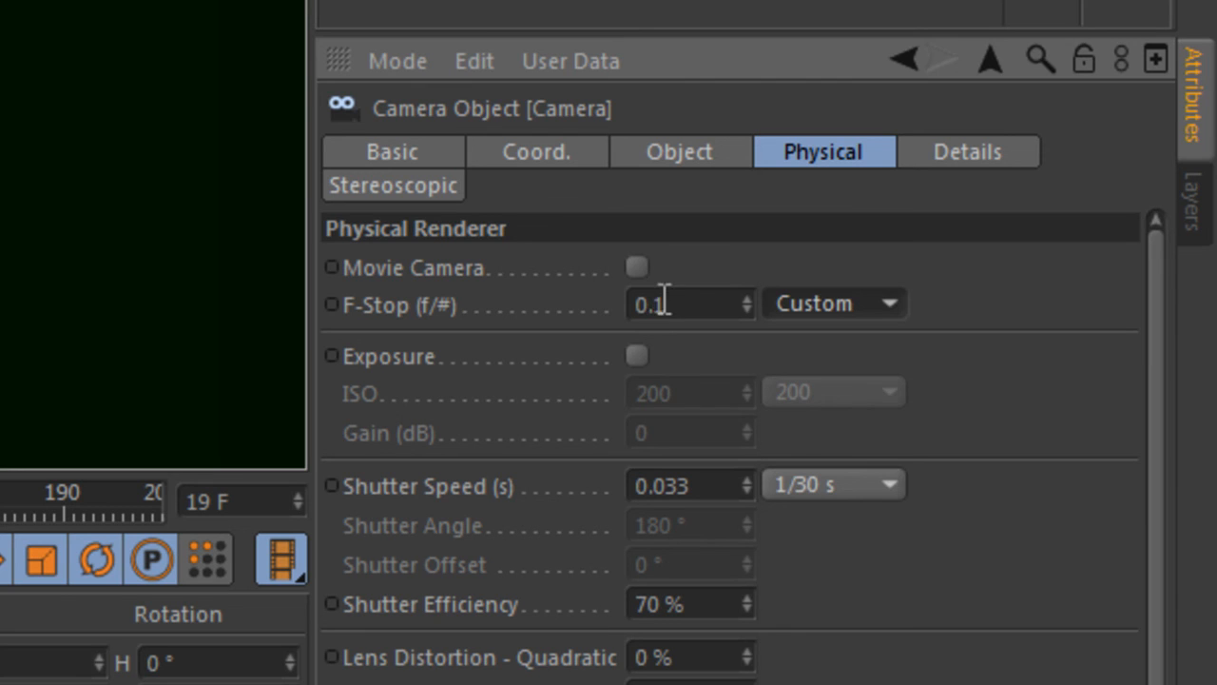
mouse_move(289, 41)
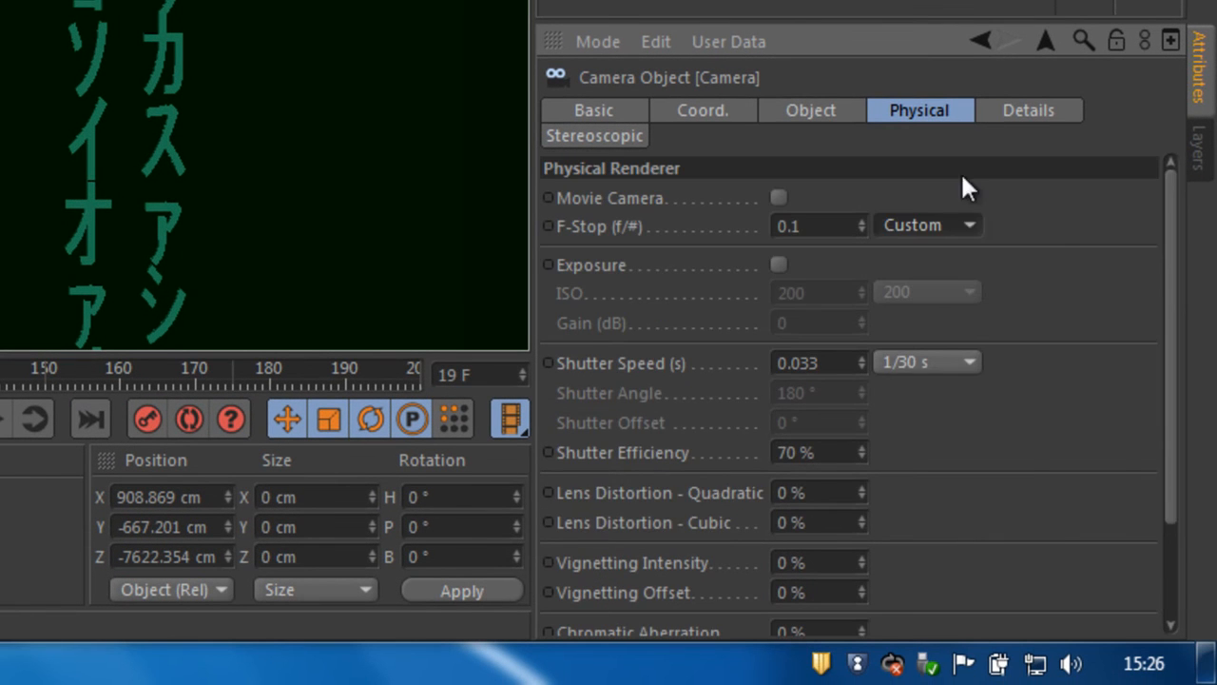
Step: Check the camera's Object settings (90 mm focal length, focus null) and return to Physical
left_click(812, 110)
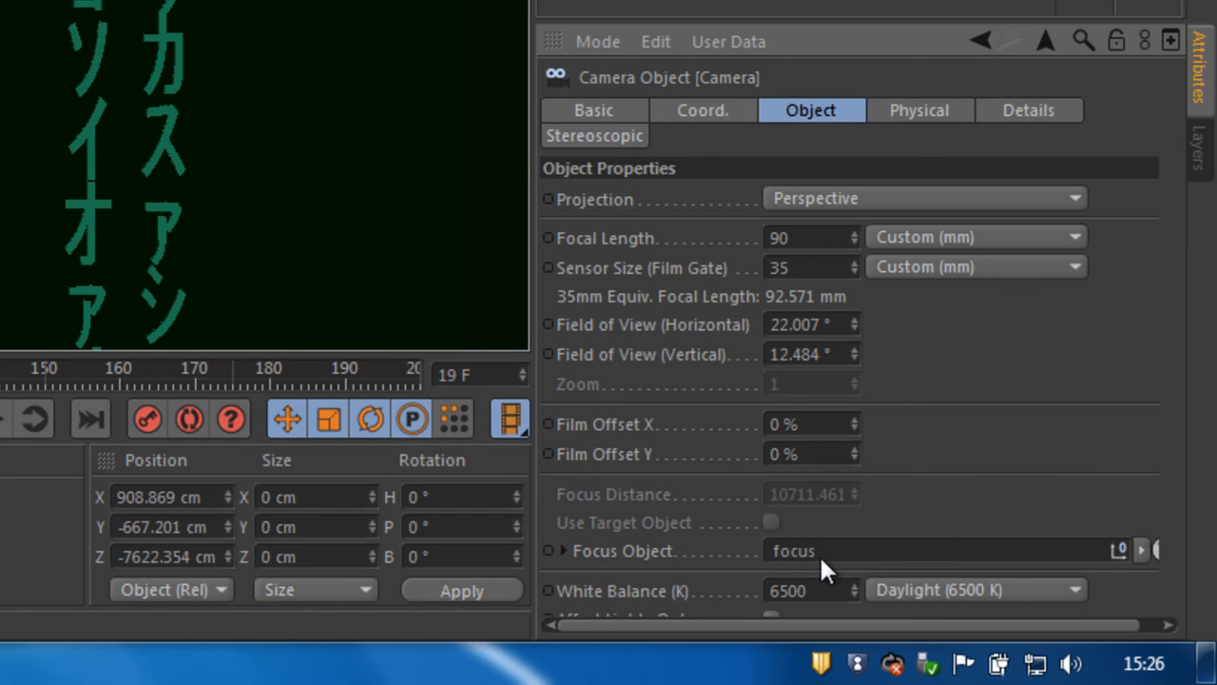
mouse_move(867, 563)
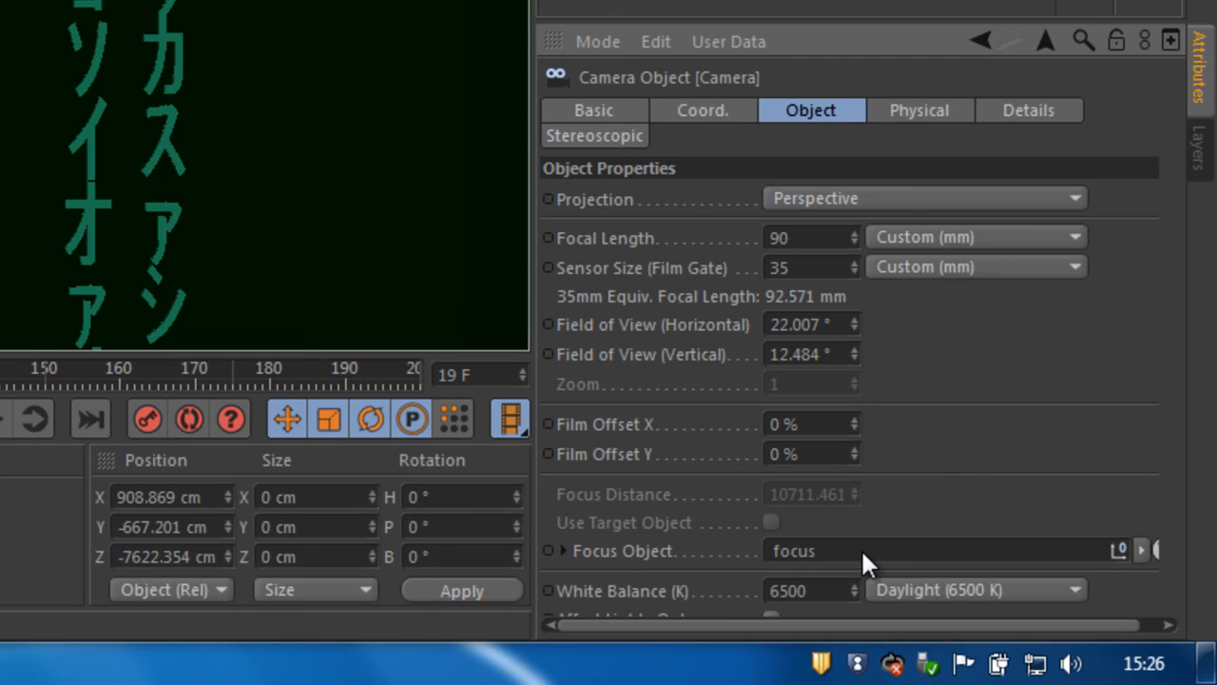
mouse_move(928, 137)
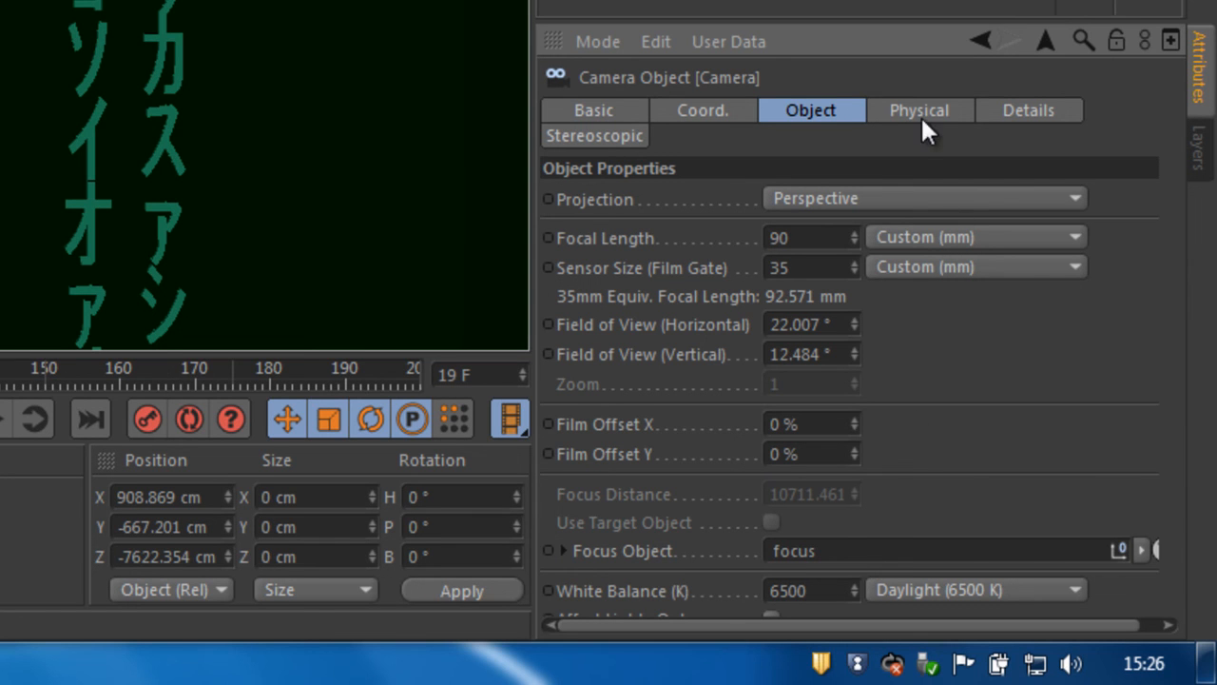
left_click(919, 109)
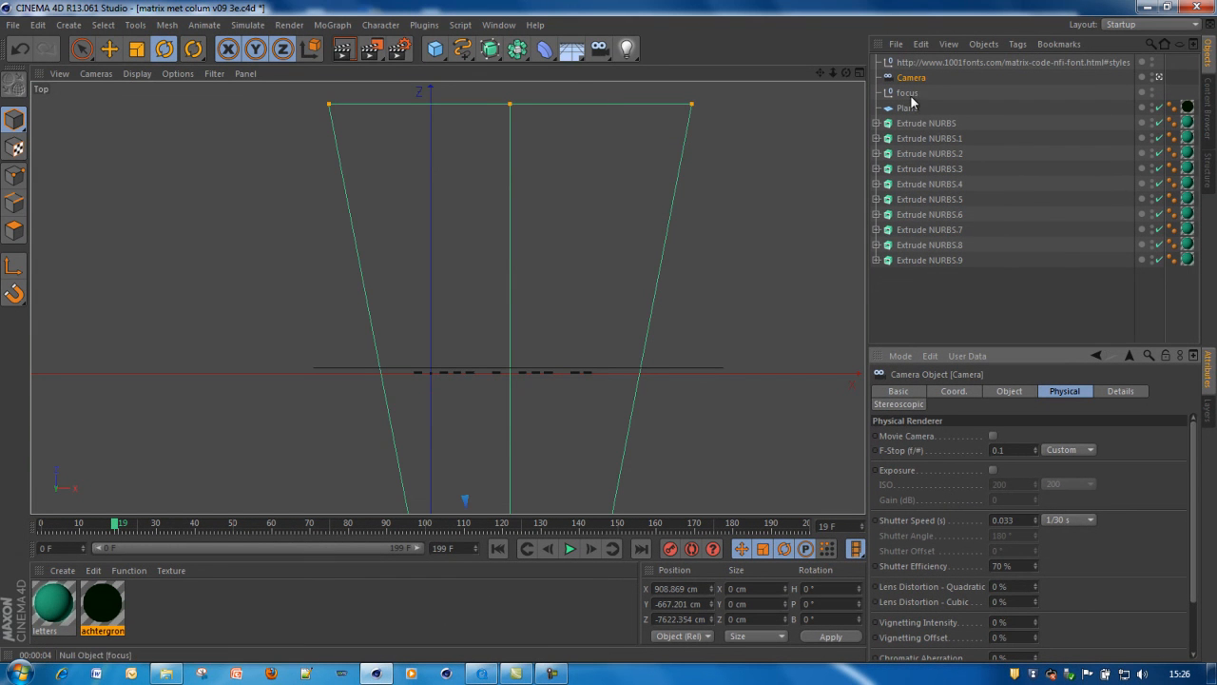
Step: Select the focus null in the Object Manager while viewing the scene from the top
left_click(902, 91)
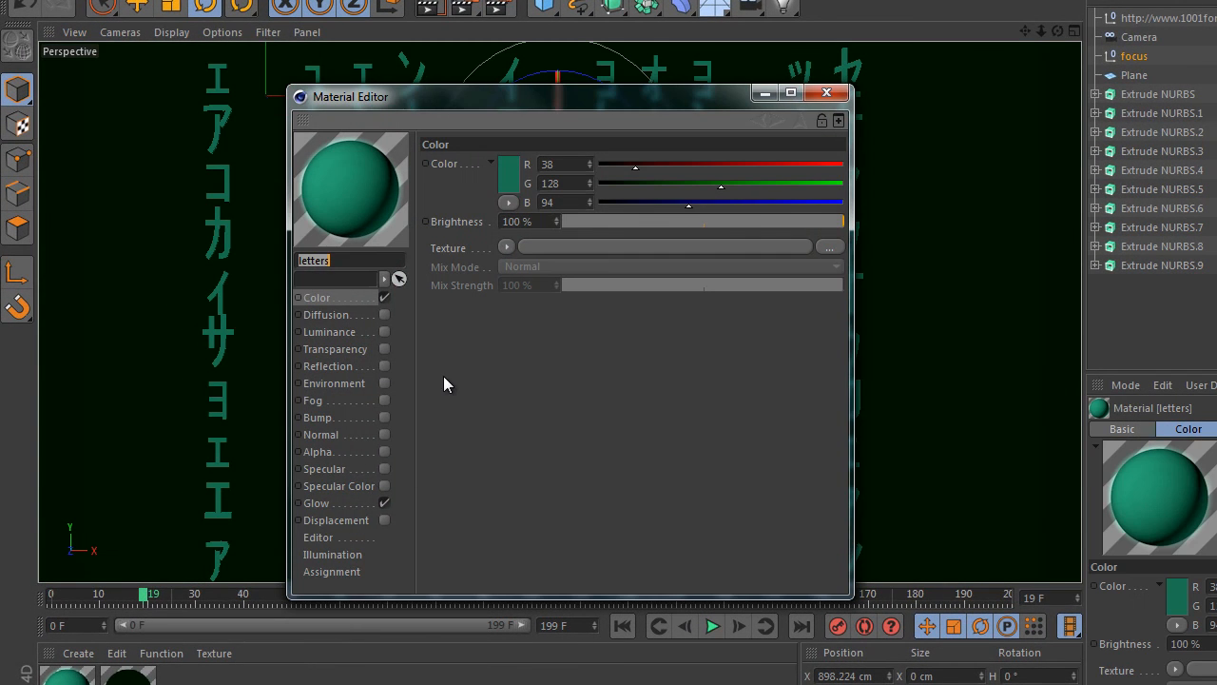
Step: Examine the letters material's Color channel showing R 38, G 128, B 94
left_click(316, 502)
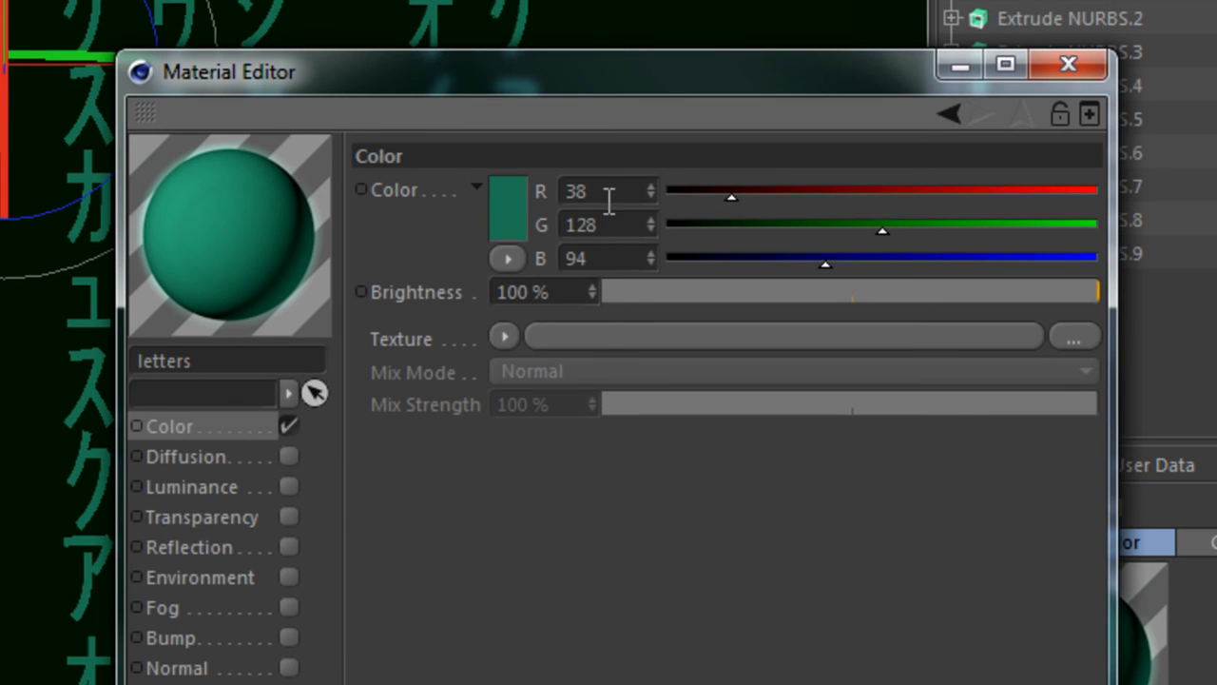
mouse_move(610, 259)
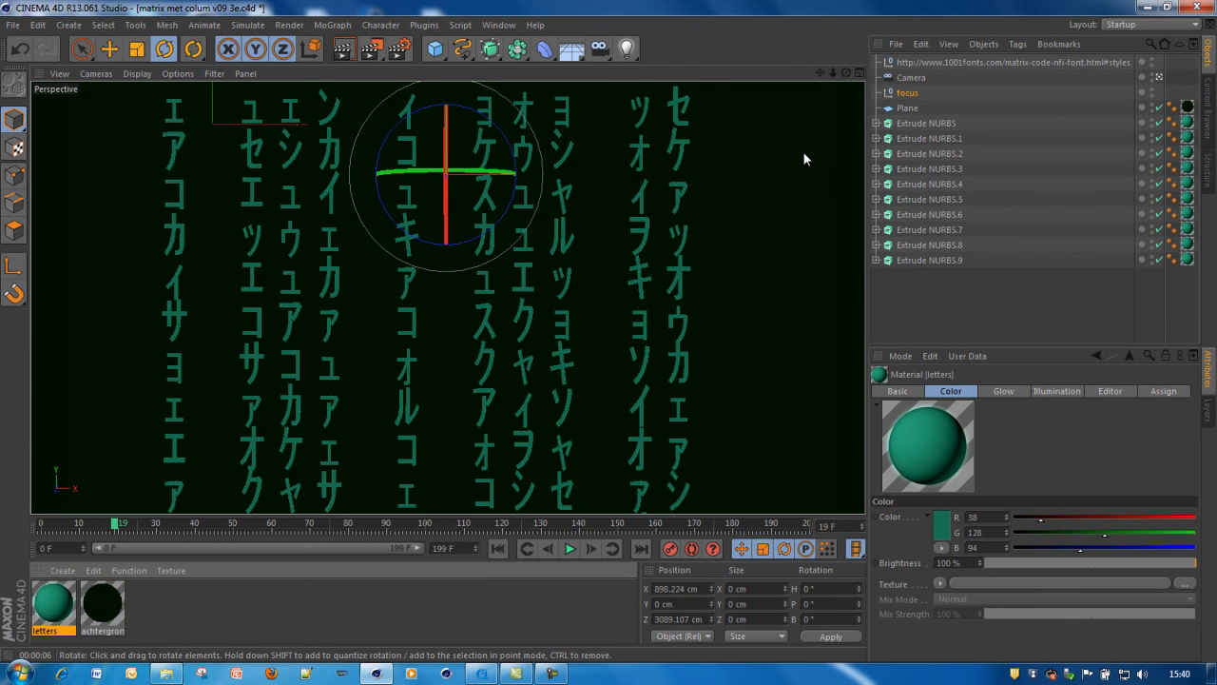
mouse_move(784, 148)
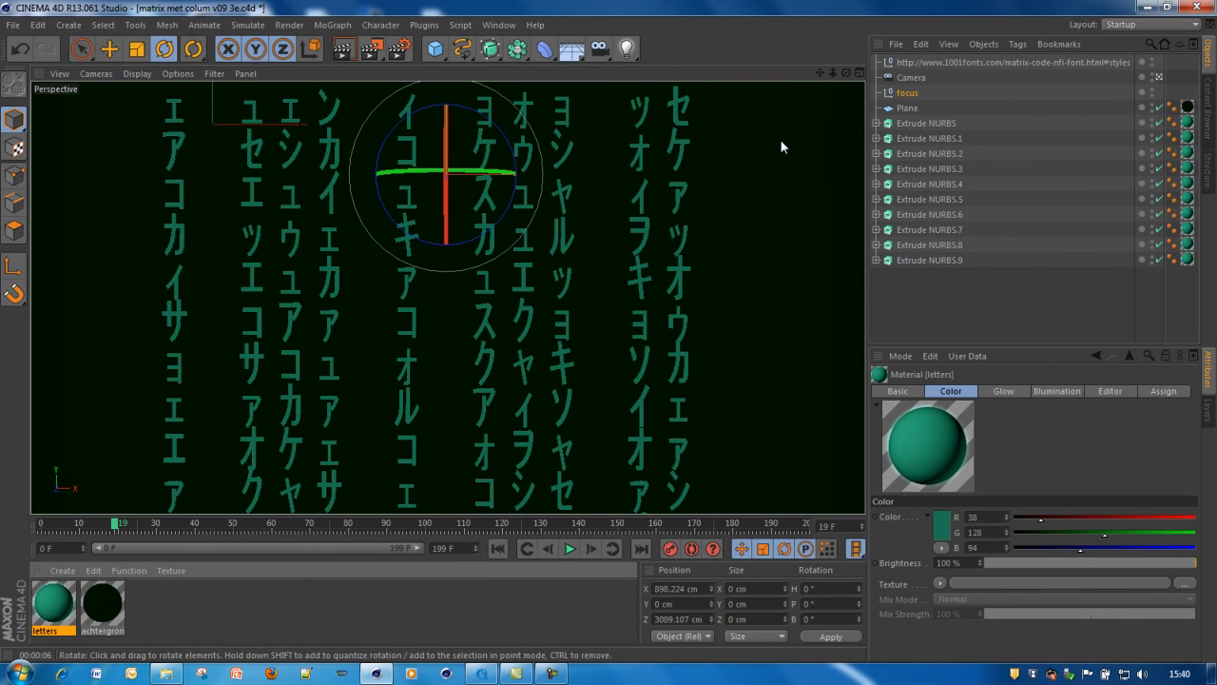